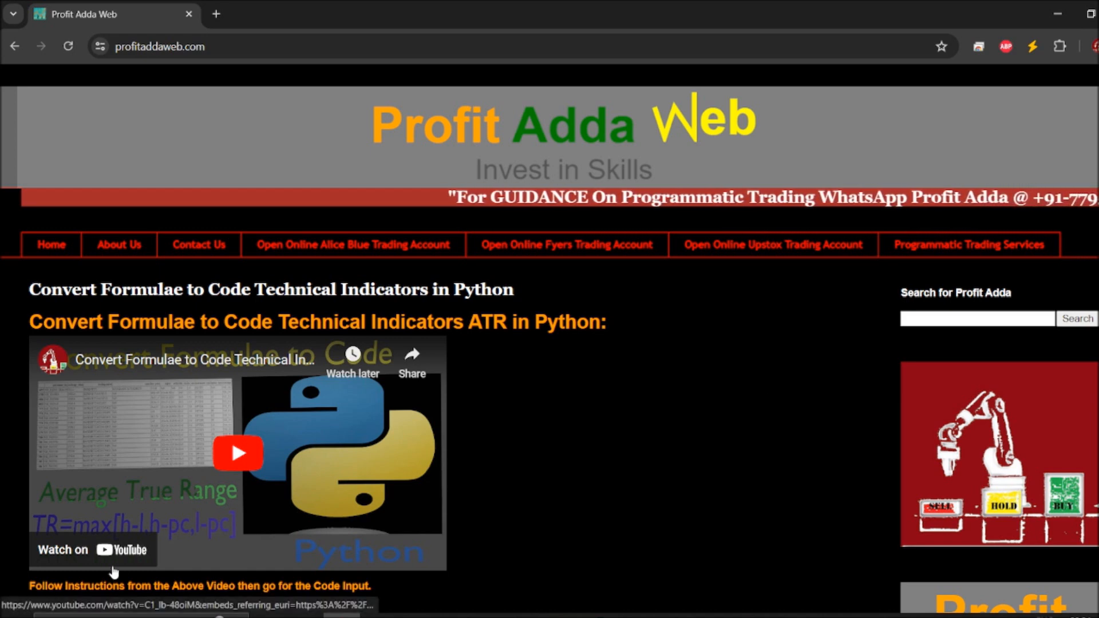
Step: Search Windows Start for cmd so Command Prompt appears as best match
click(238, 452)
text(cmd)
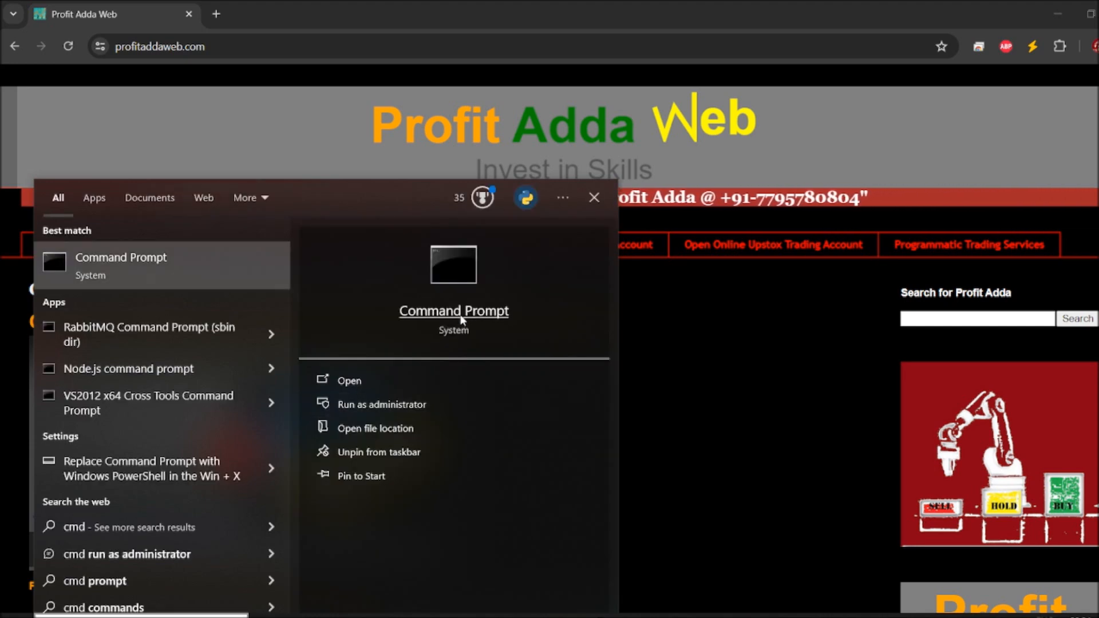
Step: Run pip install kivy in Command Prompt (already installed), then close the console
click(348, 380)
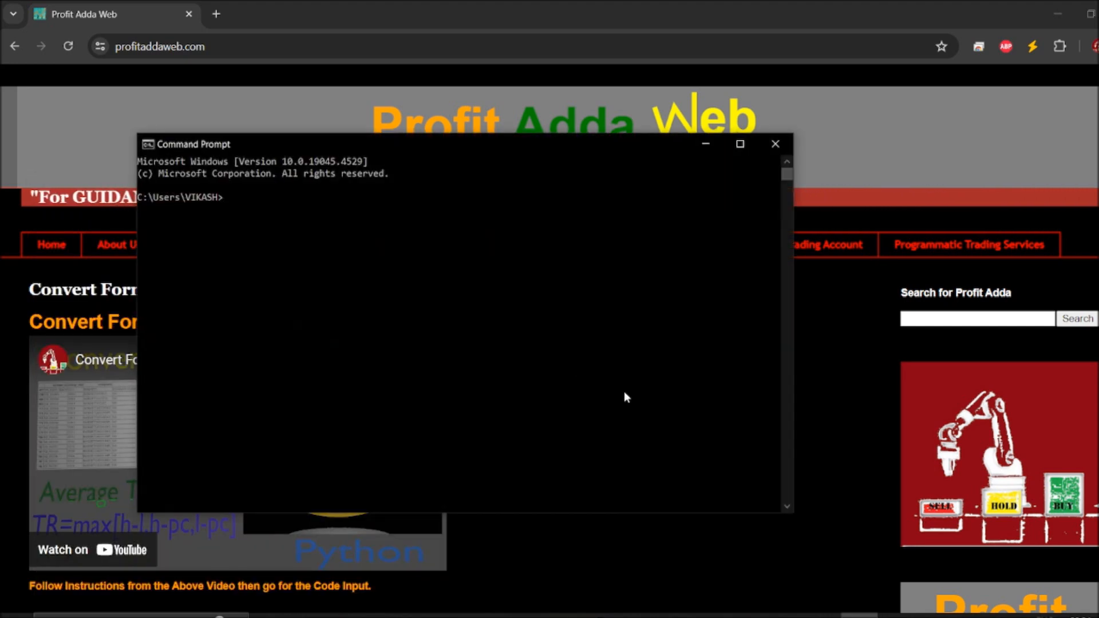
text(pip install kivy)
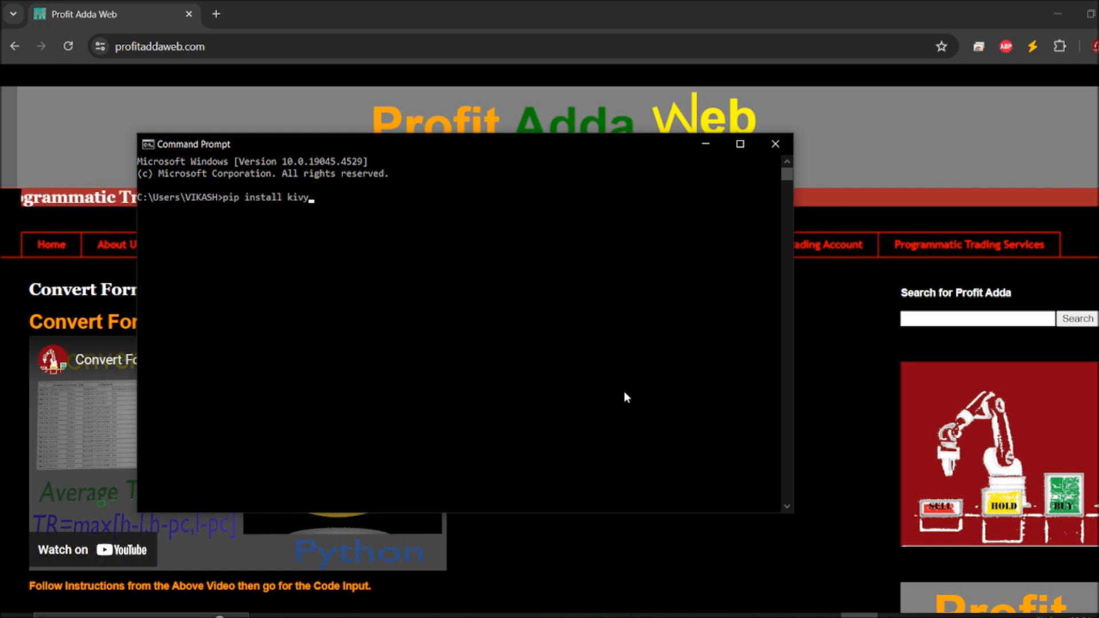
key(enter)
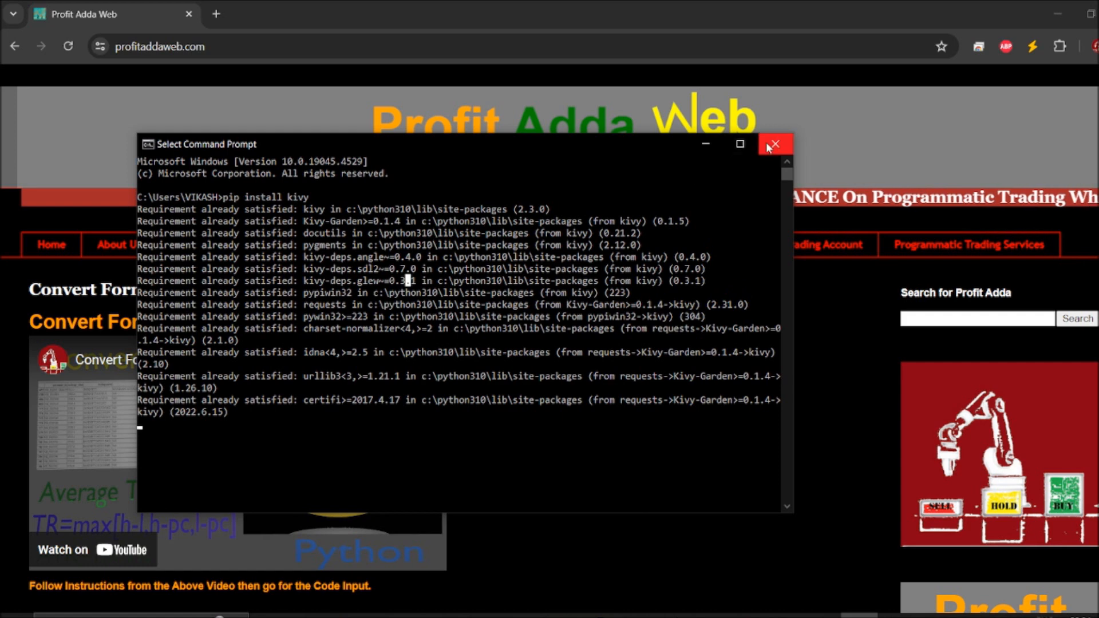
click(775, 144)
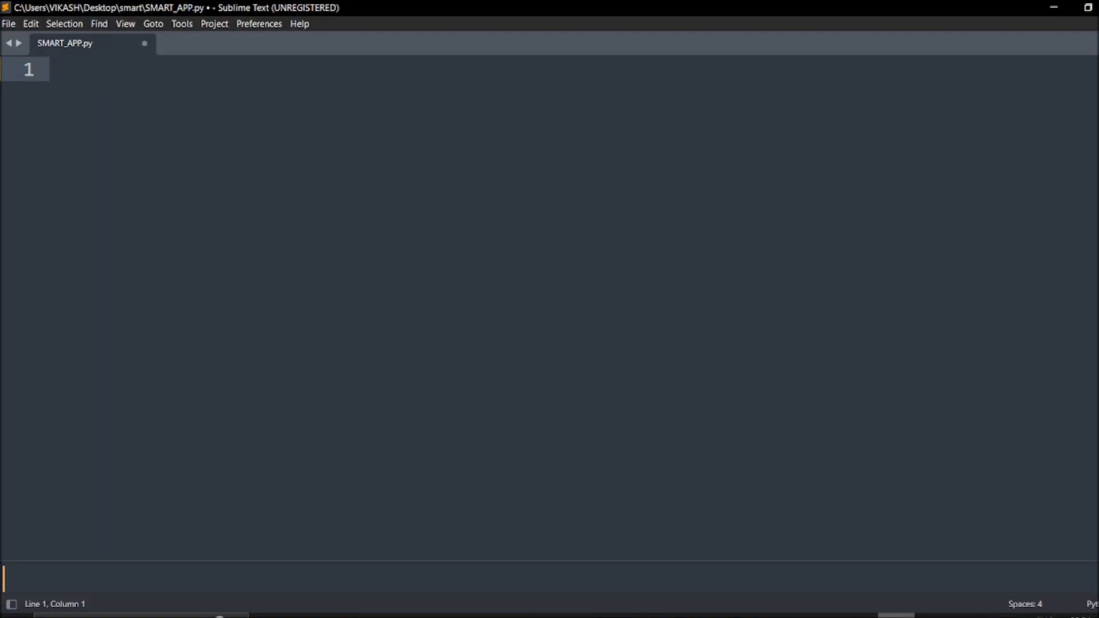
mouse_move(23, 36)
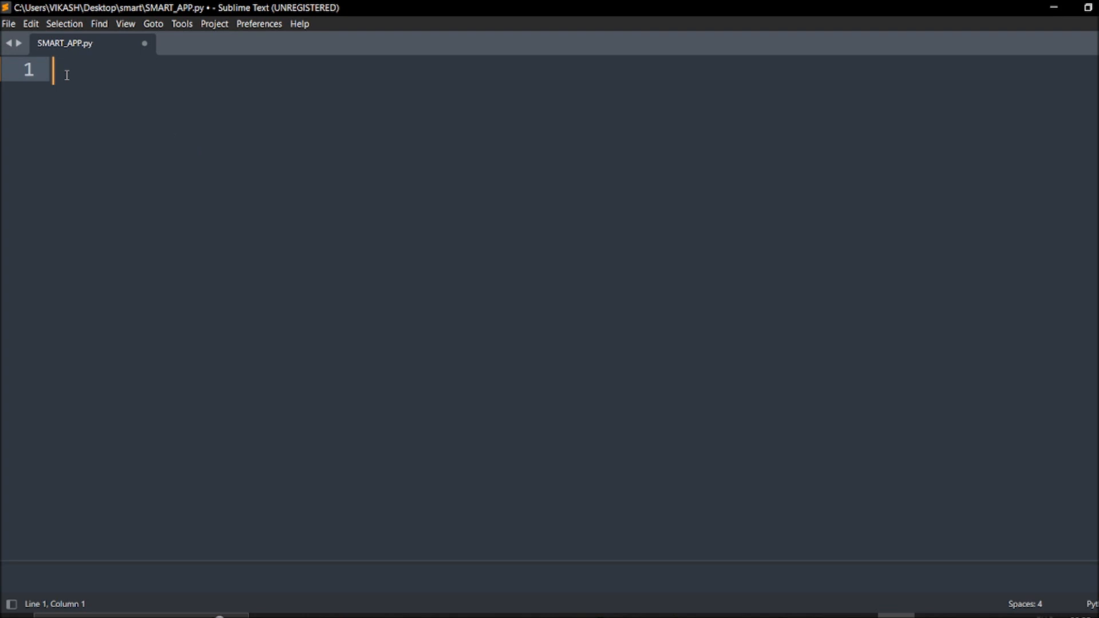
Step: Write the first line 'from kivy.app import App' in SMART_APP.py
text(from kivy)
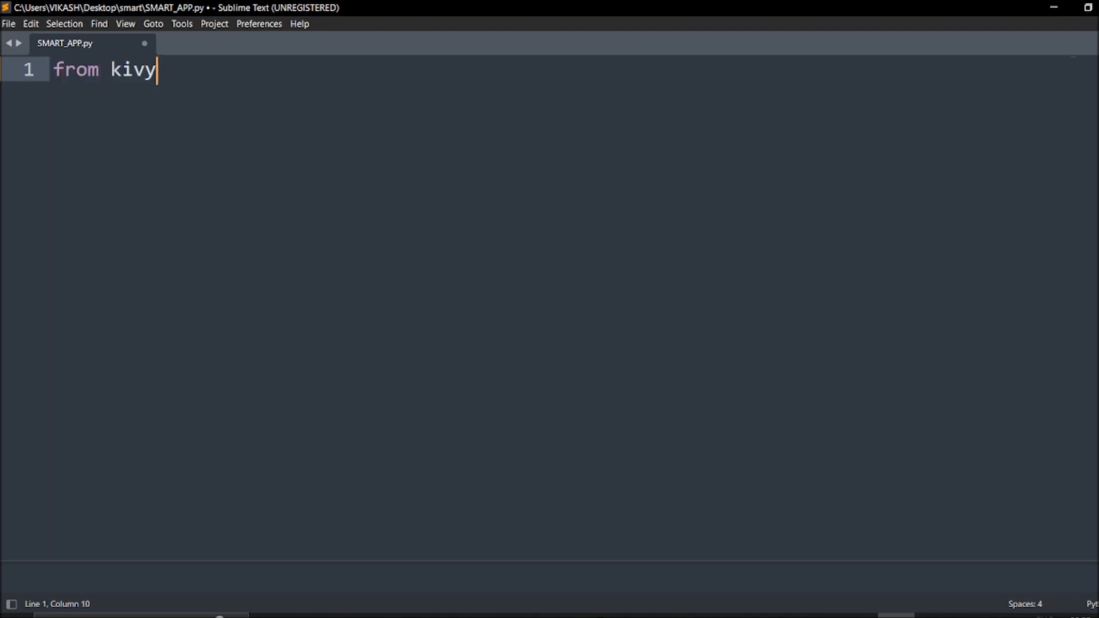
text(.)
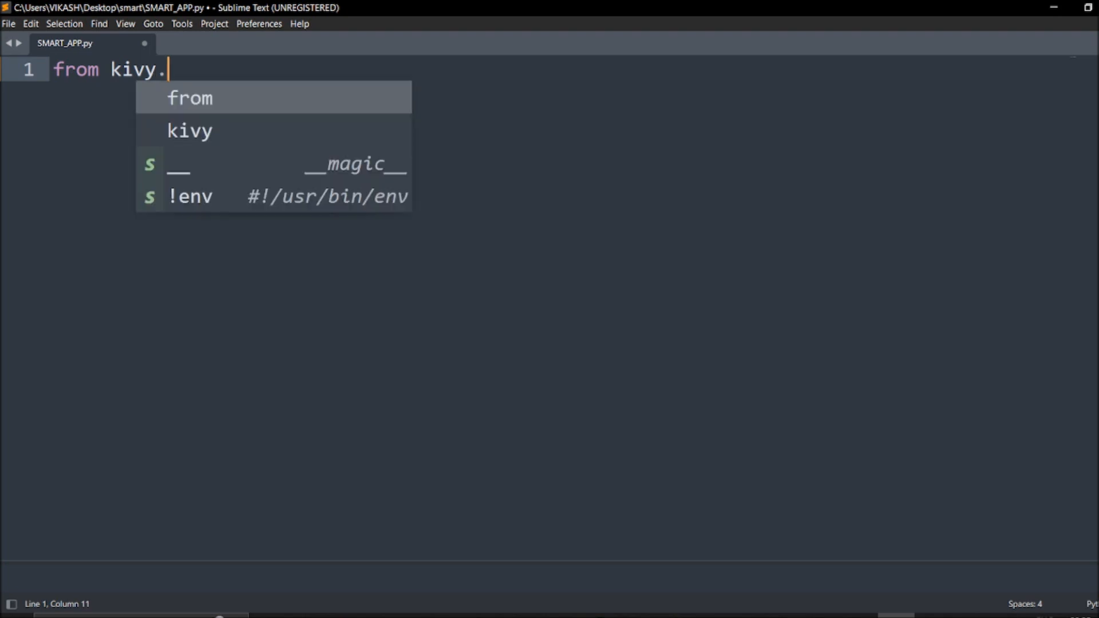
text(app)
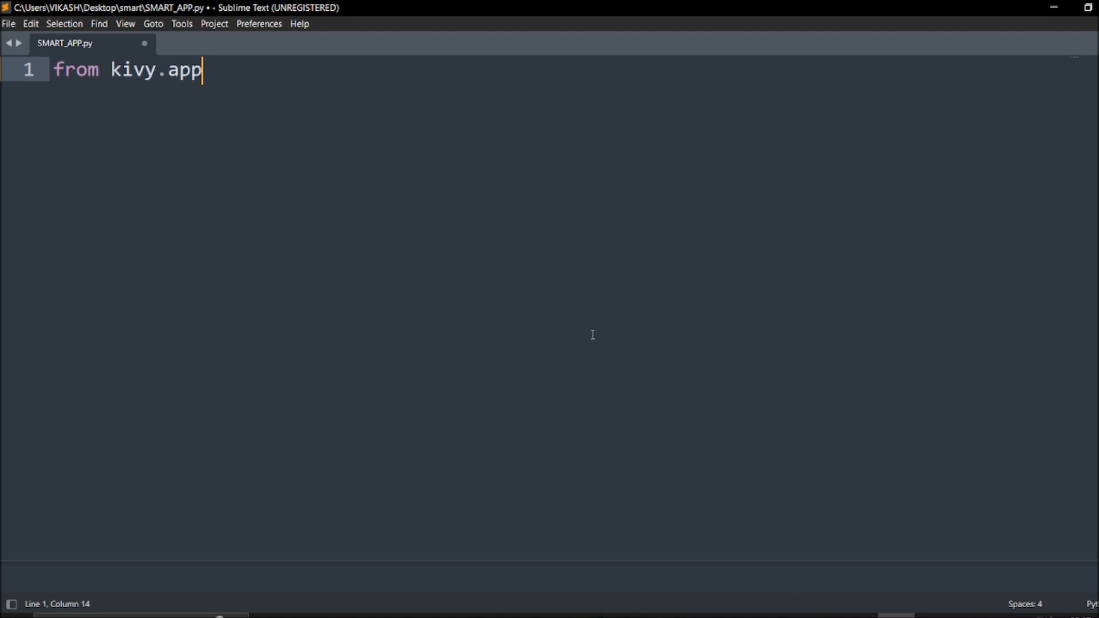
text(impo)
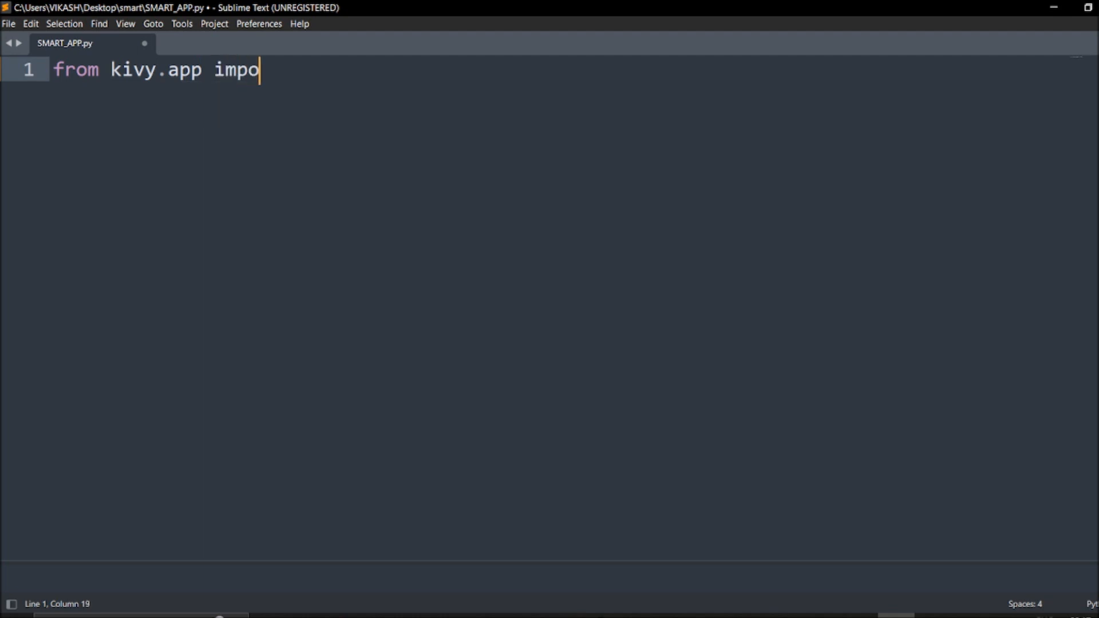
text(rt App)
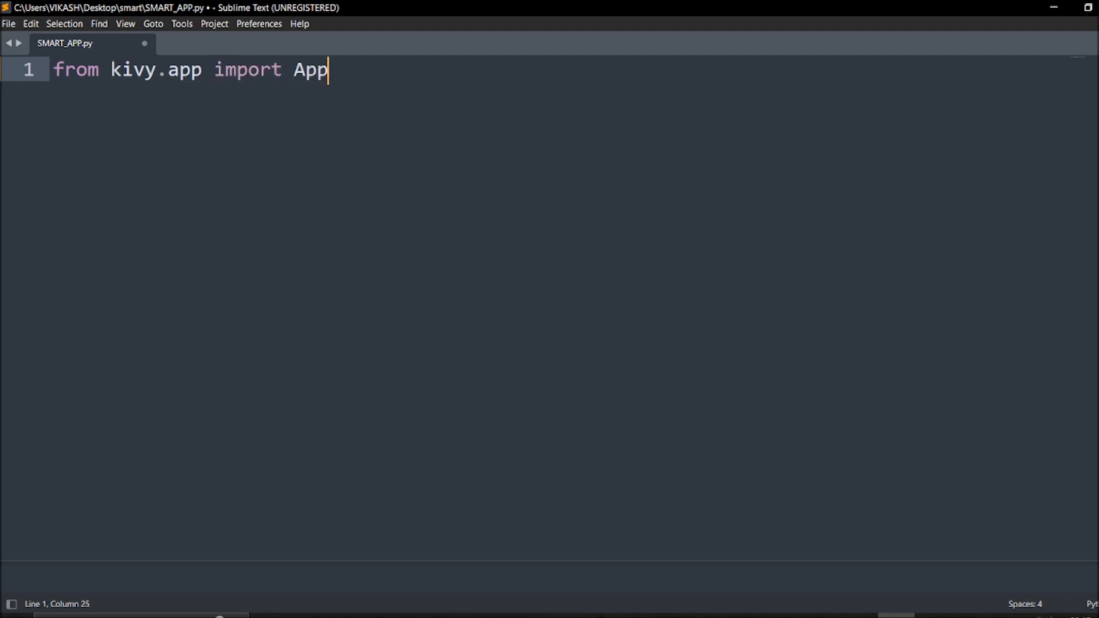
key(enter)
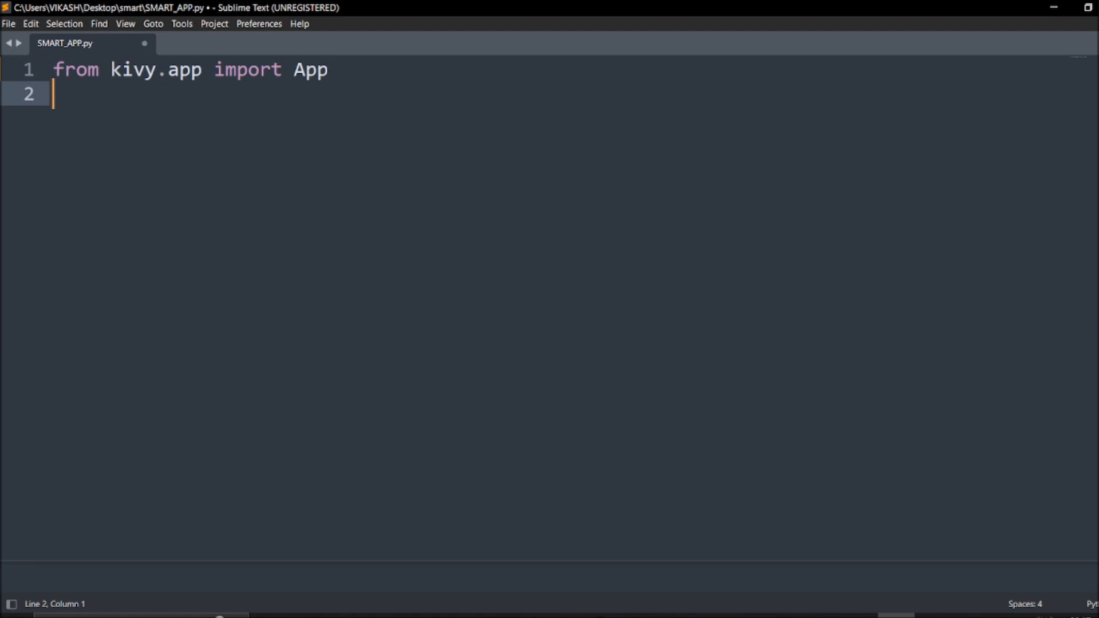
Step: Add the line 'from kivy.uix.boxlayout import BoxLayout'
text(from kivy)
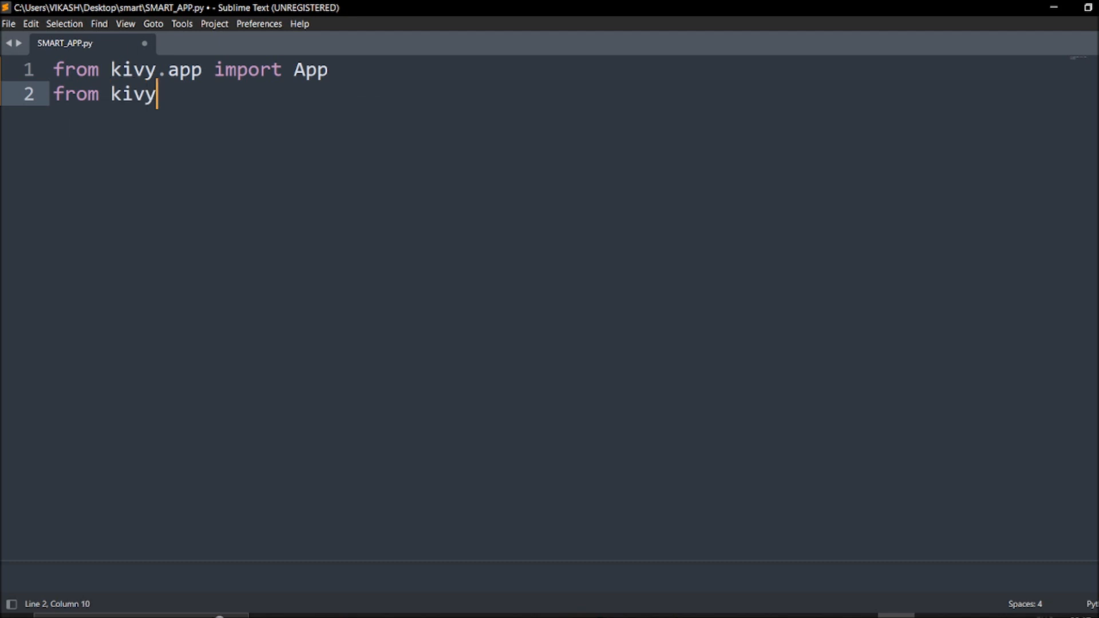
text(.uix)
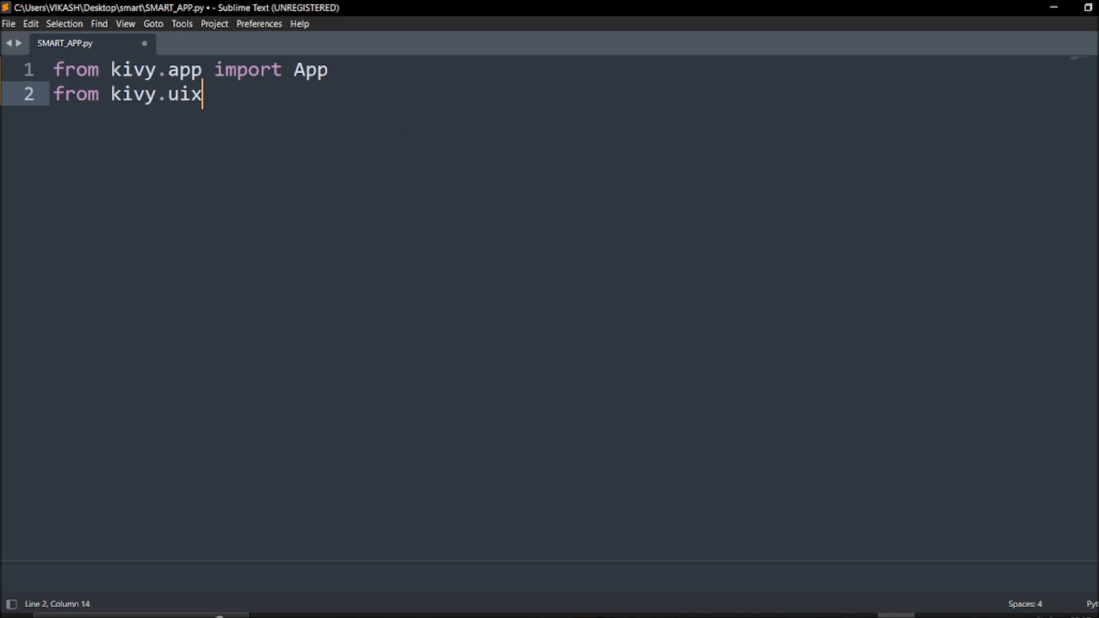
text(.bo)
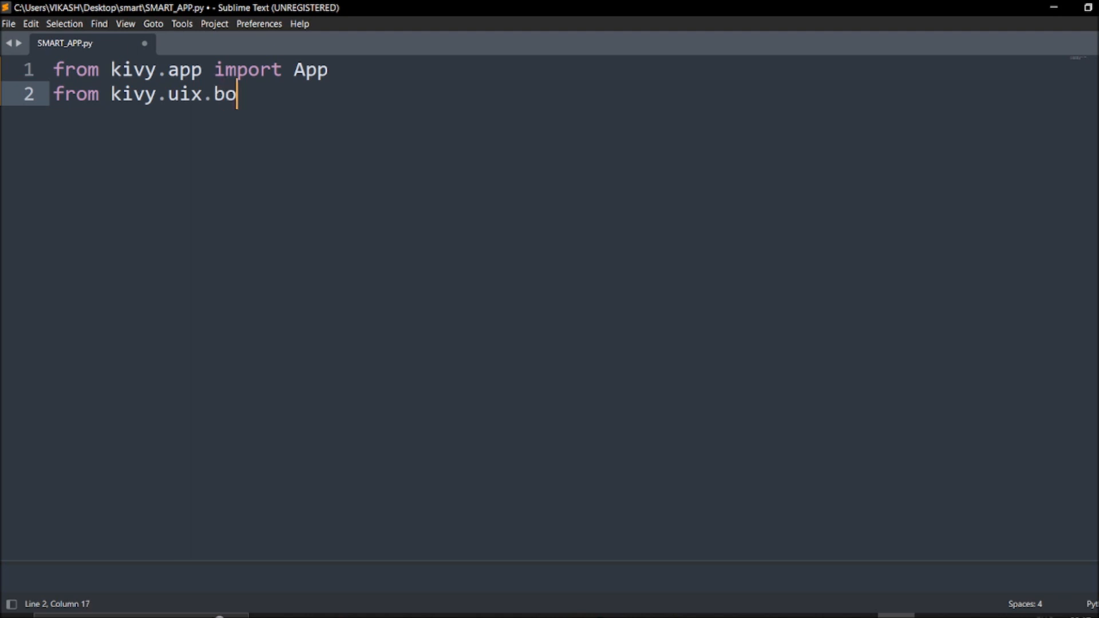
text(xlayout i)
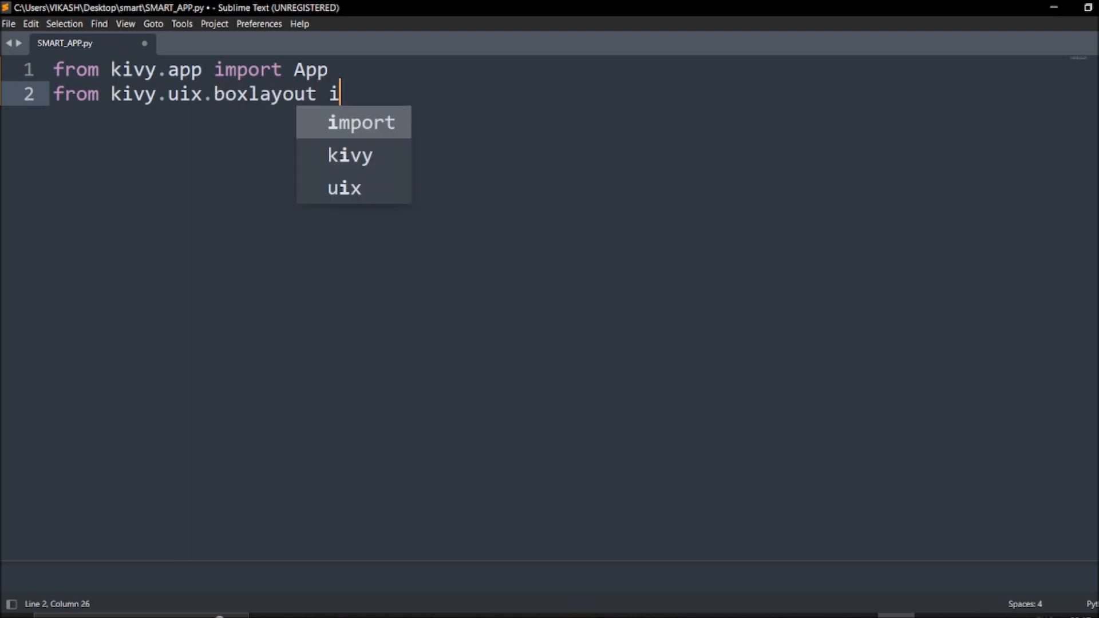
text(mport B)
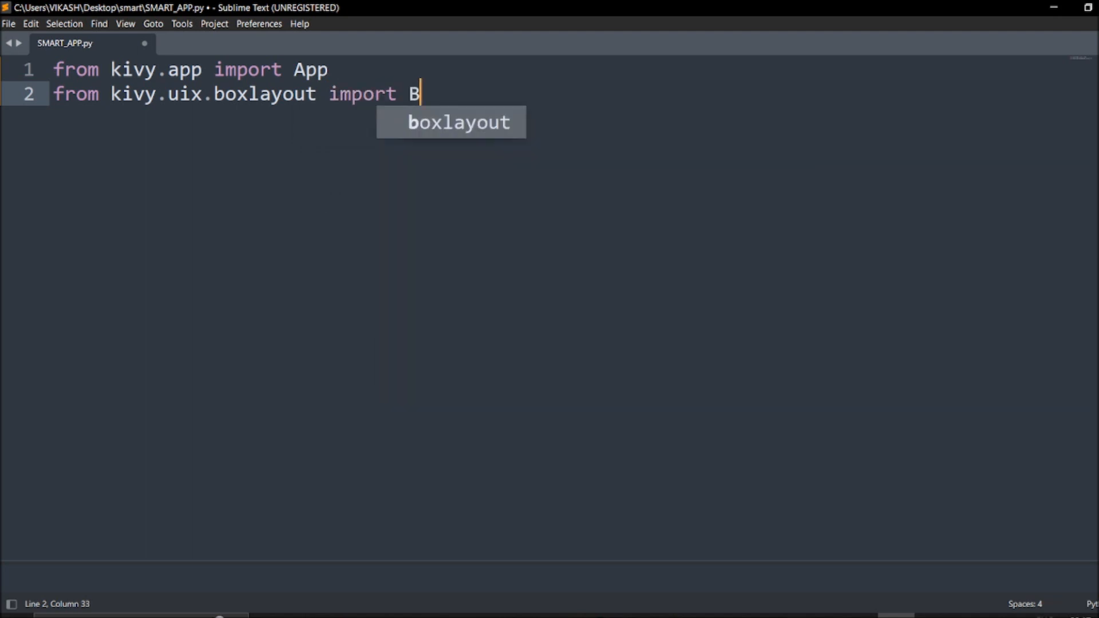
text(oxLayout)
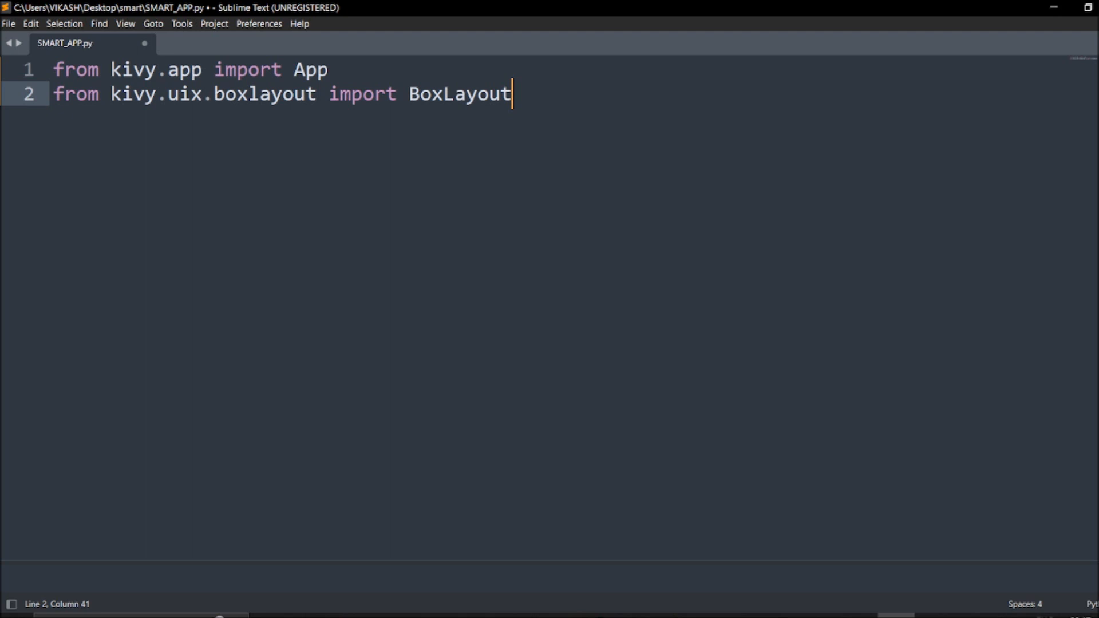
mouse_move(532, 73)
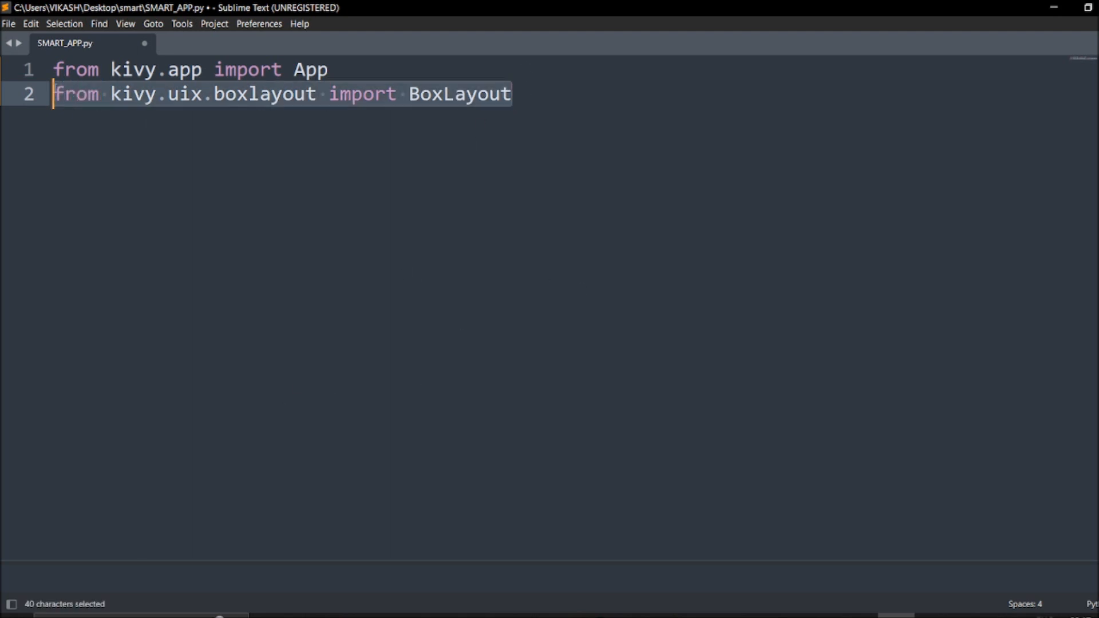
Step: Duplicate the BoxLayout import and turn line 3 into 'from kivy.uix.label import Label'
key(ctrl+c)
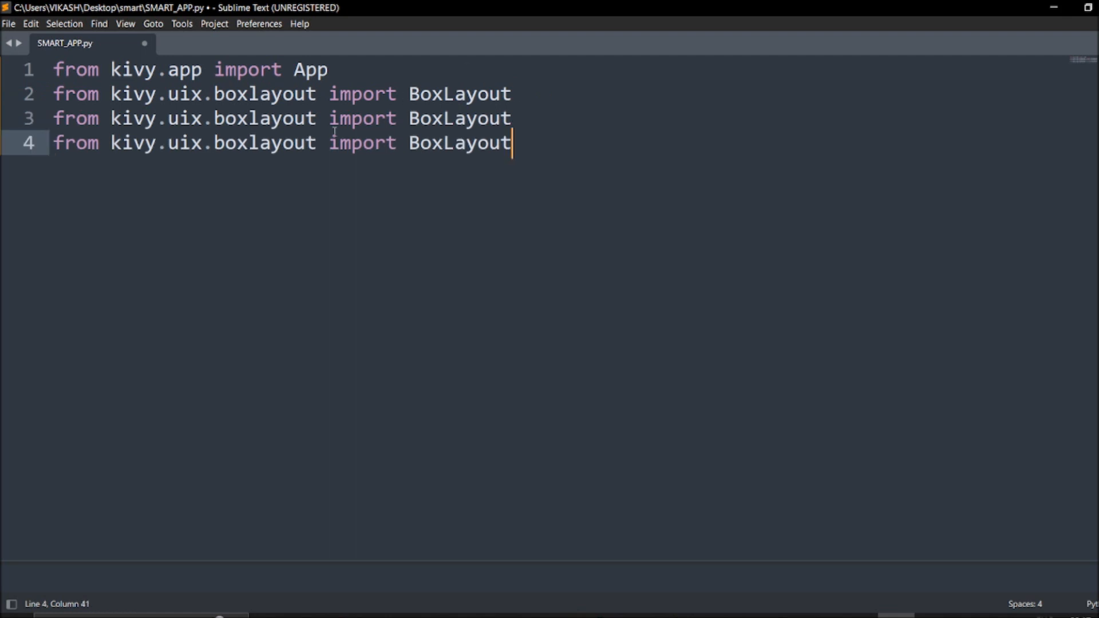
double_click(270, 118)
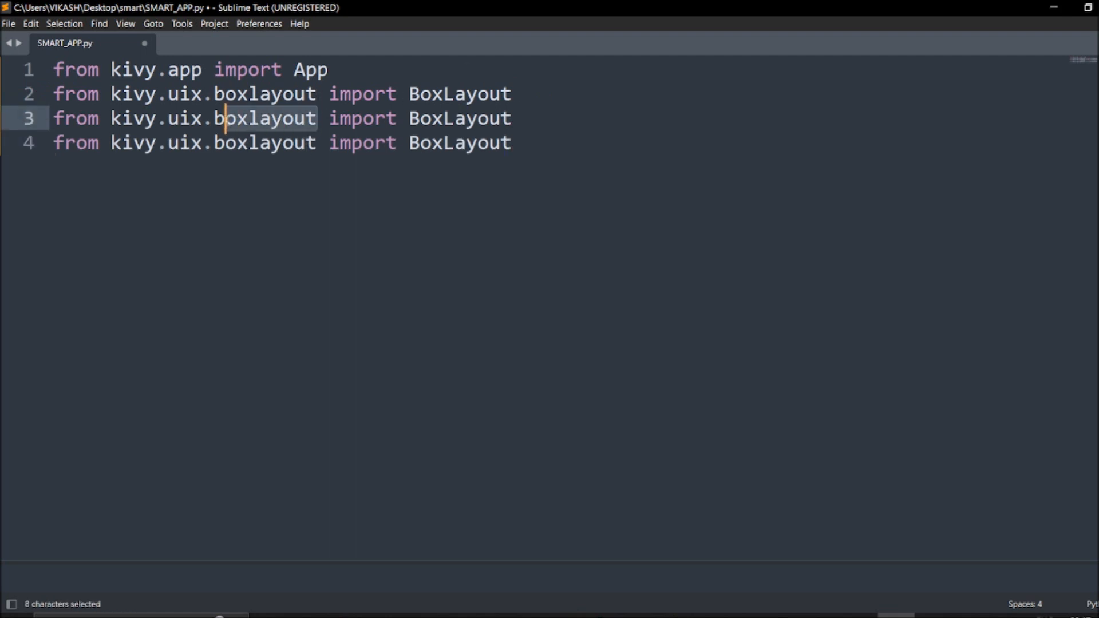
text(lab)
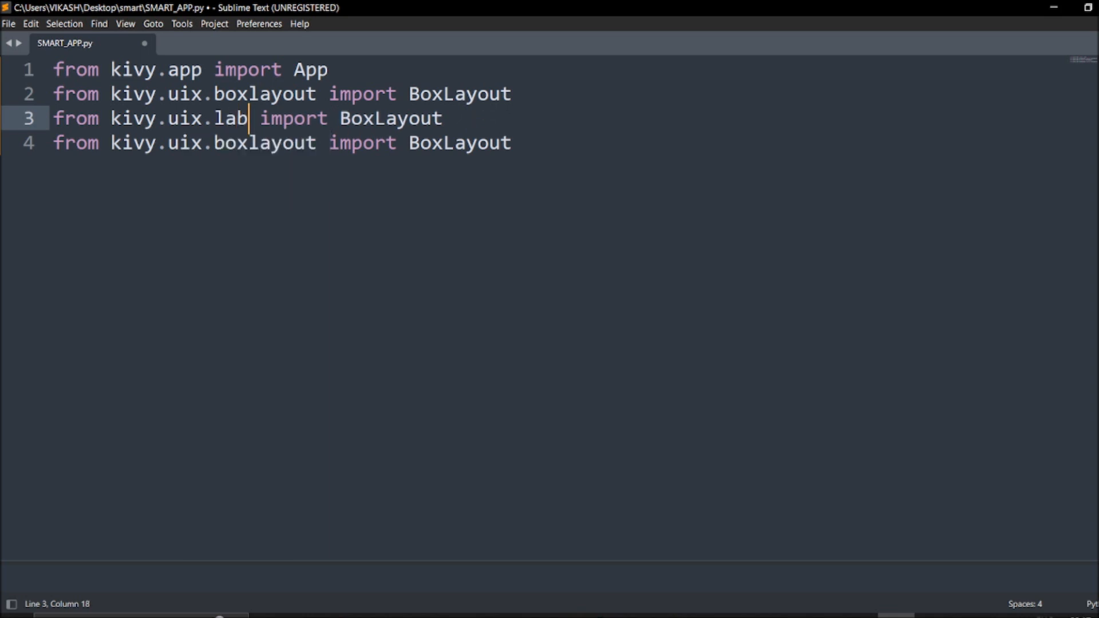
text(el)
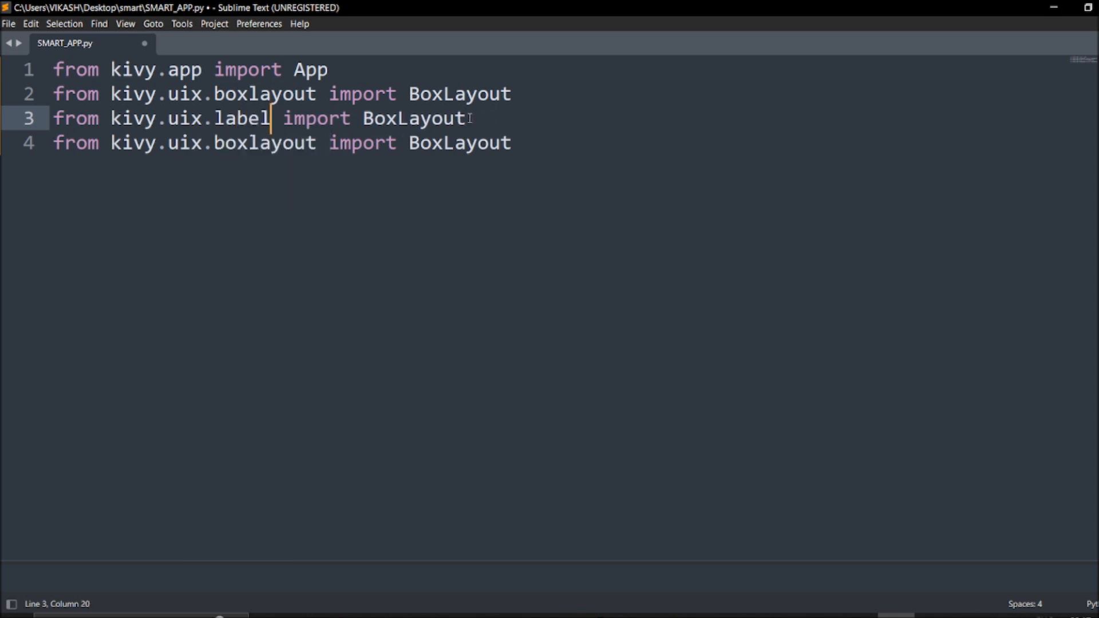
double_click(413, 118)
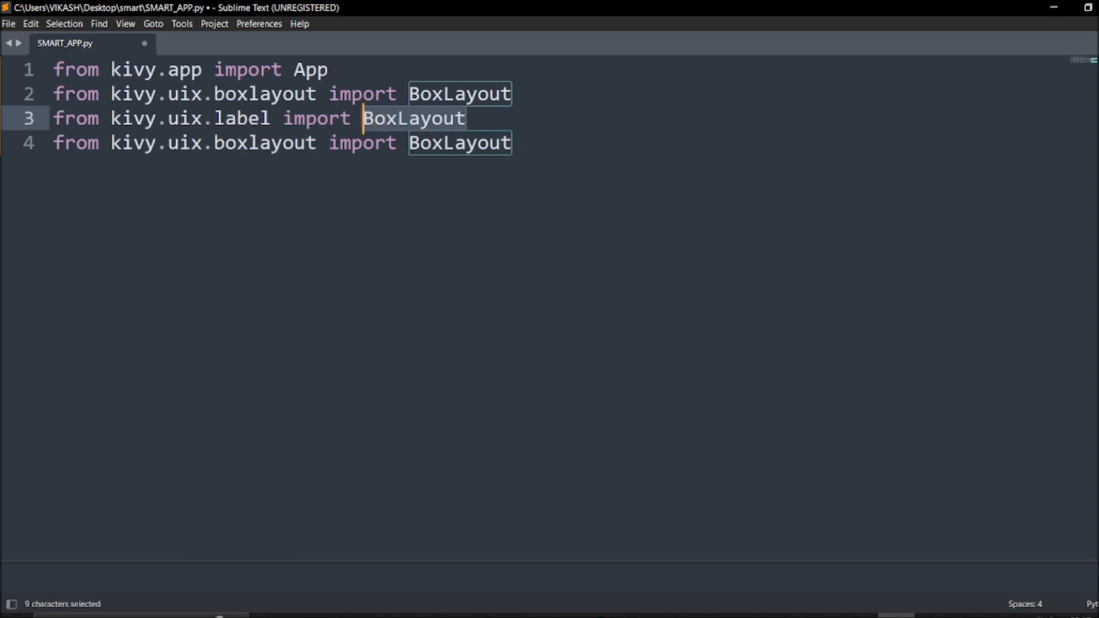
text(Label)
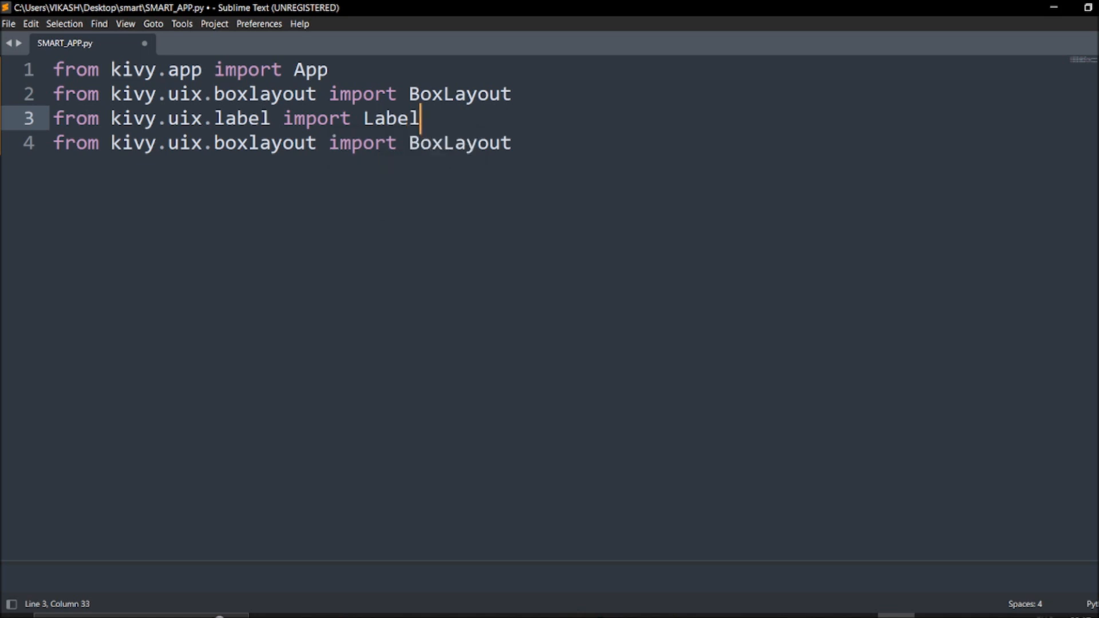
Step: Turn line 4 into 'from kivy.uix.button import Button'
double_click(281, 142)
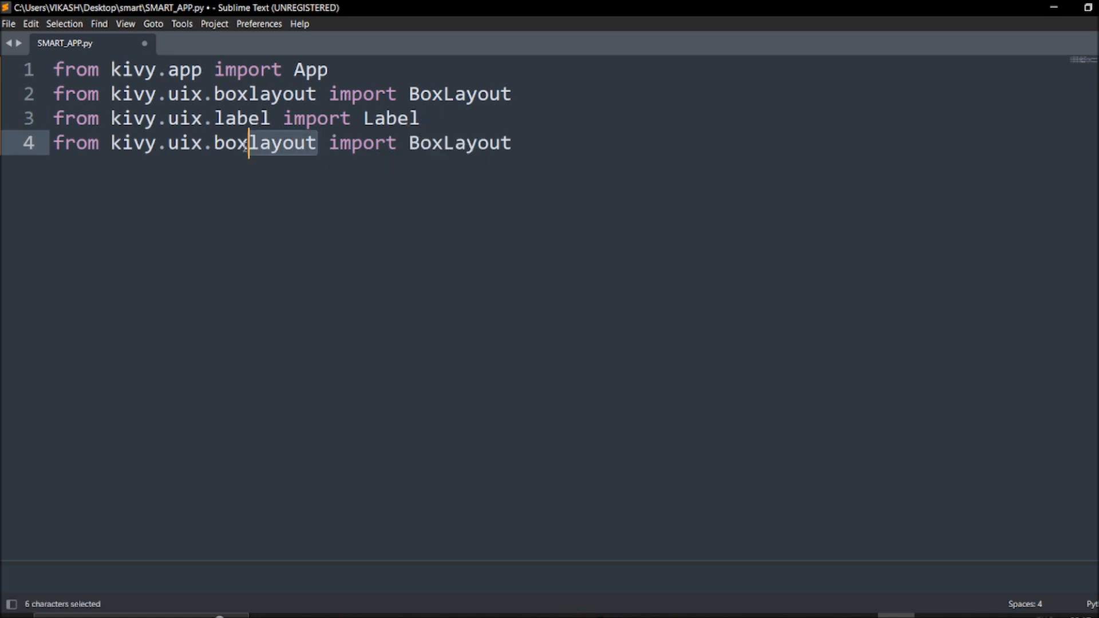
double_click(265, 142)
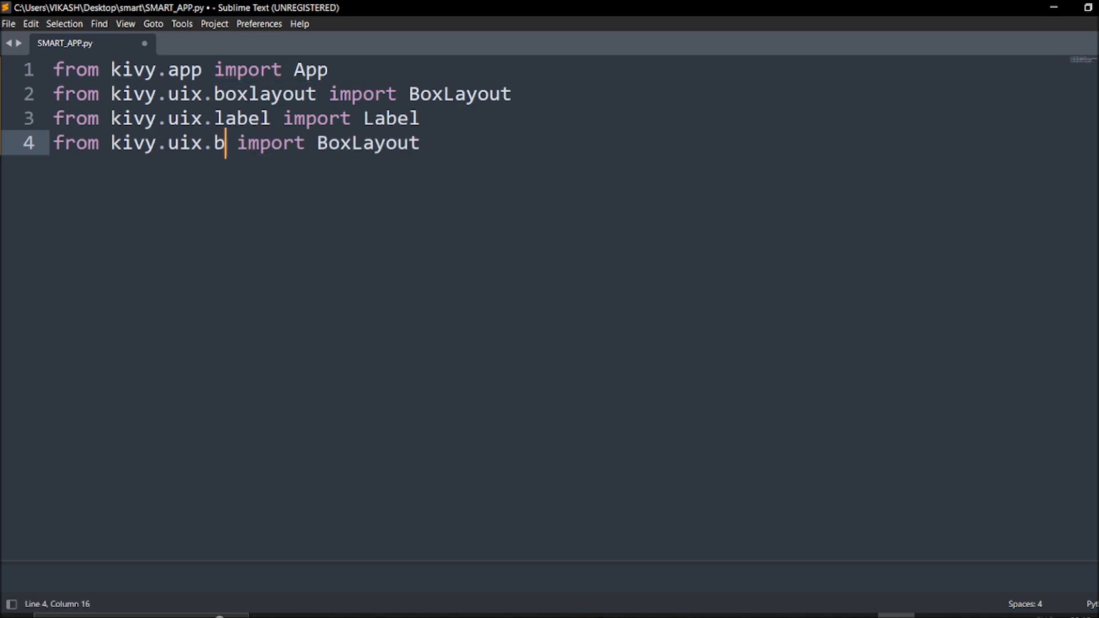
text(utton)
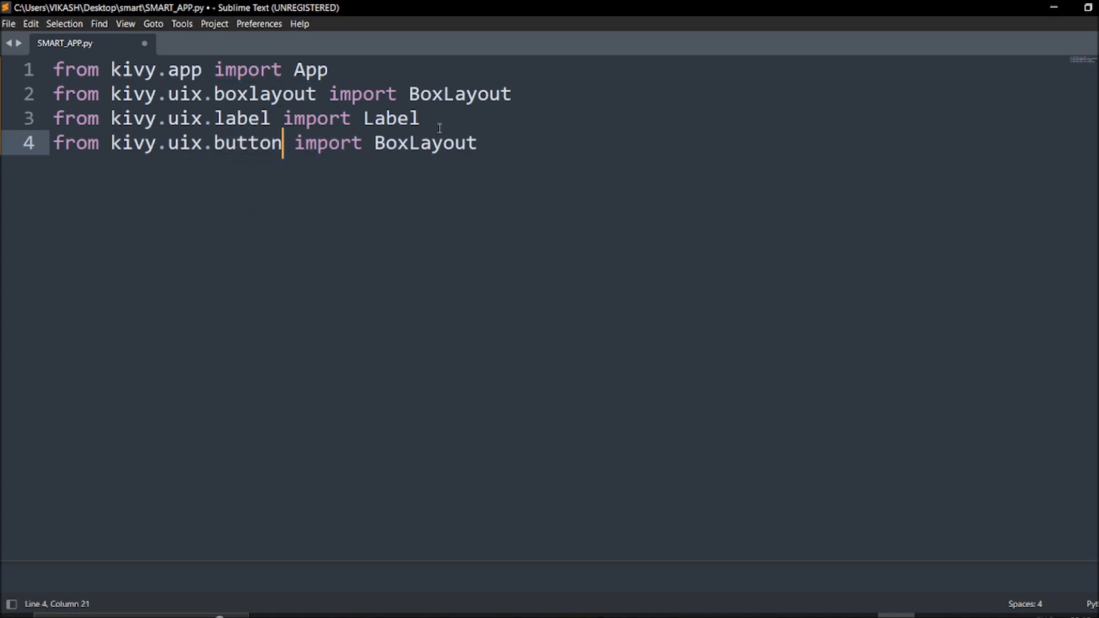
double_click(424, 143)
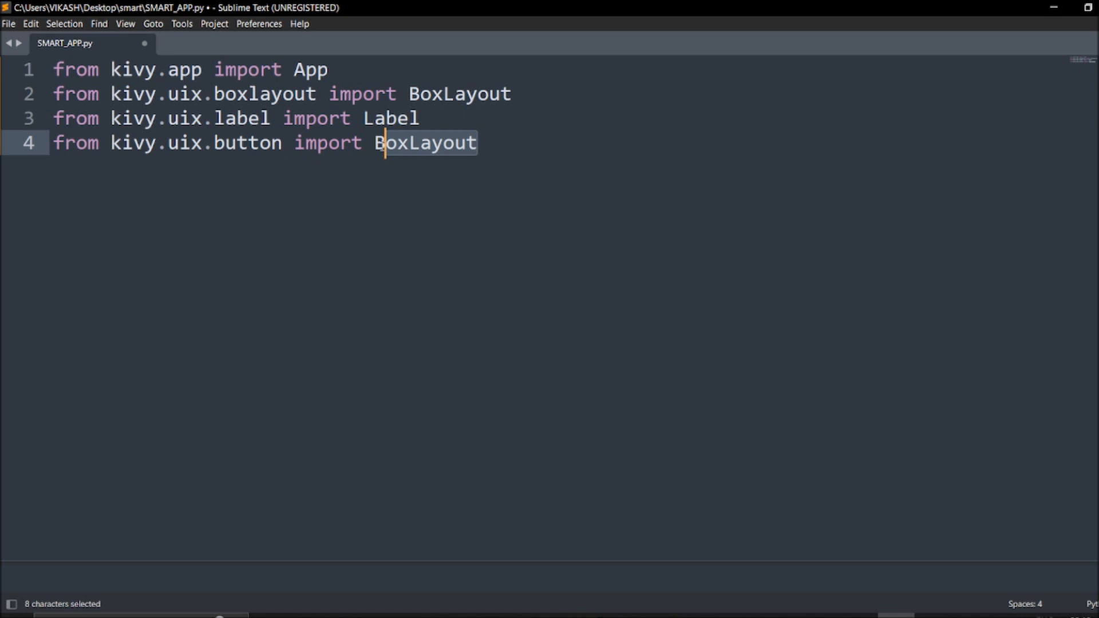
text(Bu)
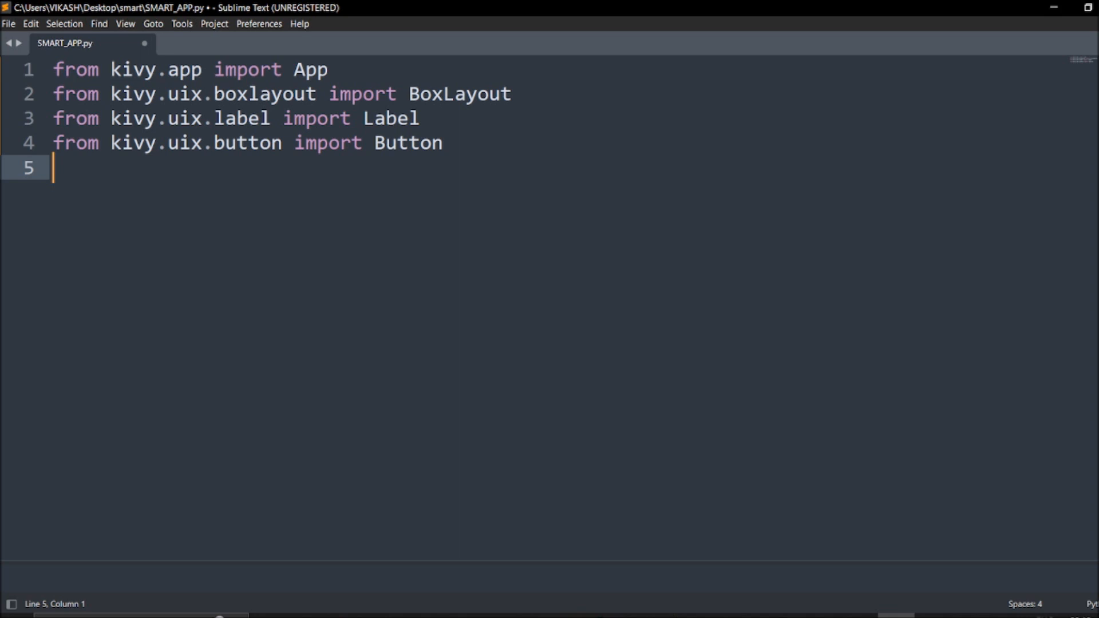
Step: Define class SMARTApp(App): with a def build(self): method
text(c)
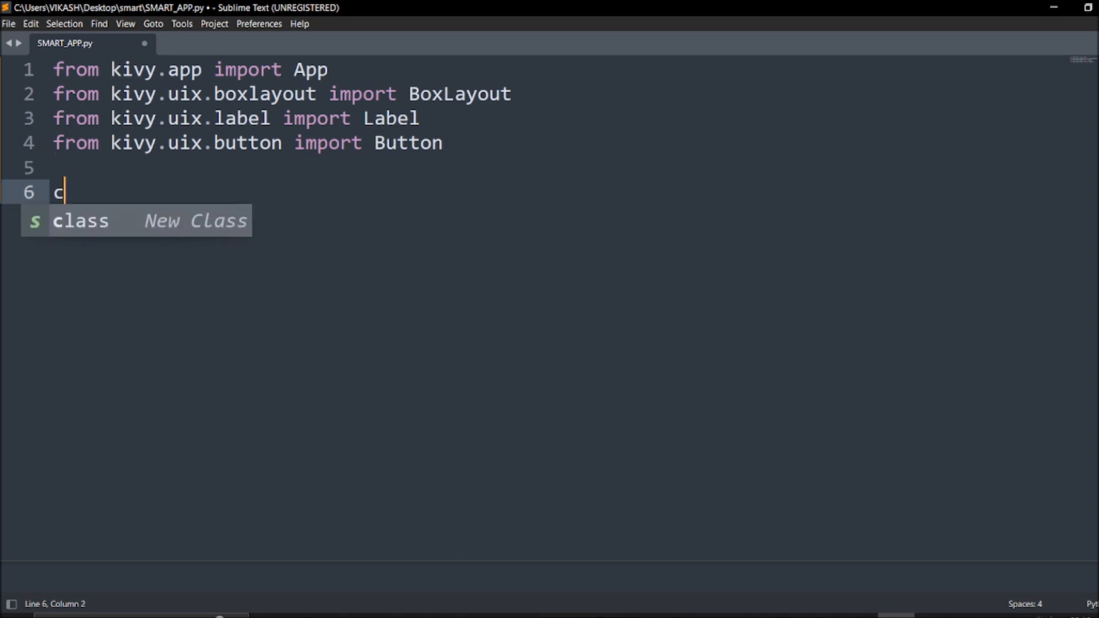
key(Tab)
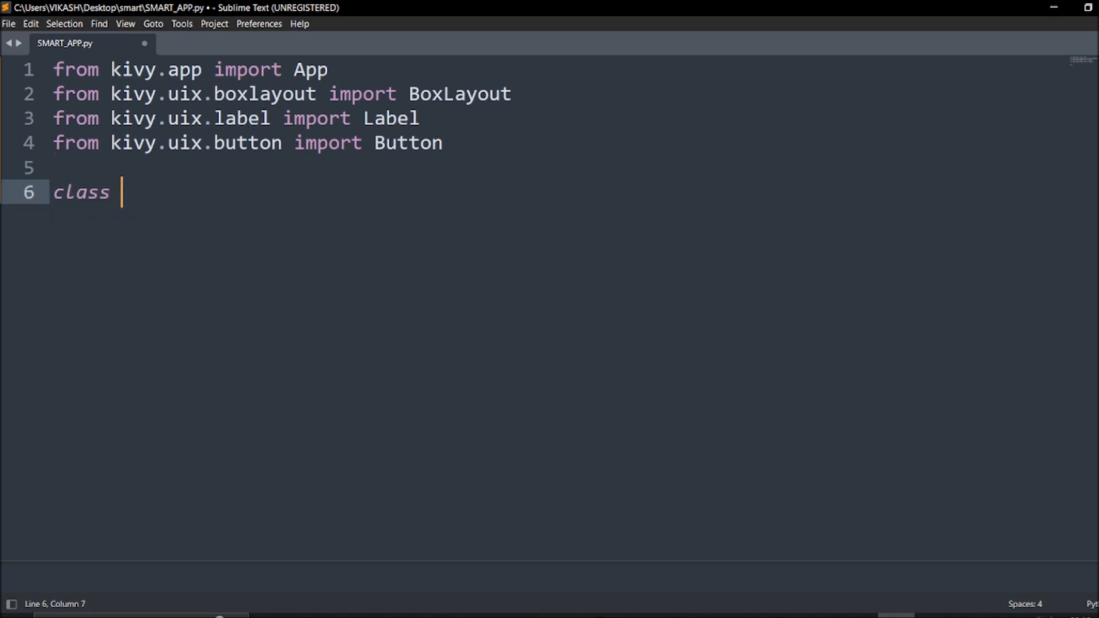
text(SMART)
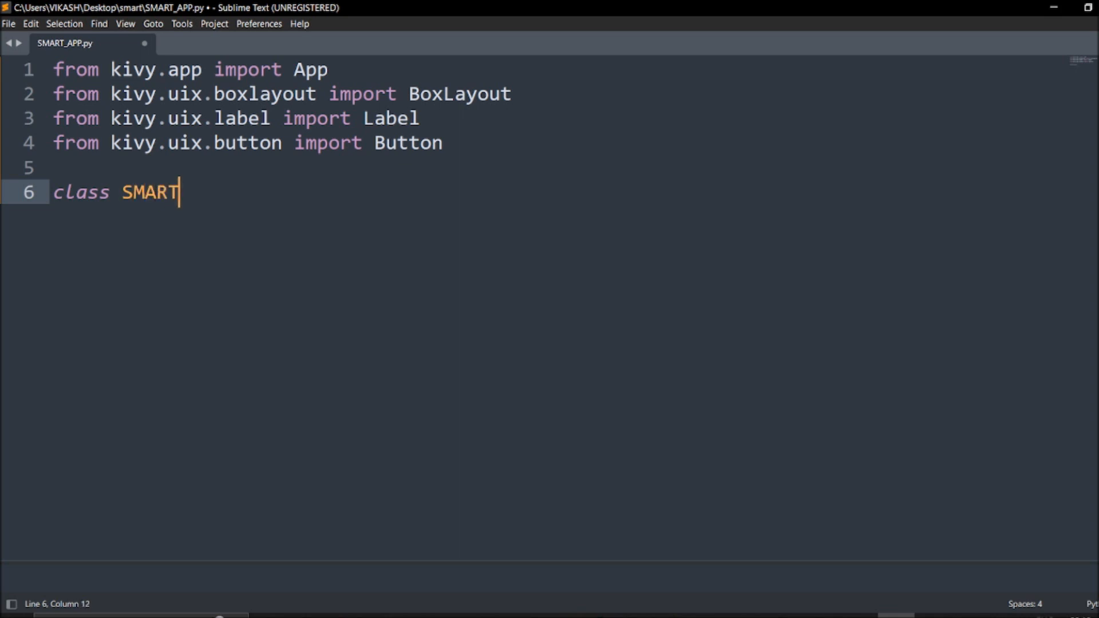
text(App())
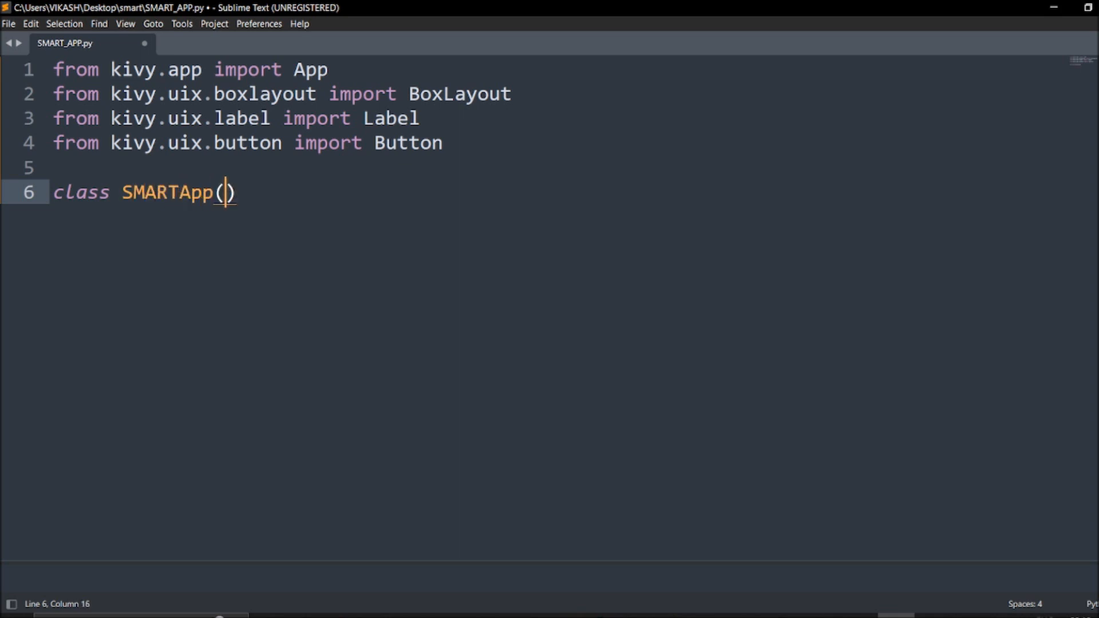
text(App)
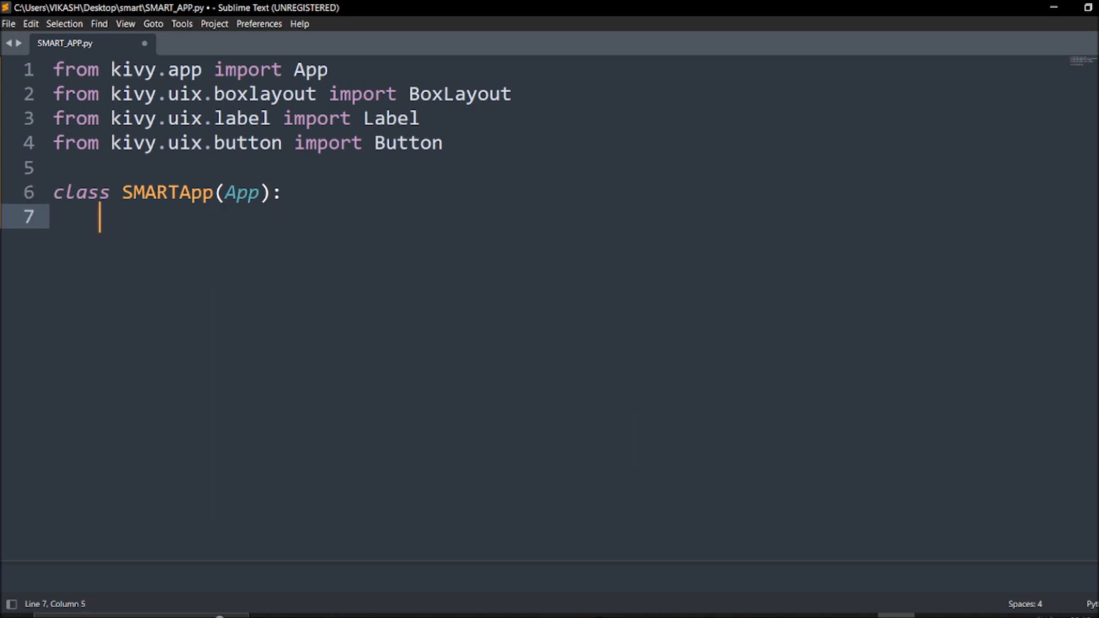
text(def b)
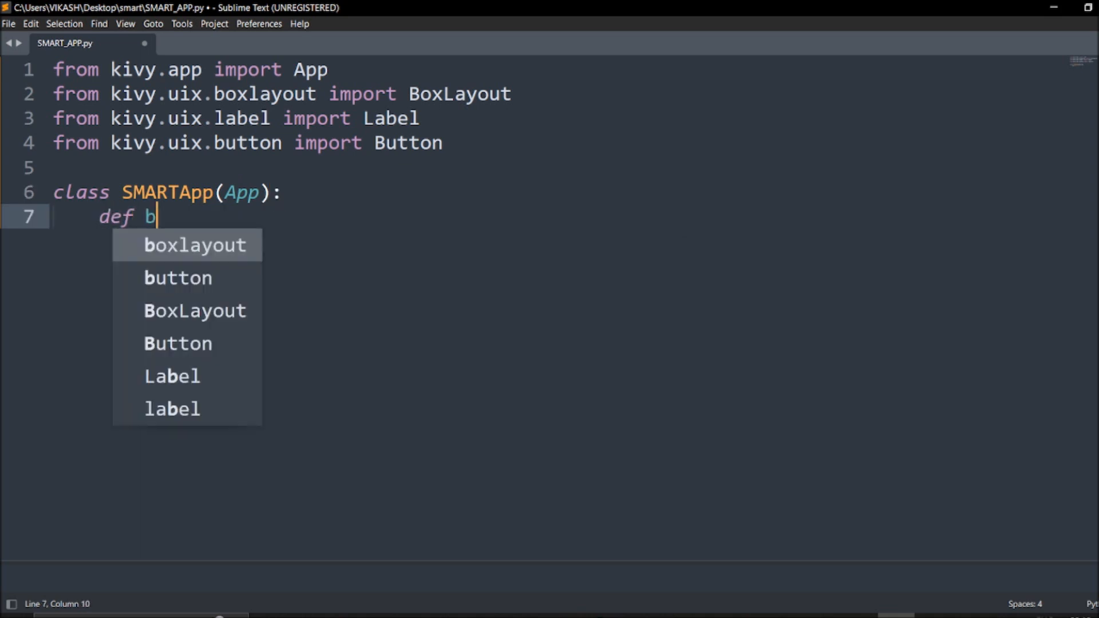
text(uild(se)
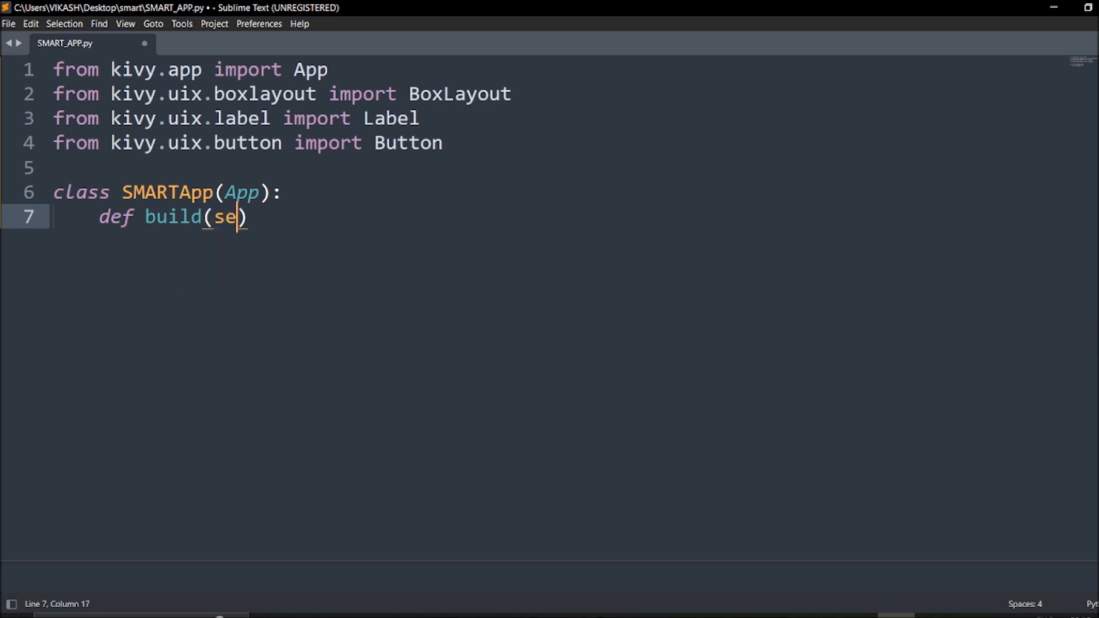
text(lf)
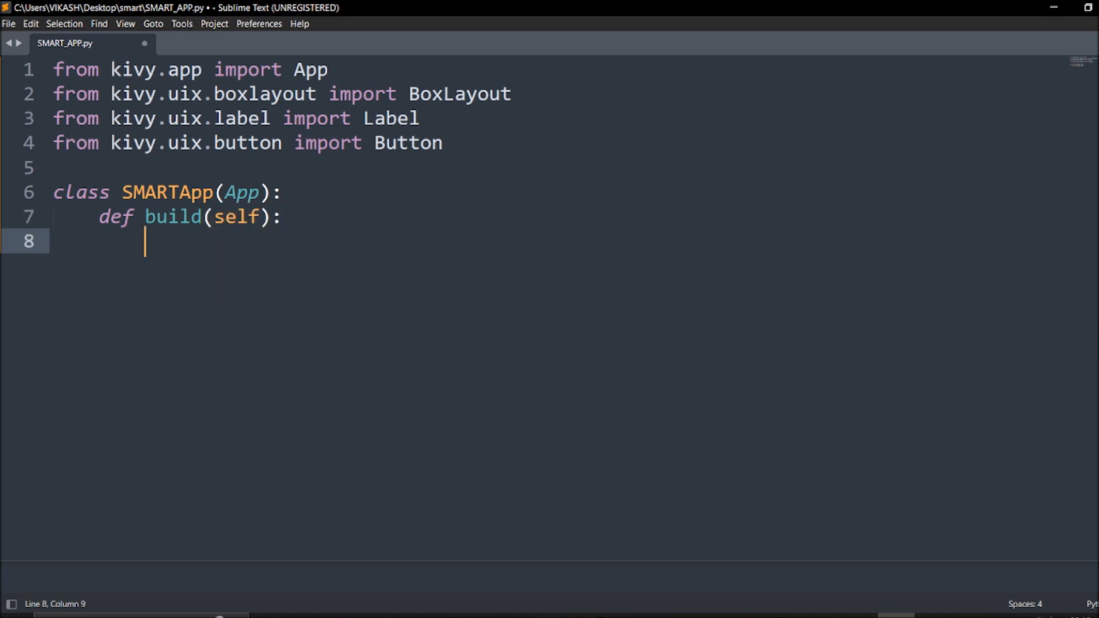
Step: Inside build, create layout=BoxLayout(orientation='vertical')
text(layo)
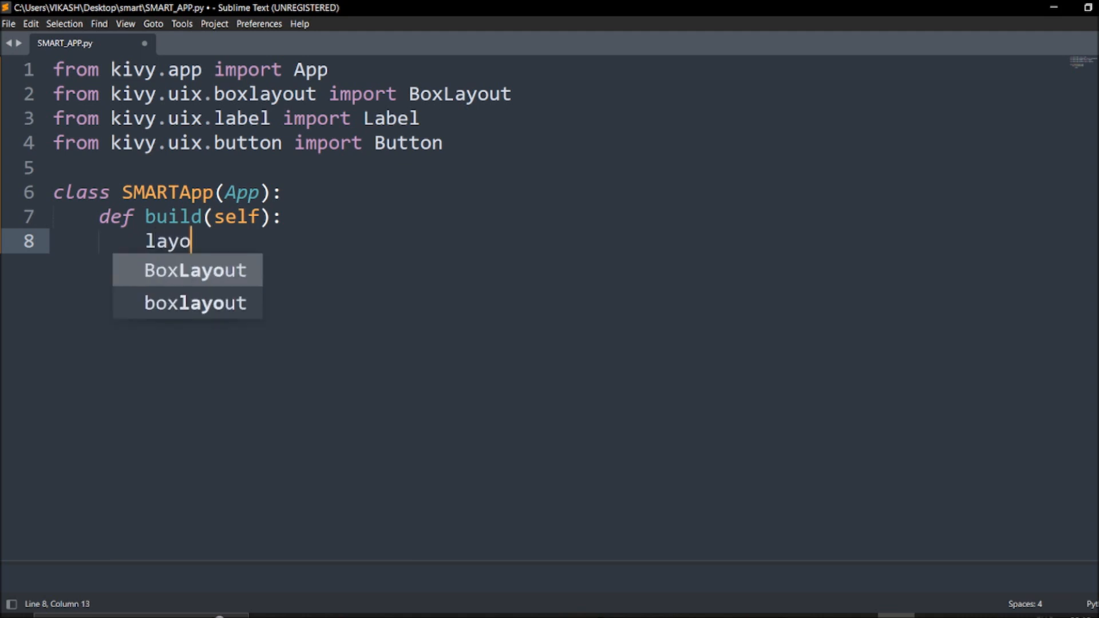
text(ut=)
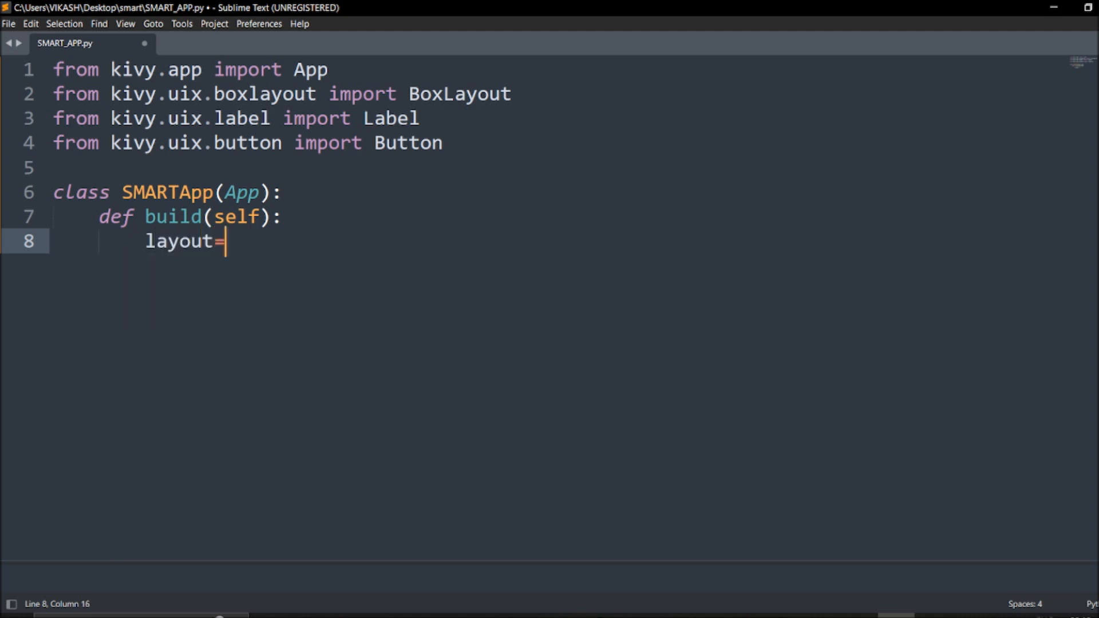
text(Box)
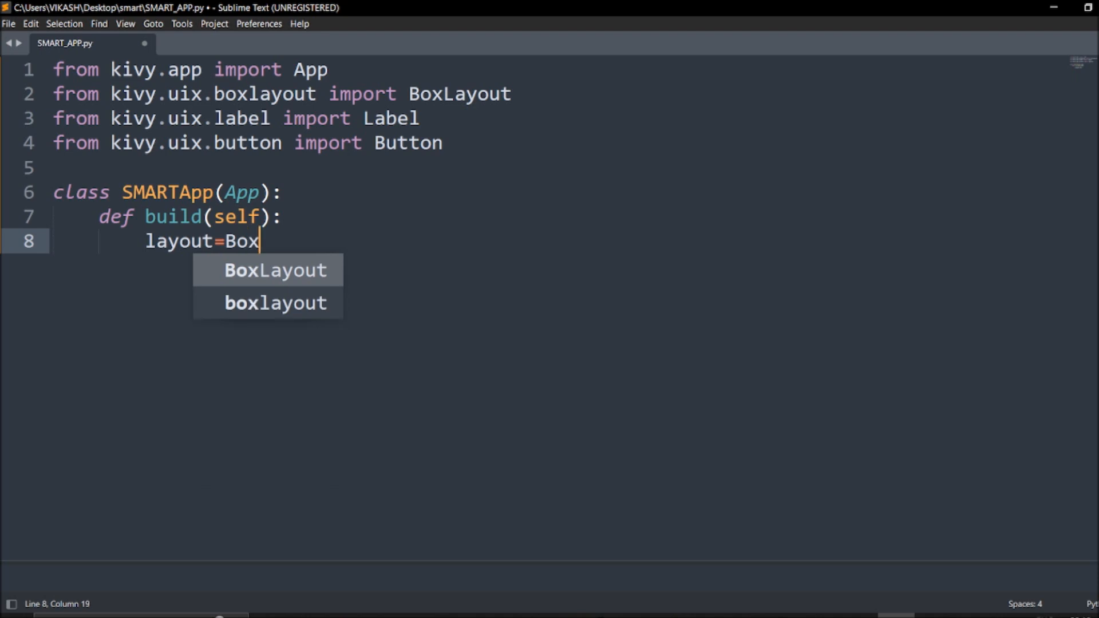
key(Tab)
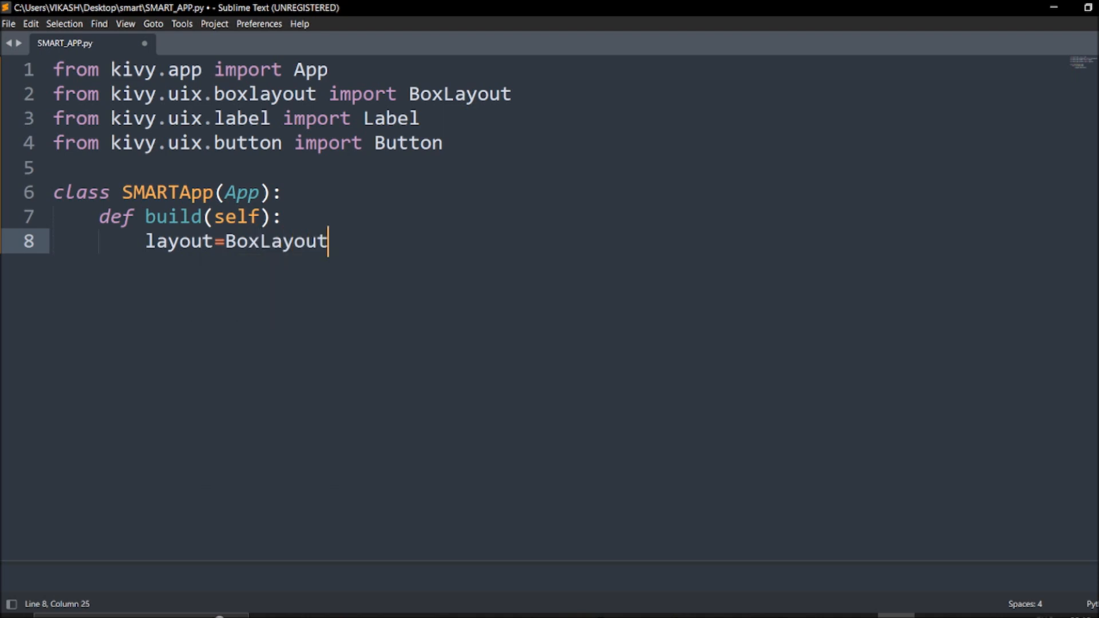
text((or)
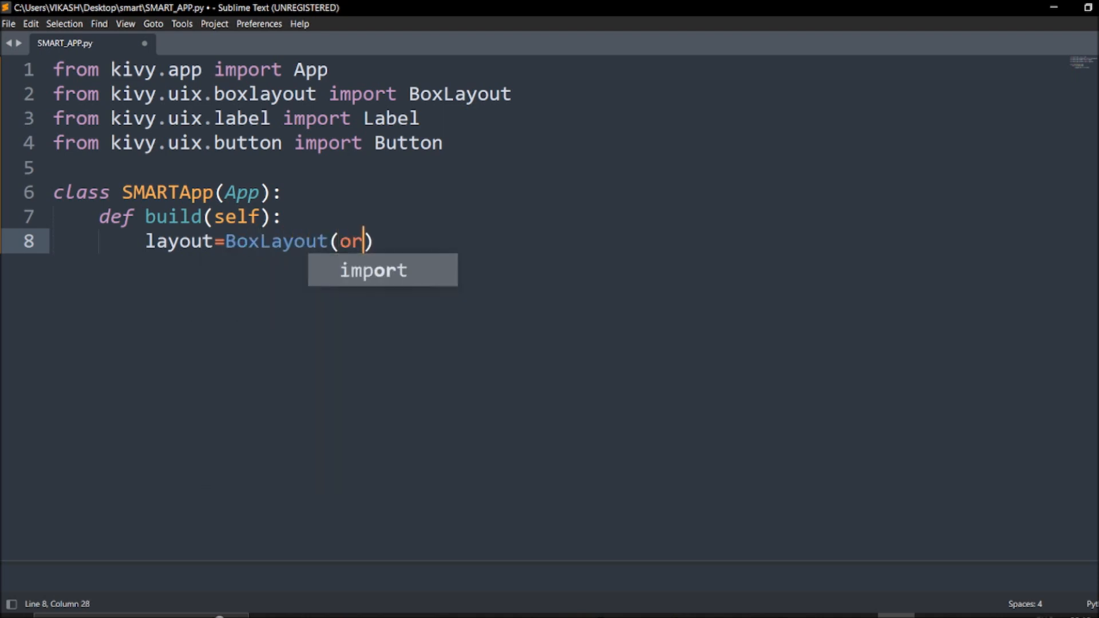
text(ientation)
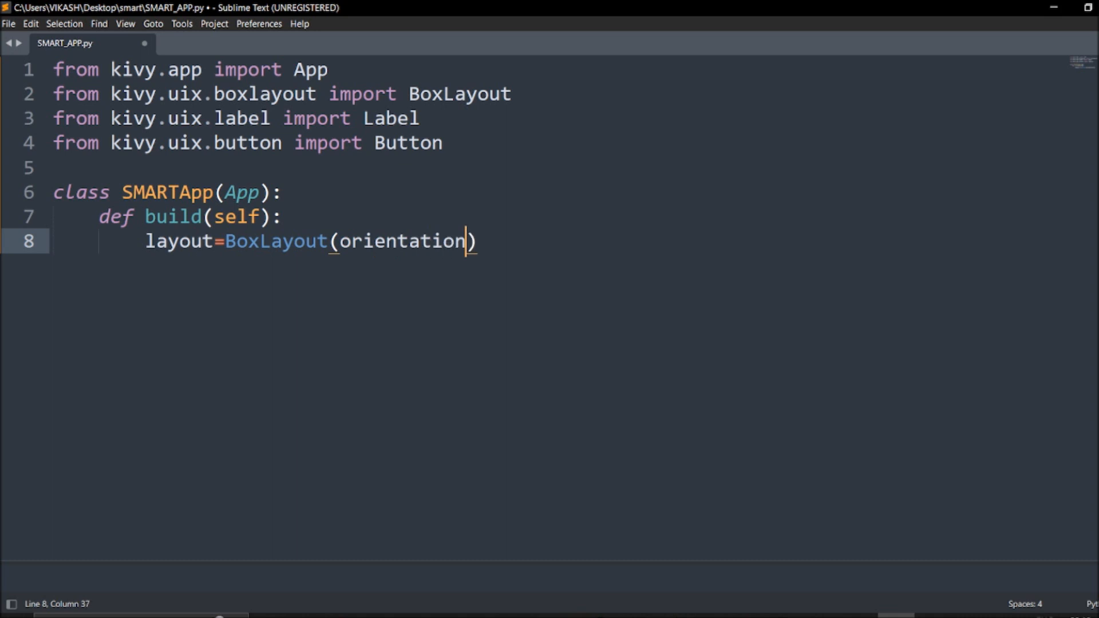
text(=)
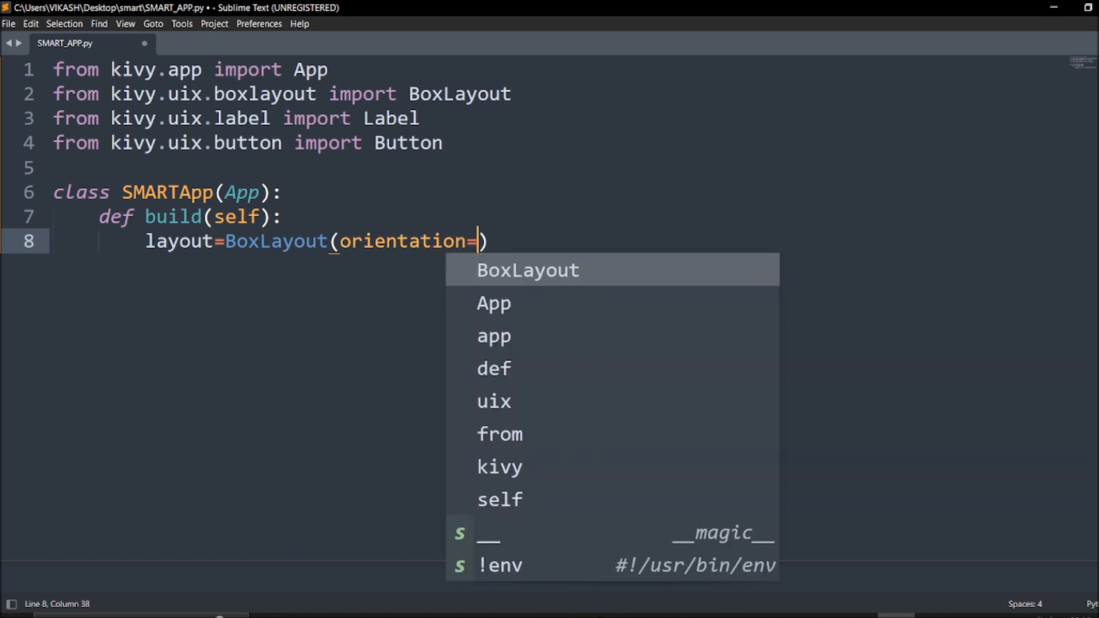
text('vae')
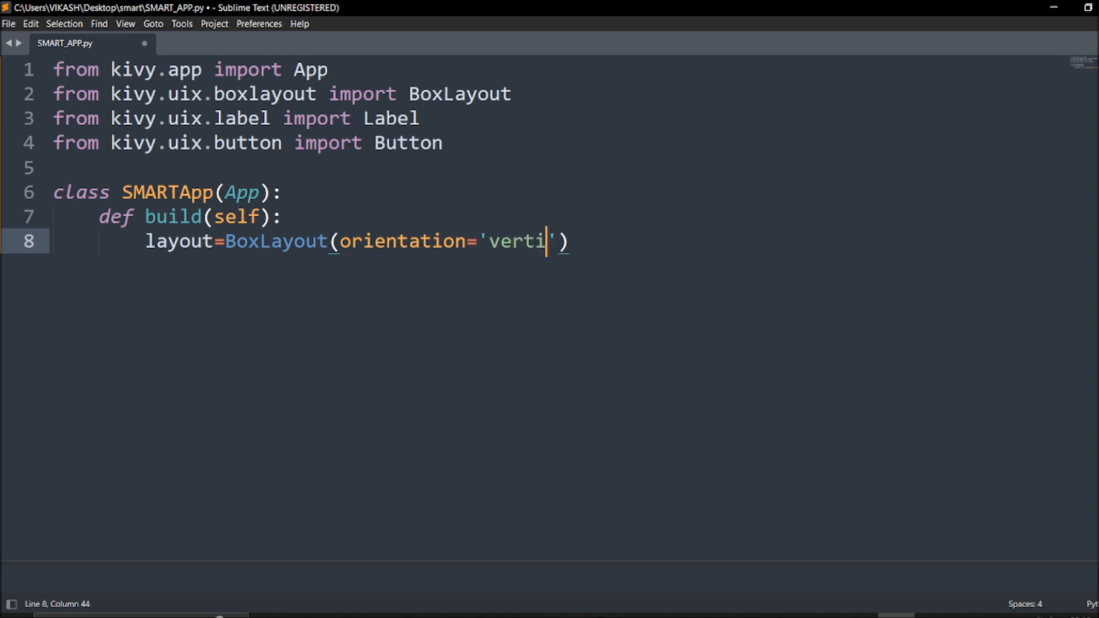
text(cal)
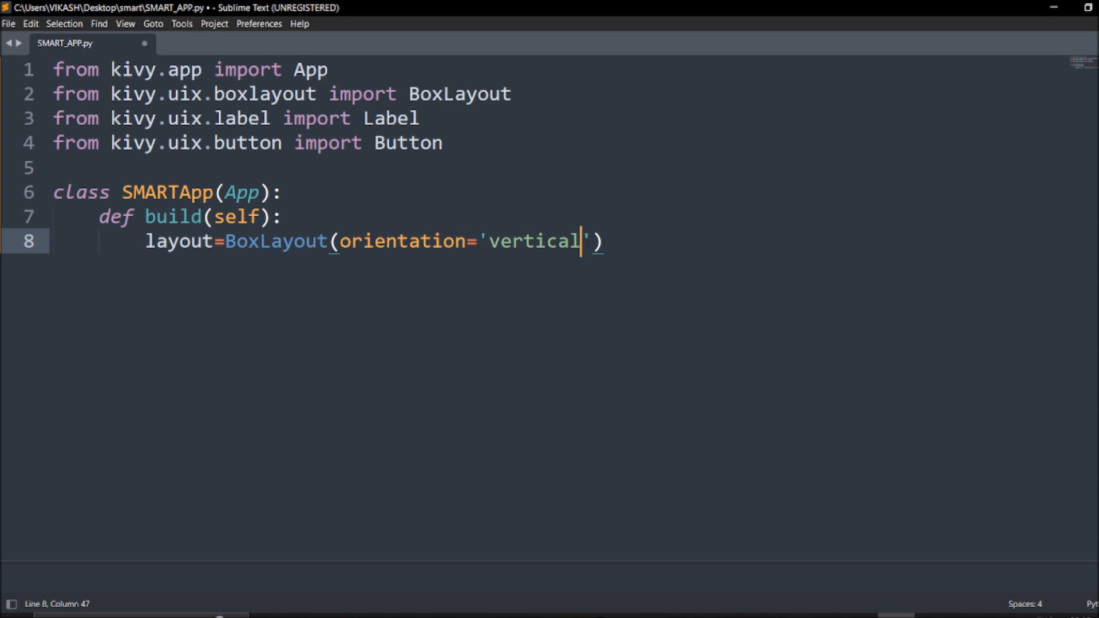
key(enter)
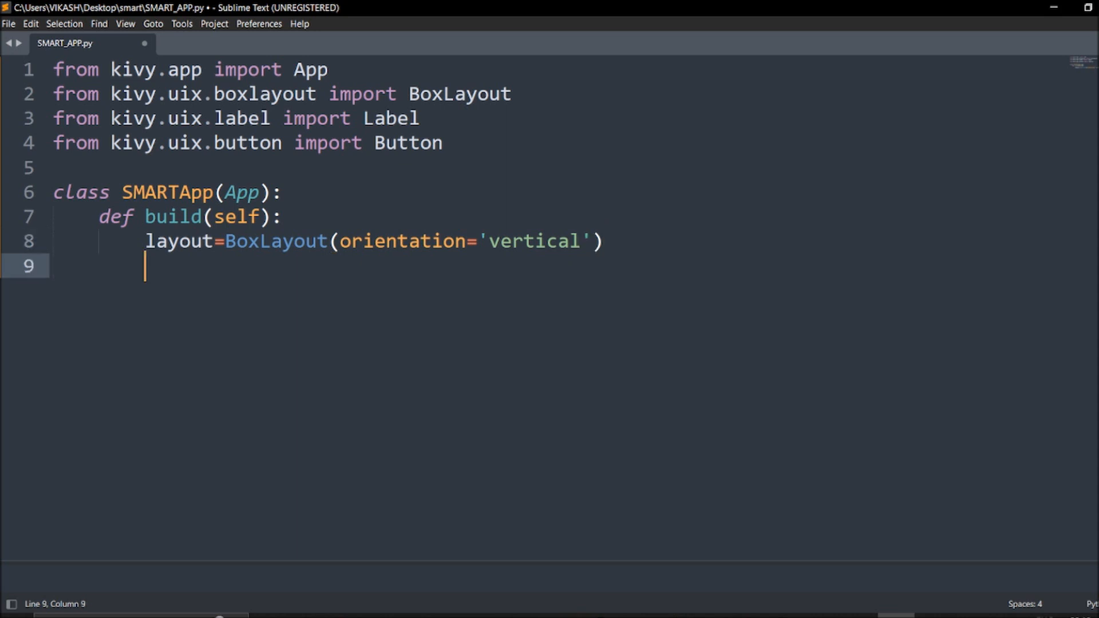
Step: Add layout.add_widget(Label(text='Welcome to Stock Market Analysis..
text(layout.a)
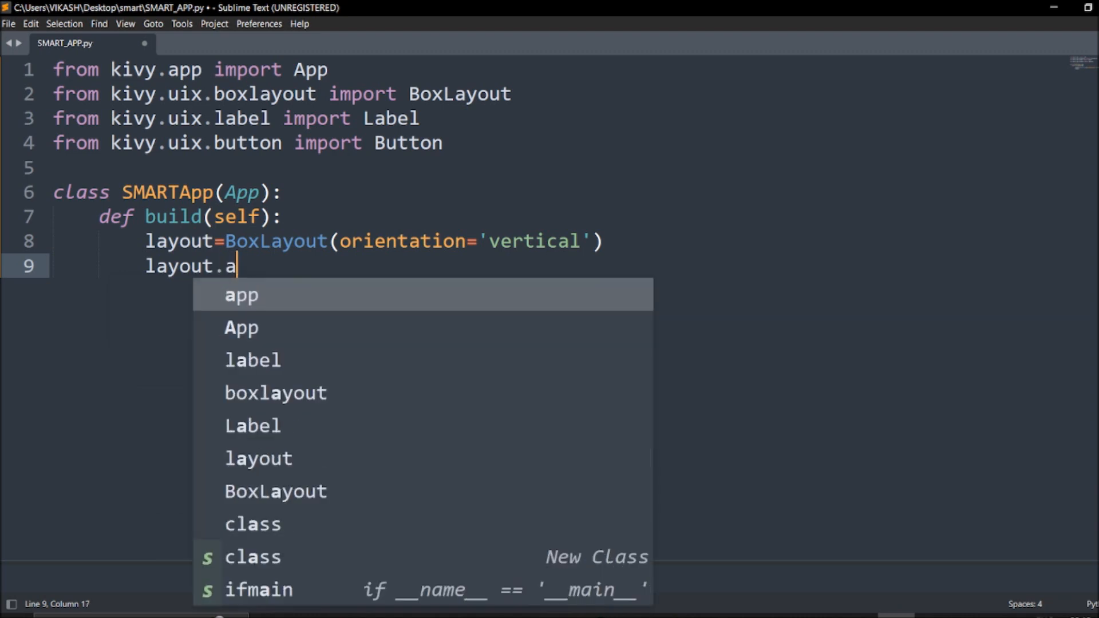
text(dd_)
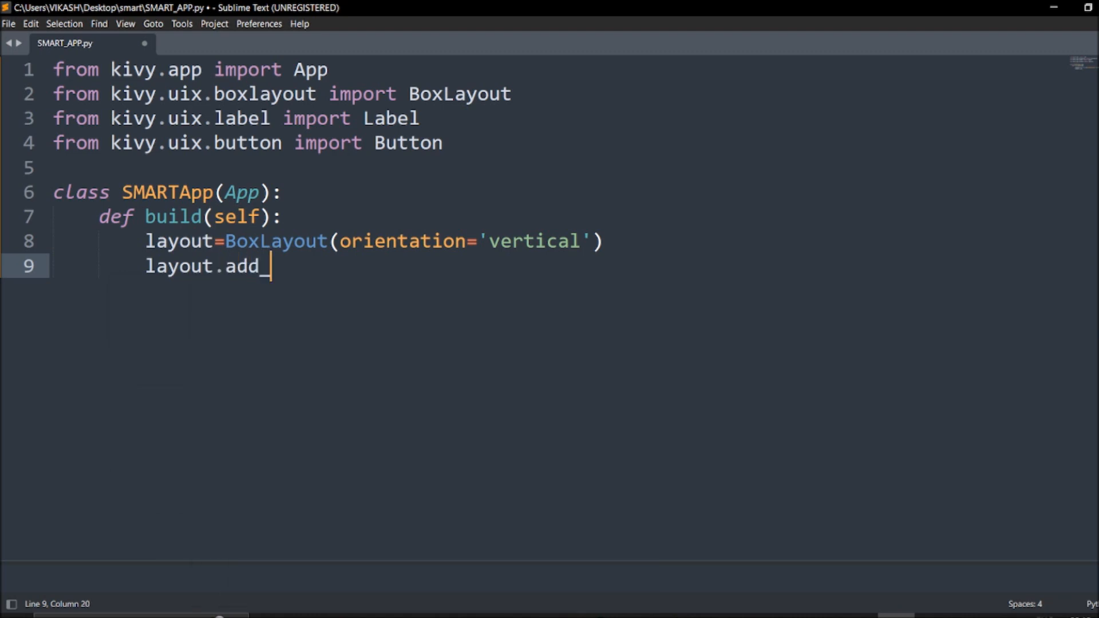
text(widget)
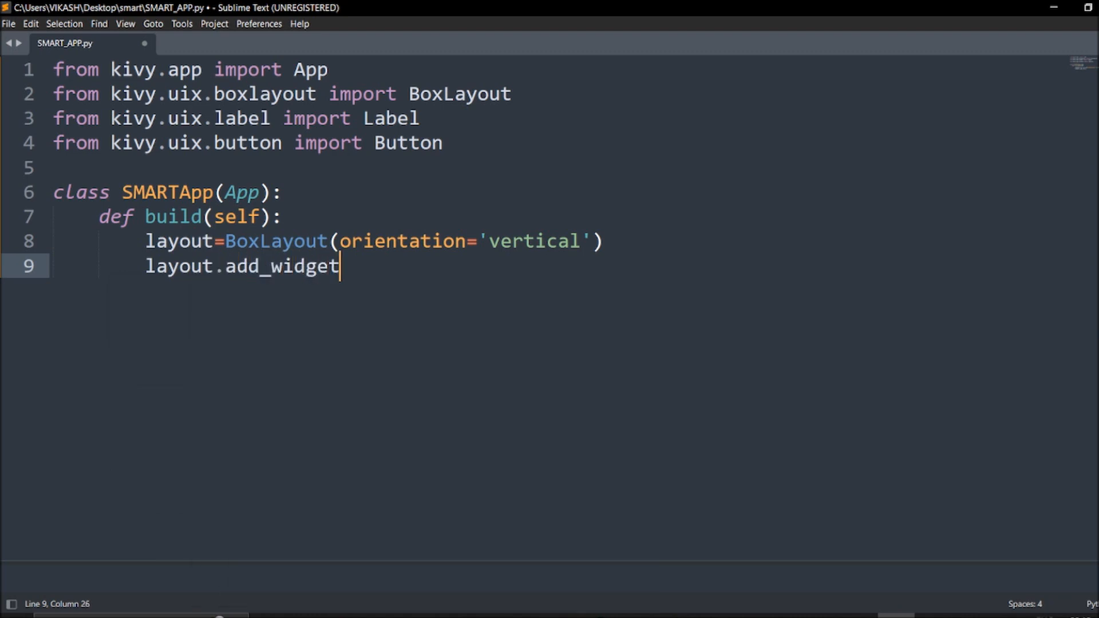
text(()
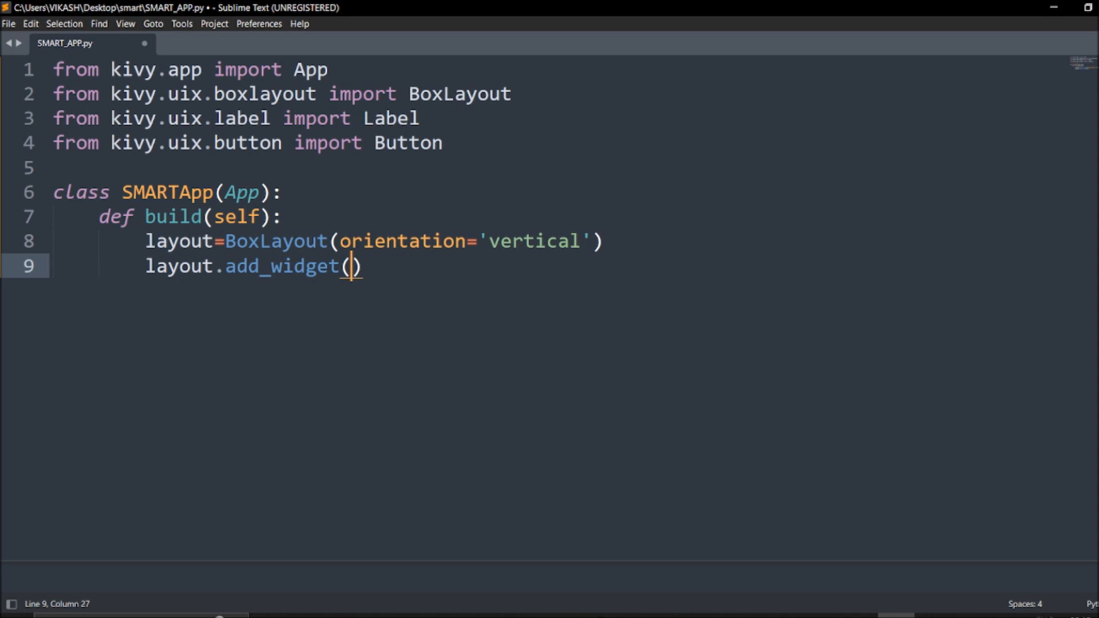
text(Label()
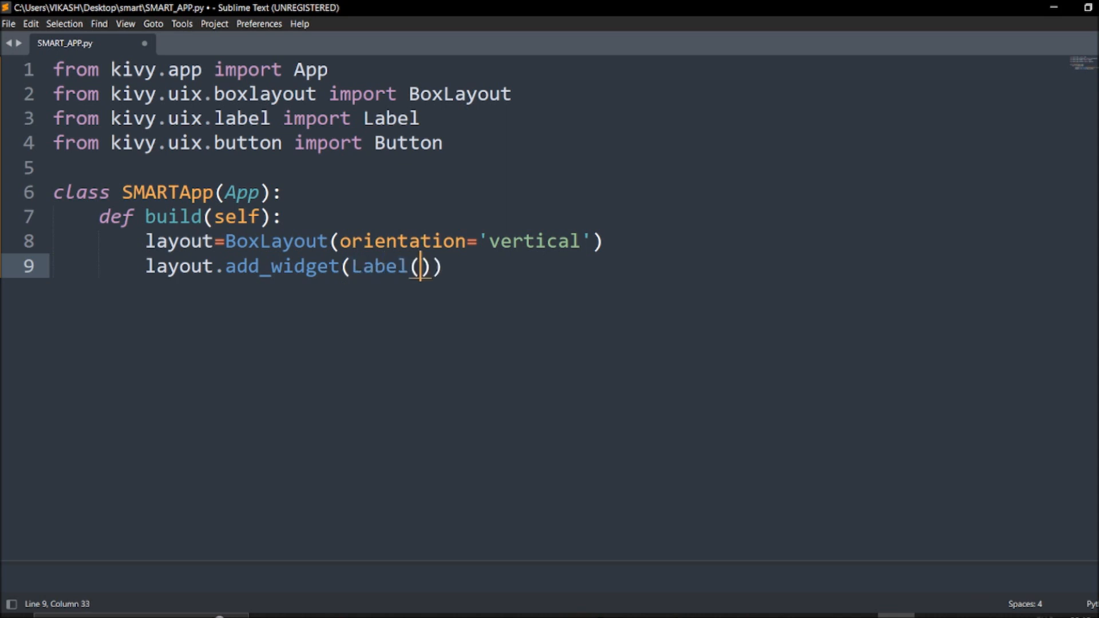
text(text=')
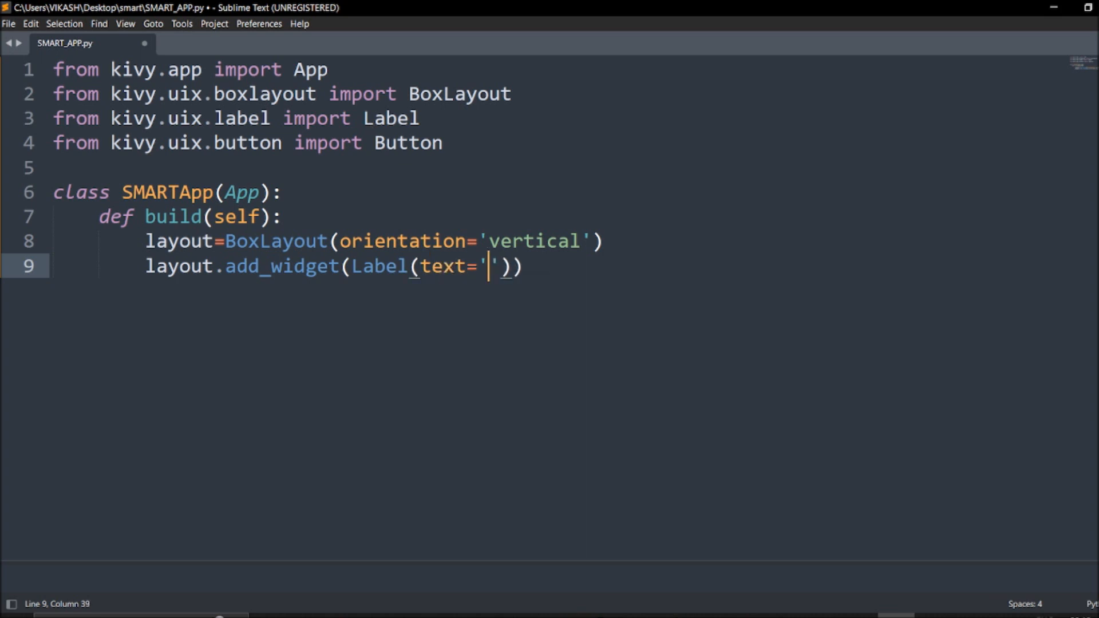
text(Wel)
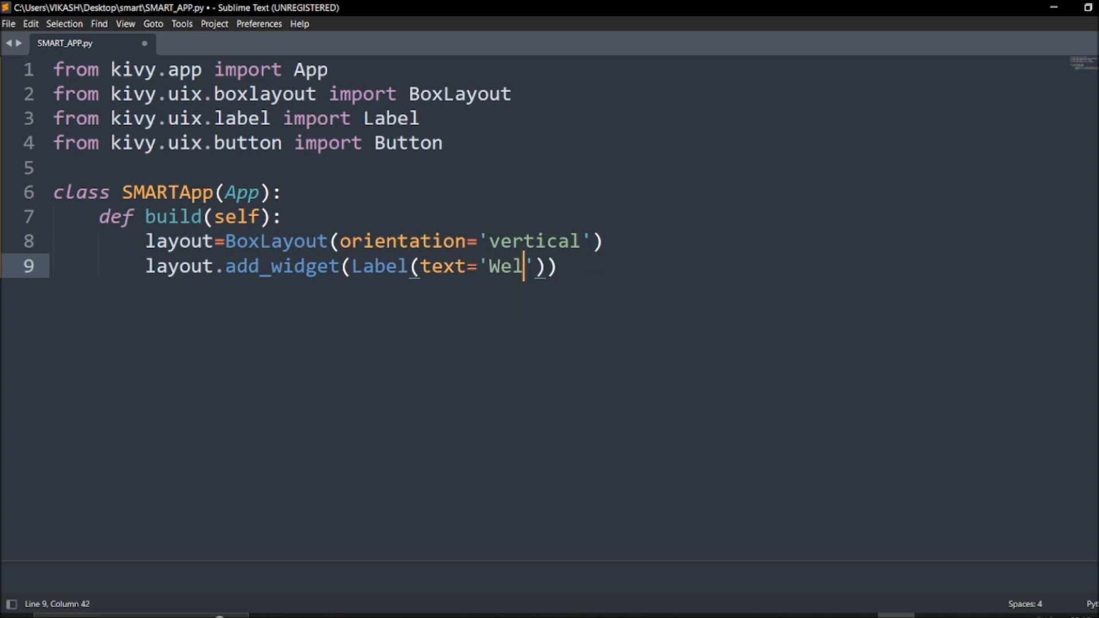
text(come to)
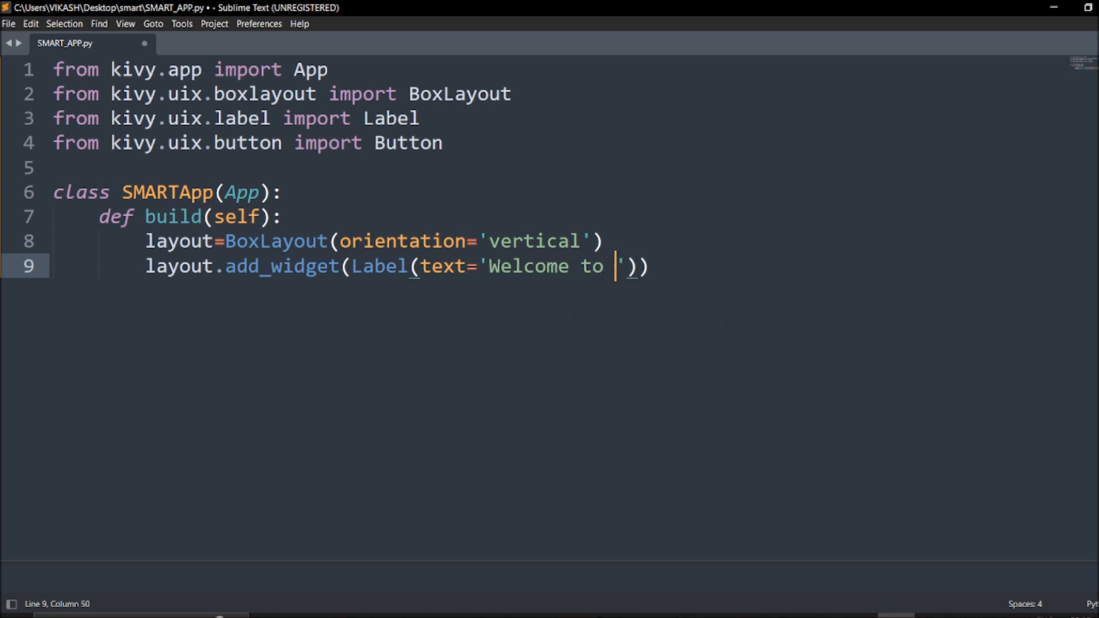
text(Sma)
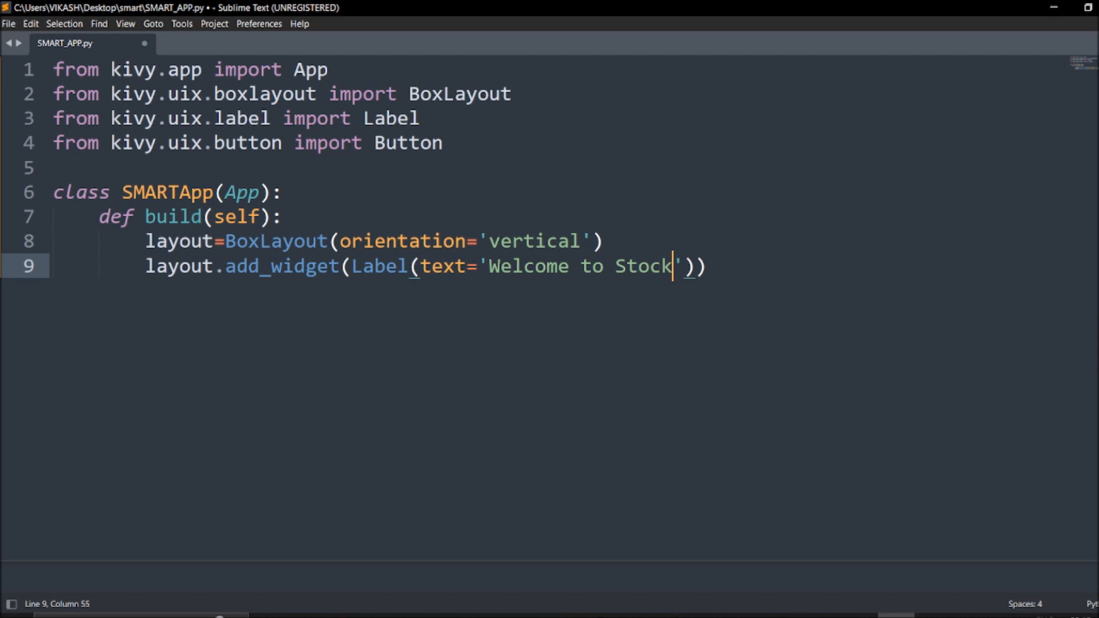
text(Market Anl)
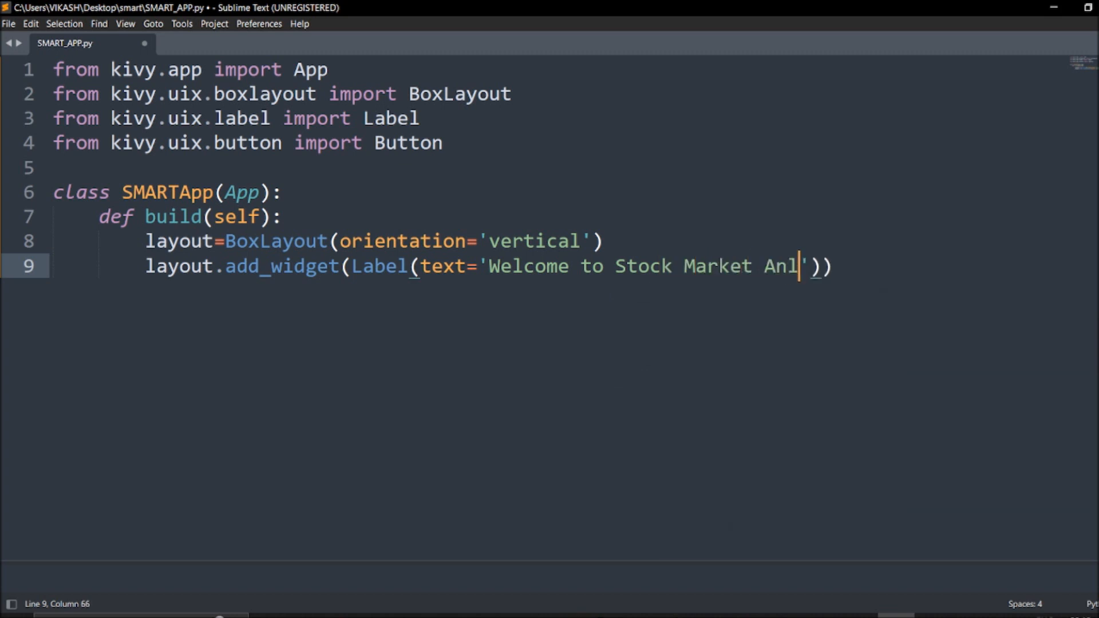
text(ysis)
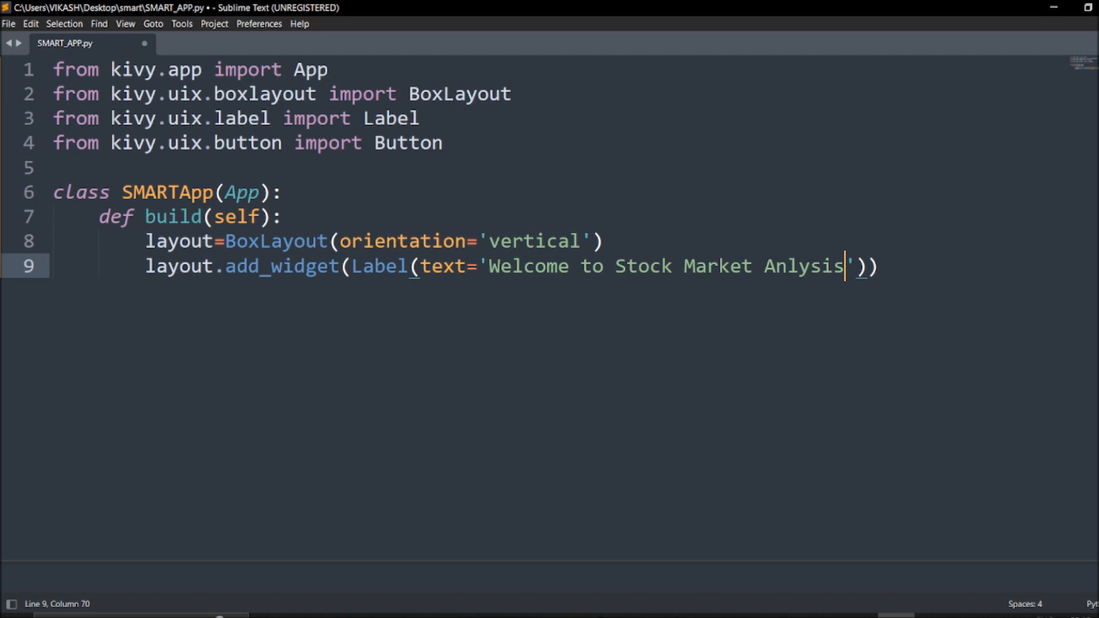
Step: Finish the label text with 'Retention Trades[S.M.A.R.T]'
text(a)
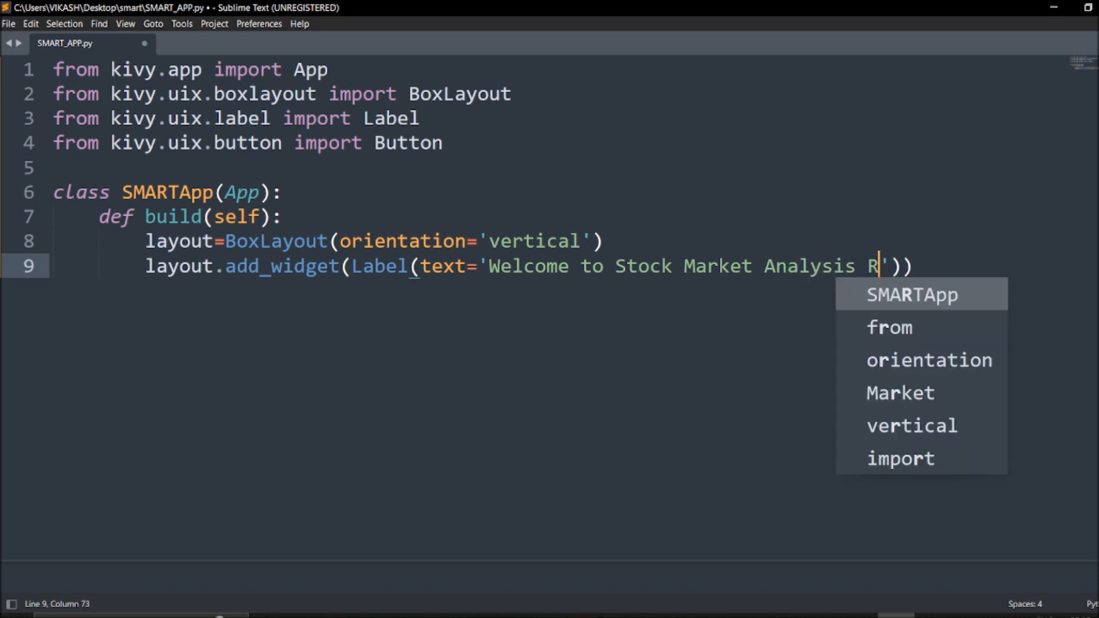
text(etention Trad)
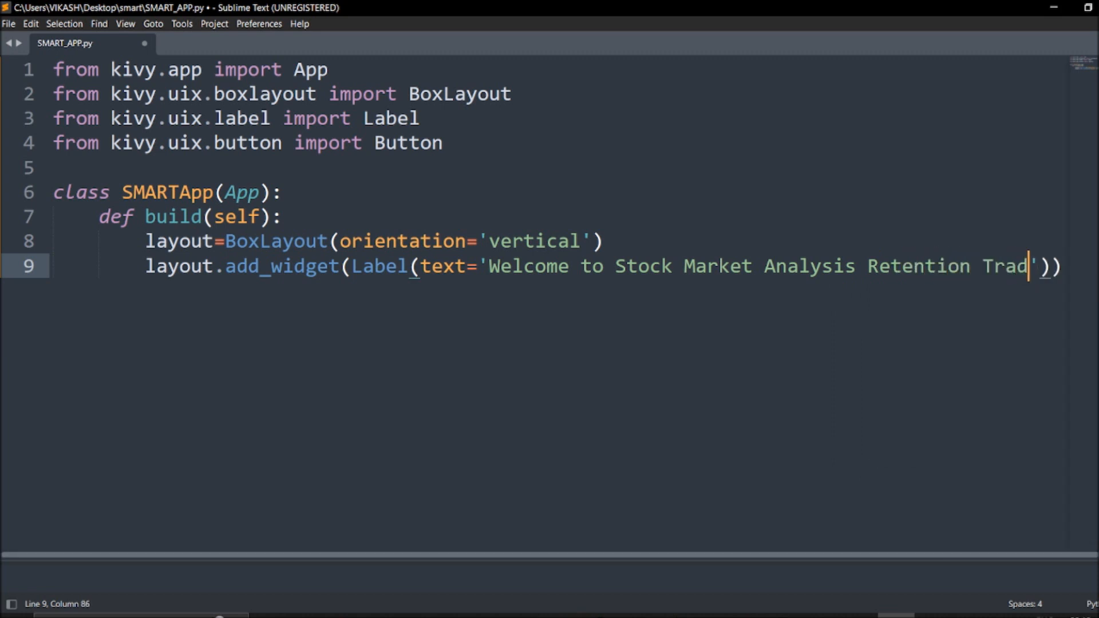
text(es[])
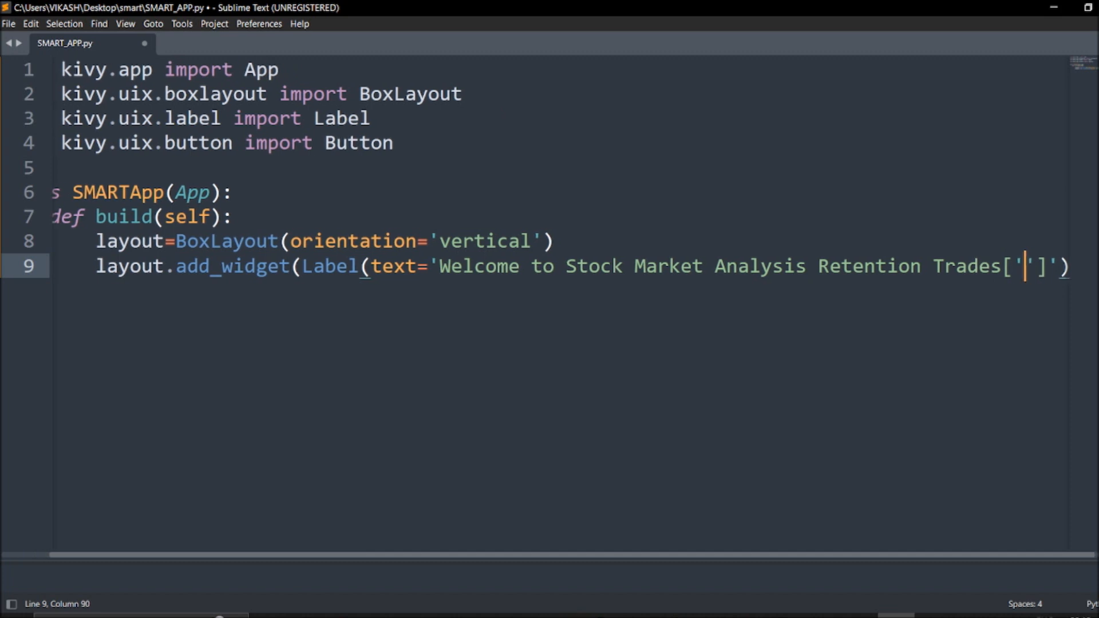
text(S.M)
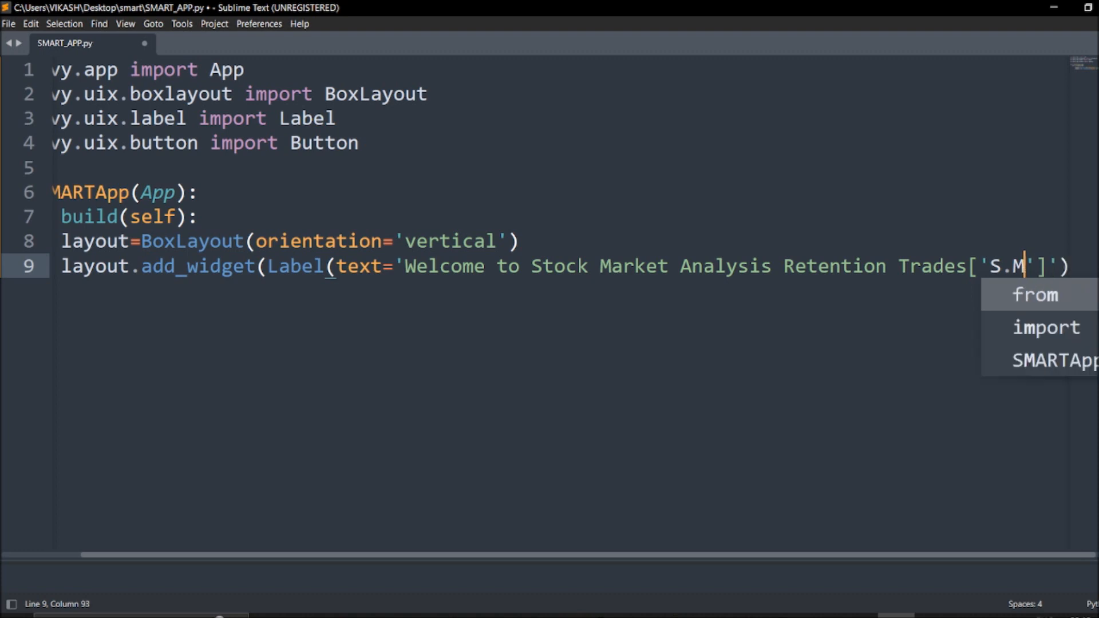
text(.A.R)
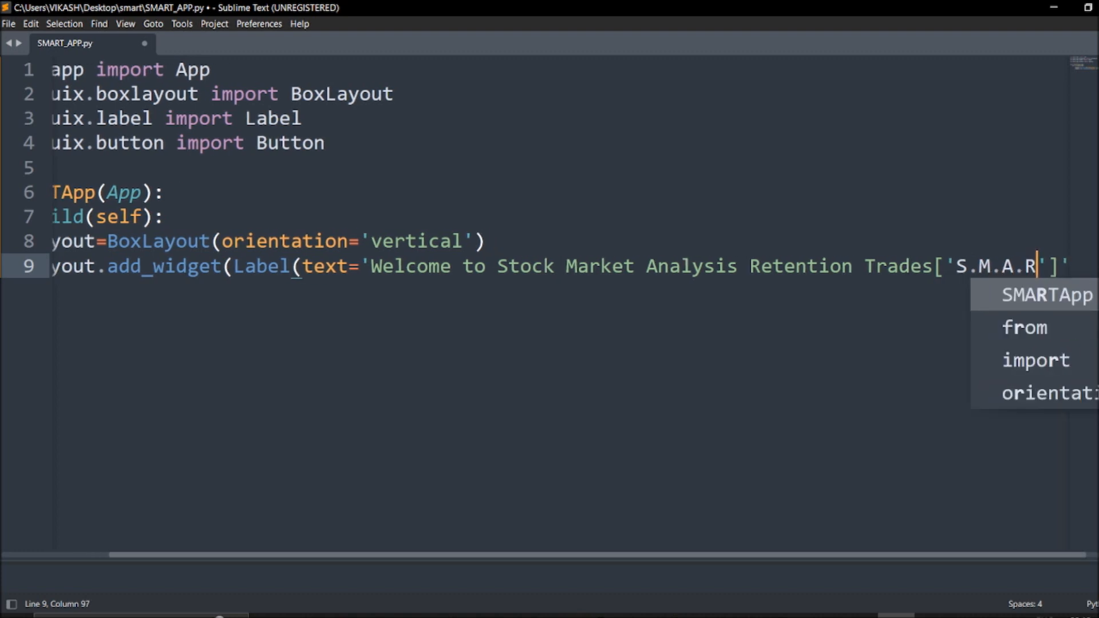
text(T)
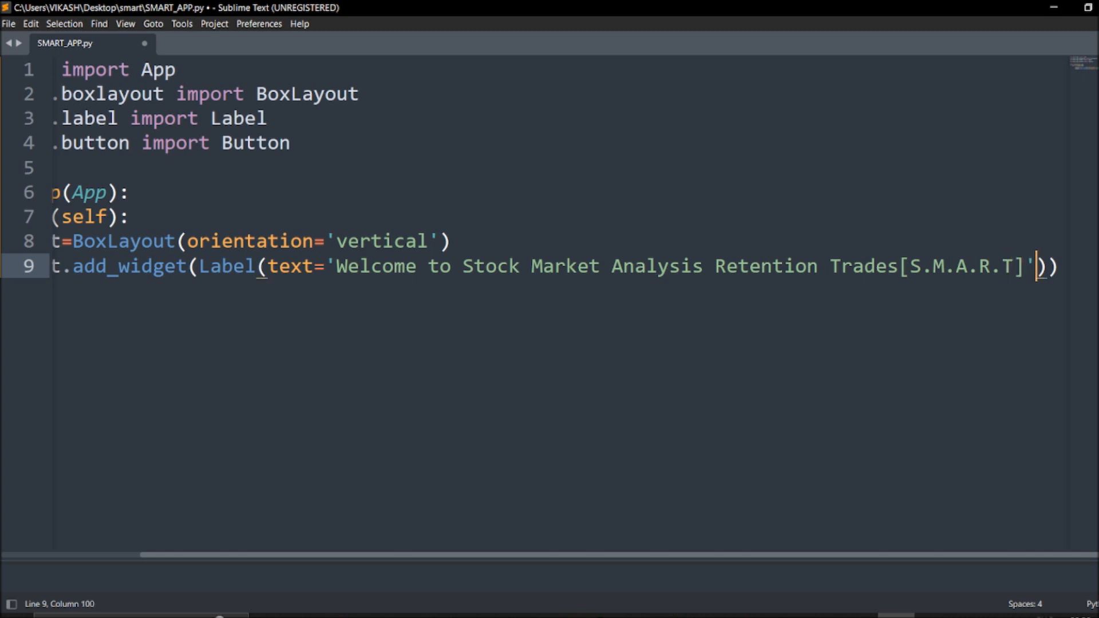
Step: Give the welcome Label font_size='24sp', fixing a mistyped uppercase keyword
text(,FO)
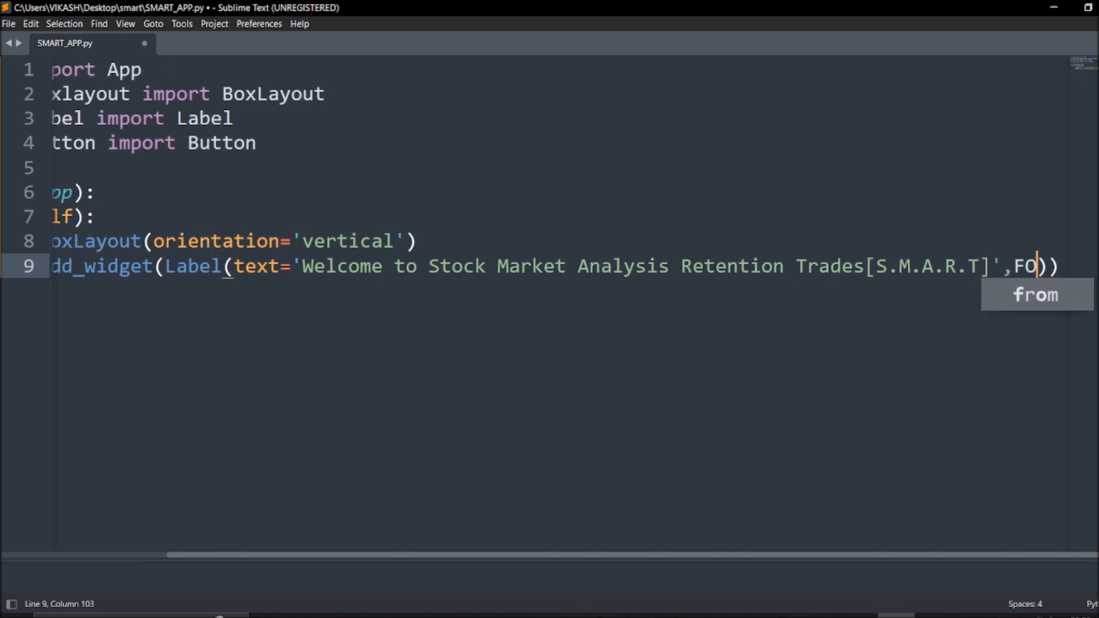
text(NT_SI)
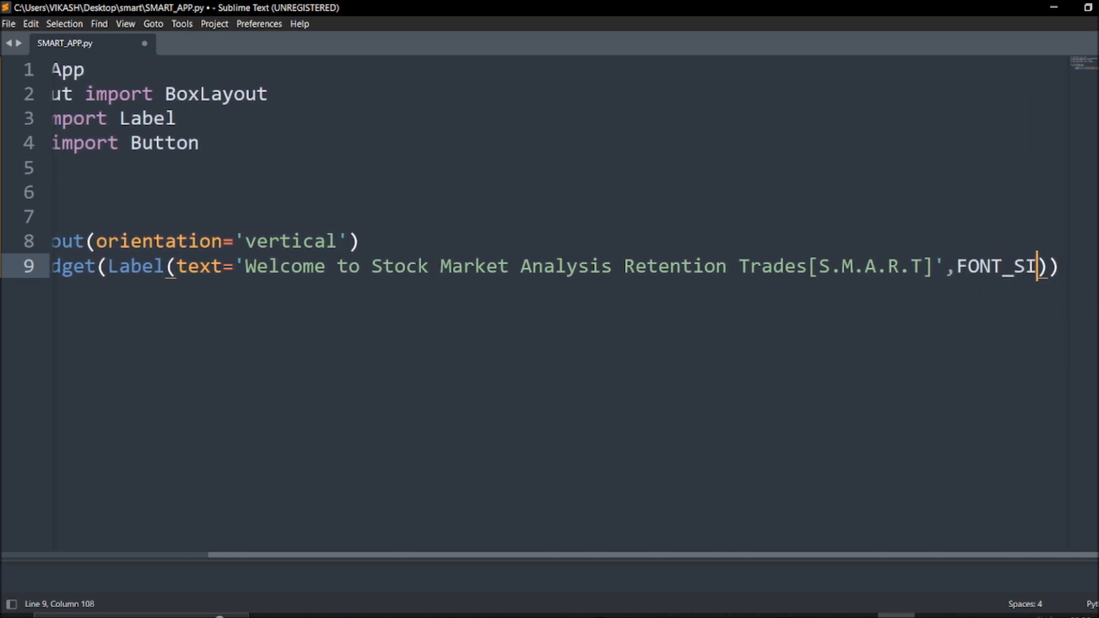
key(backspace)
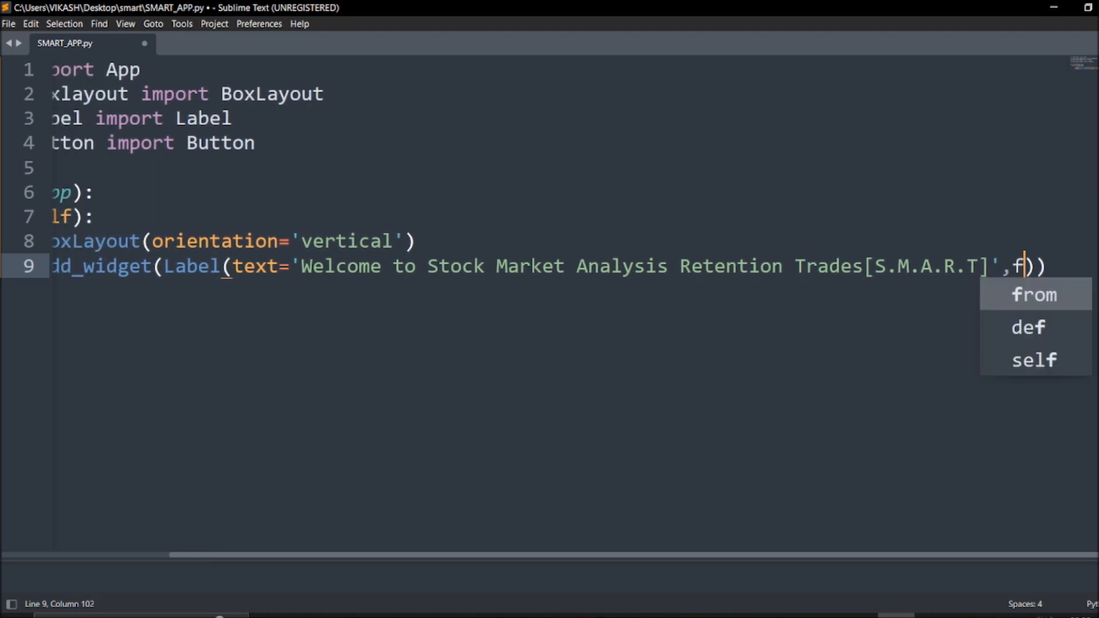
text(ont_)
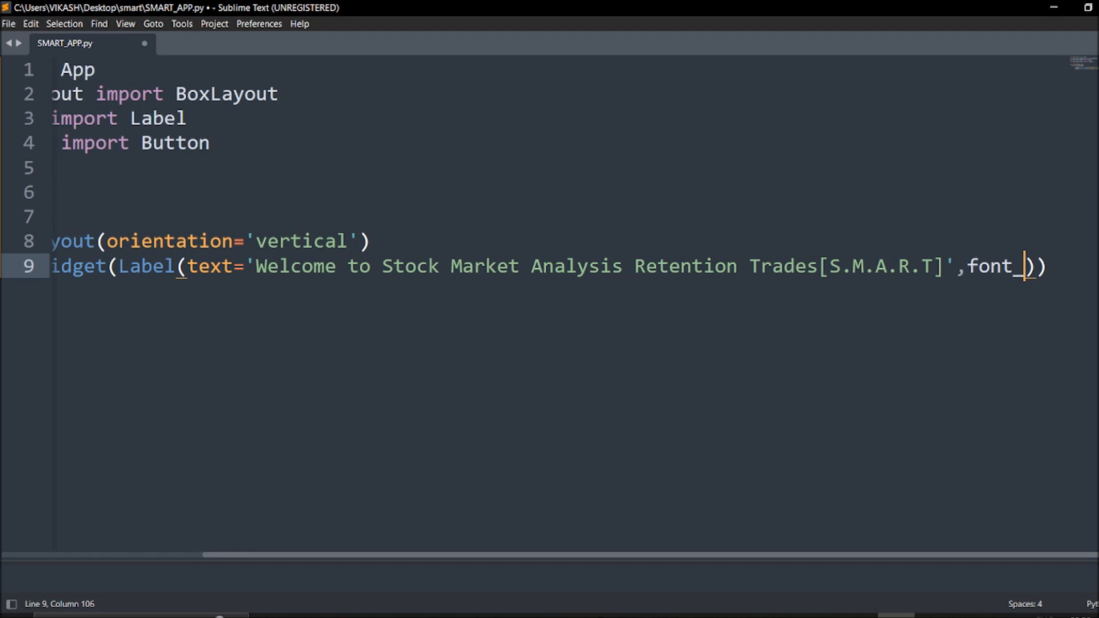
text(size=)
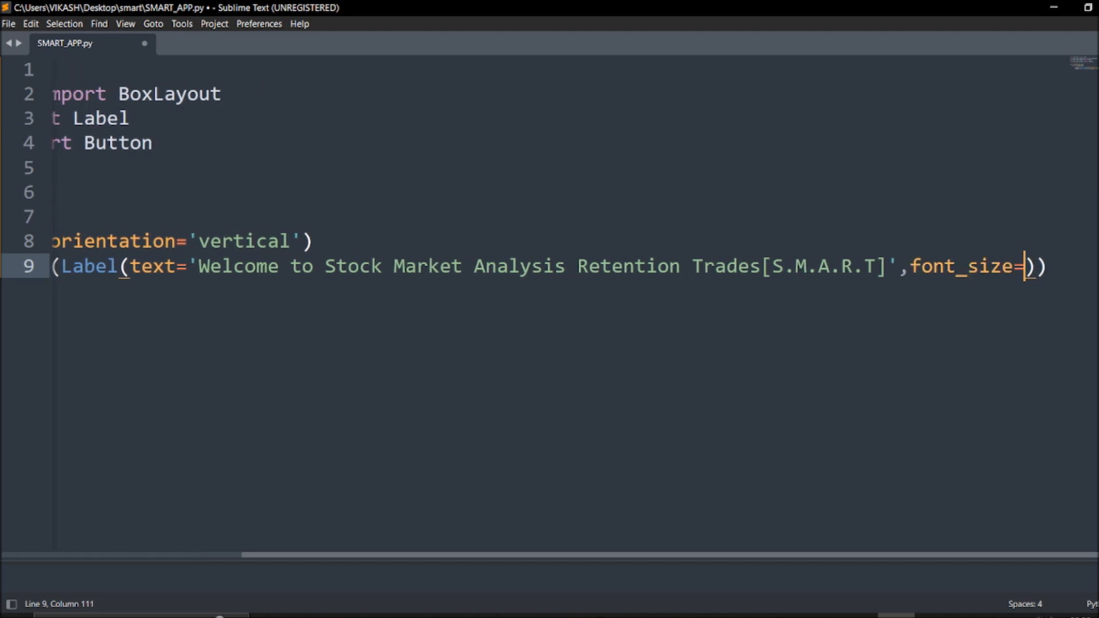
text('24')
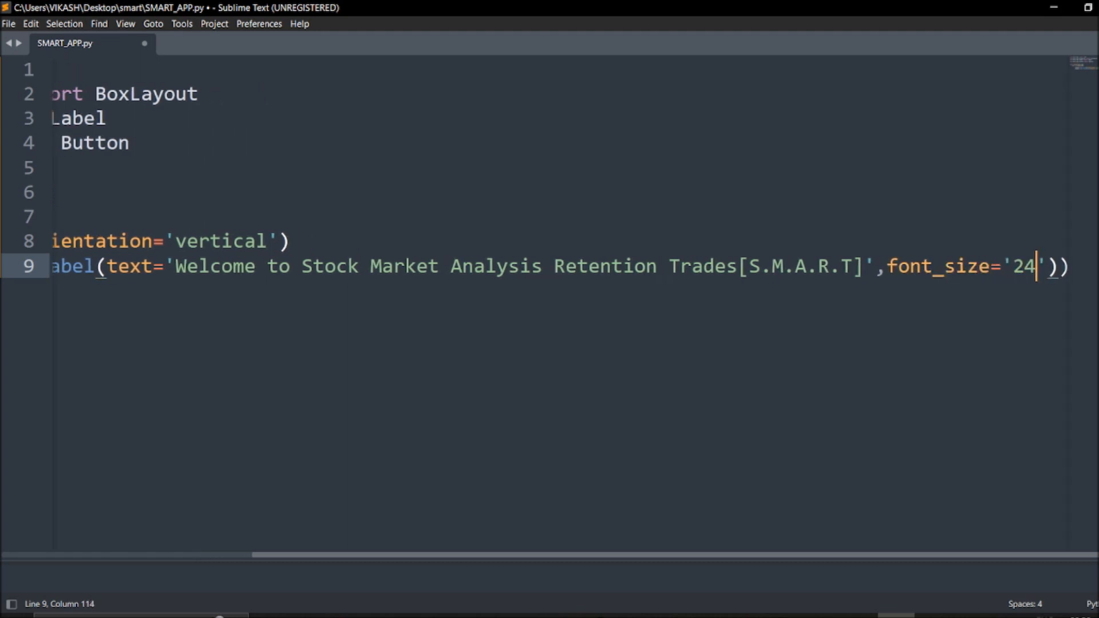
text(sp)
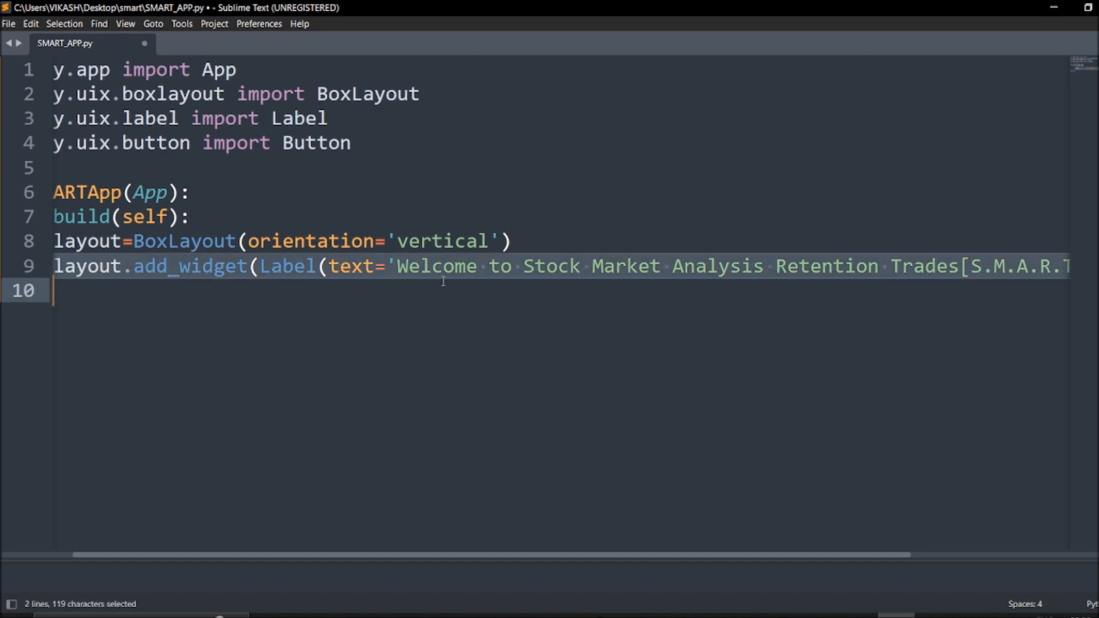
Step: Duplicate the label line as a Button with text 'Start Learning'
text(,font_size='24sp')))
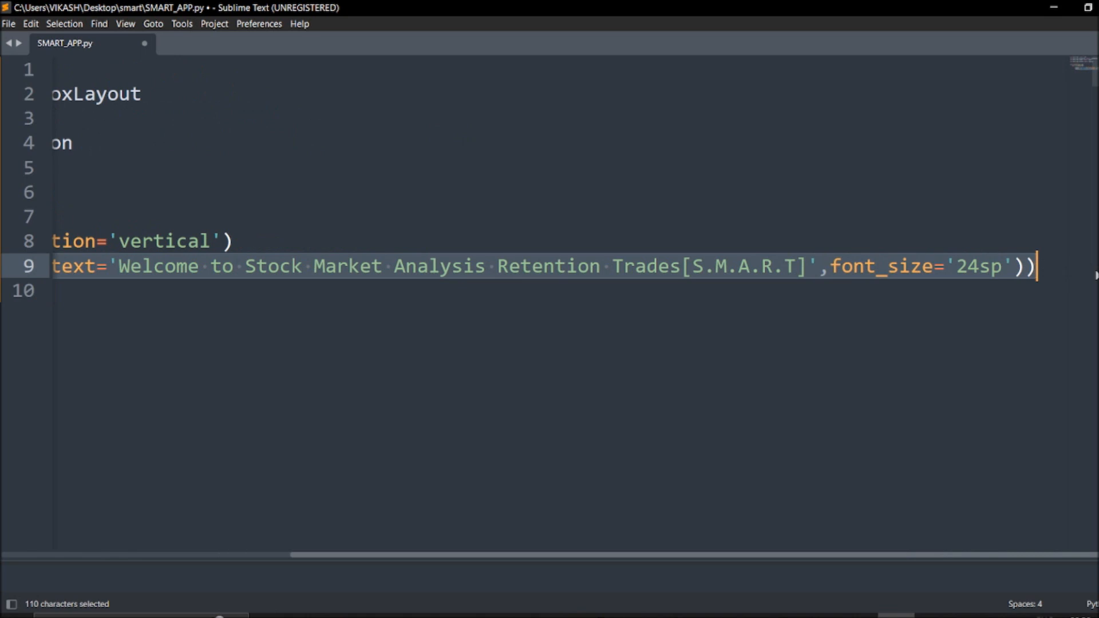
key(ctrl+c)
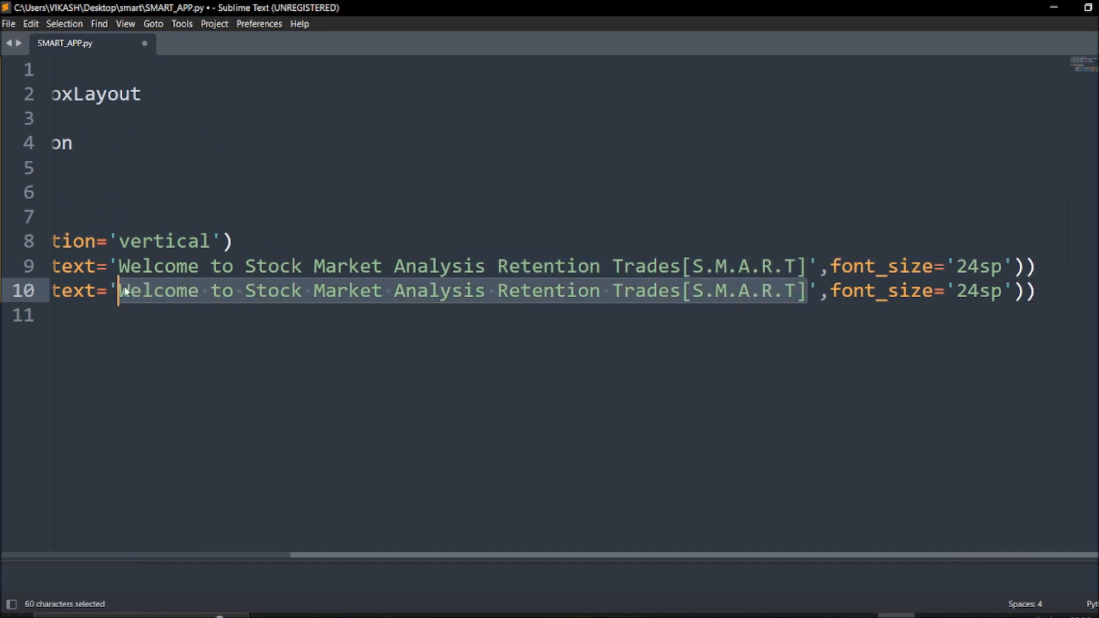
text(Start ',font_size='24sp')))
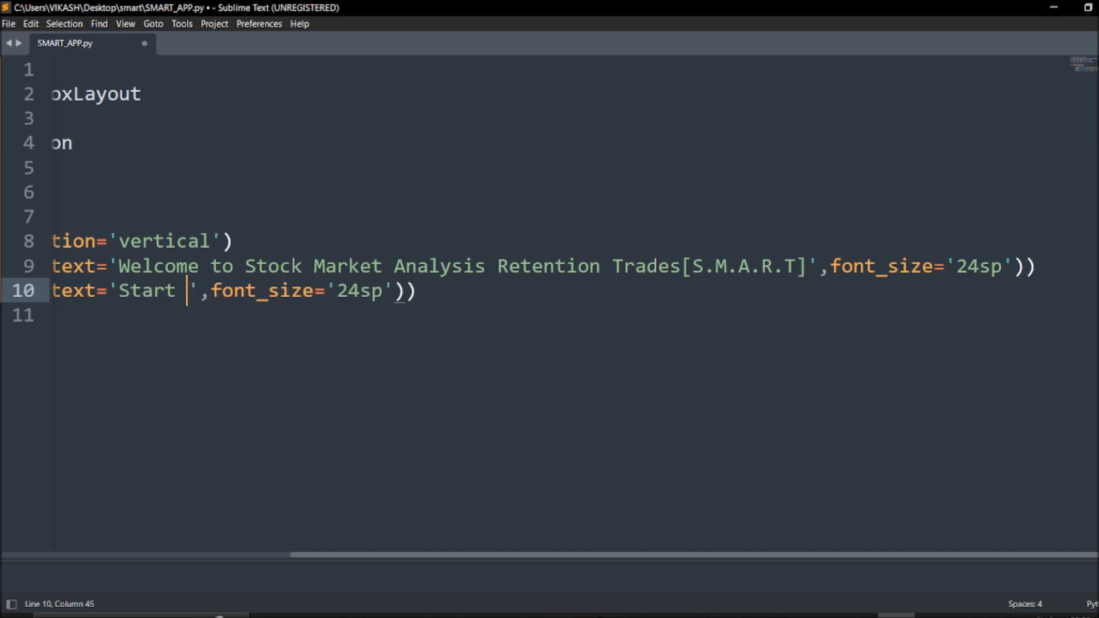
text(Learning)
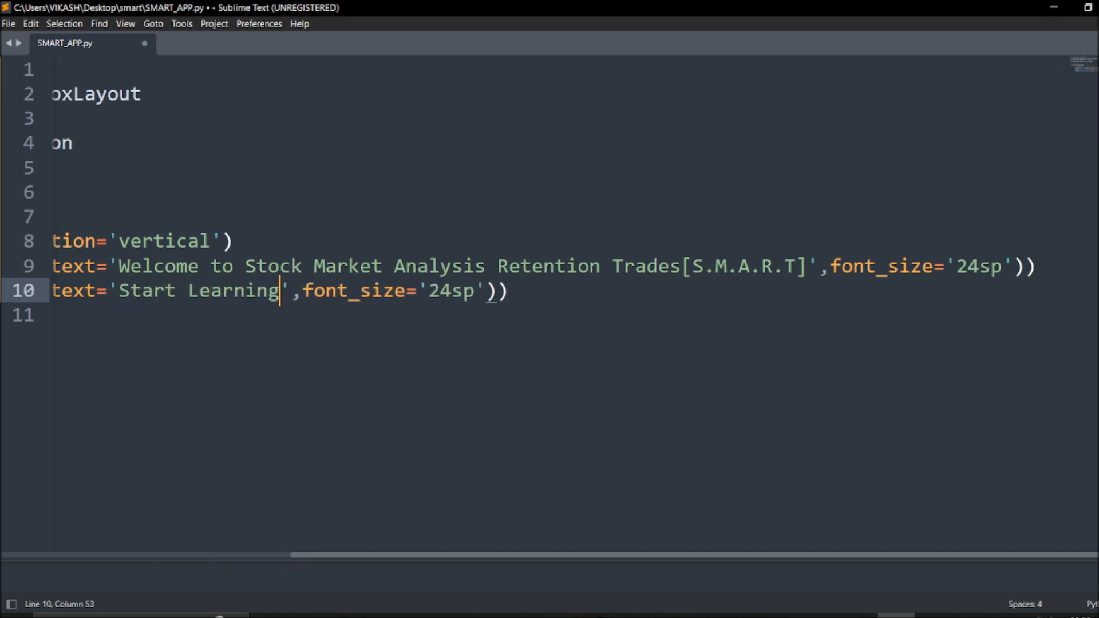
Step: Replace the copied font_size with on_press=self.on_button_press
click(323, 291)
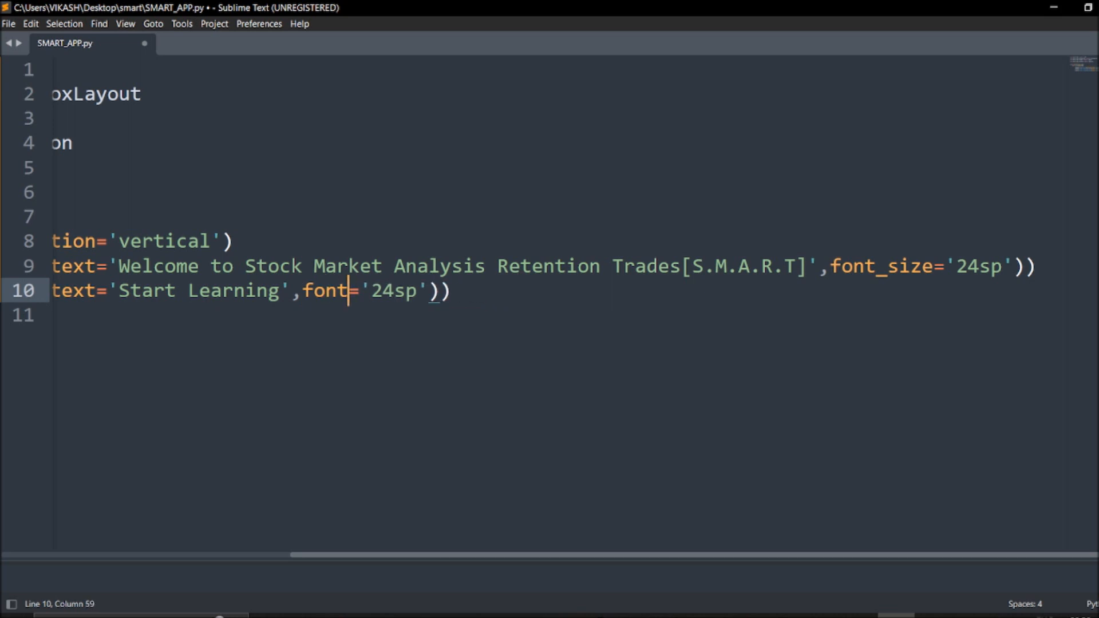
key(BackSpace)
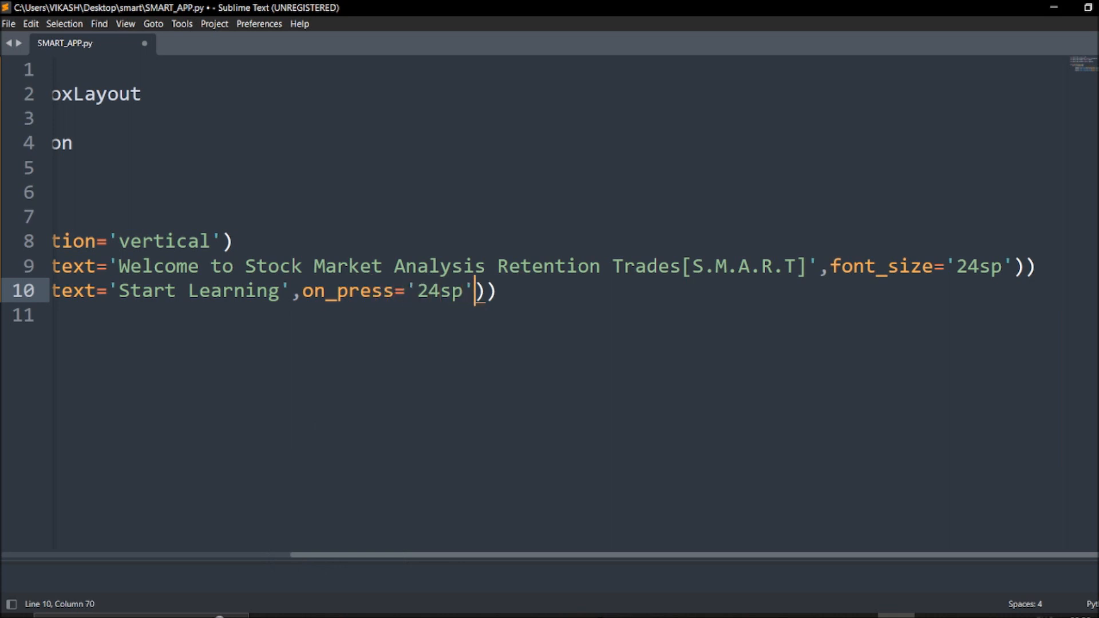
key(backspace)
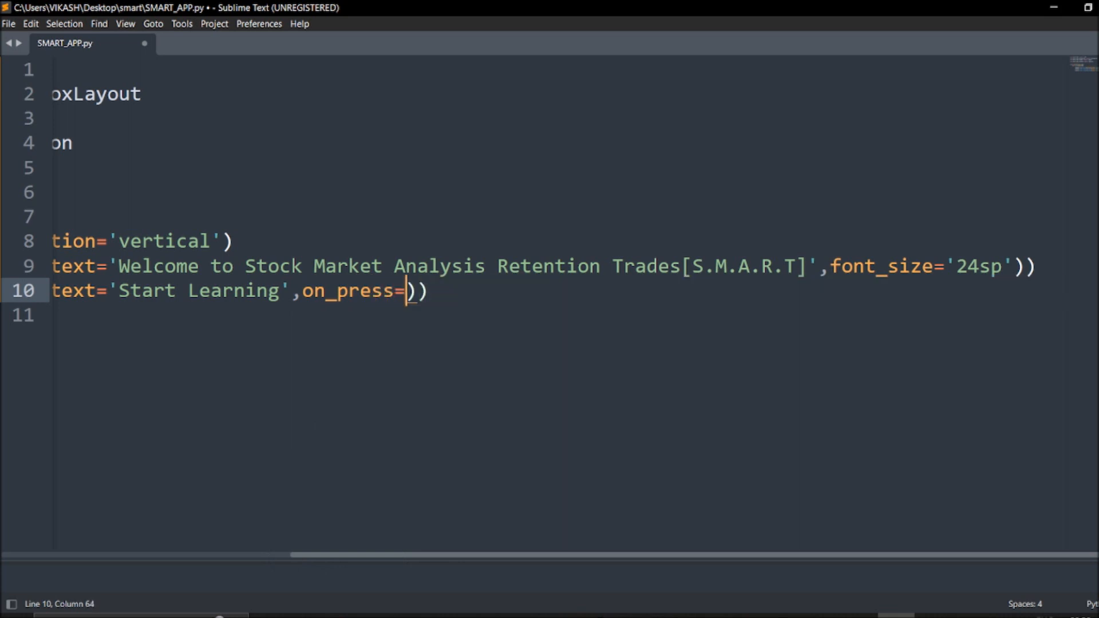
text(self.)
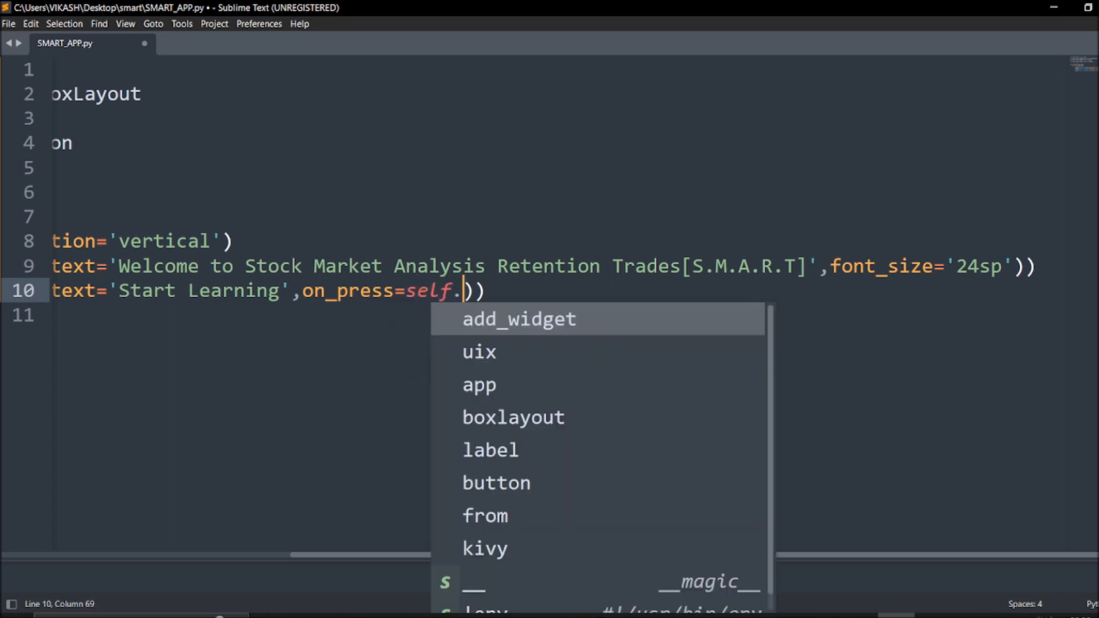
text(on_but)
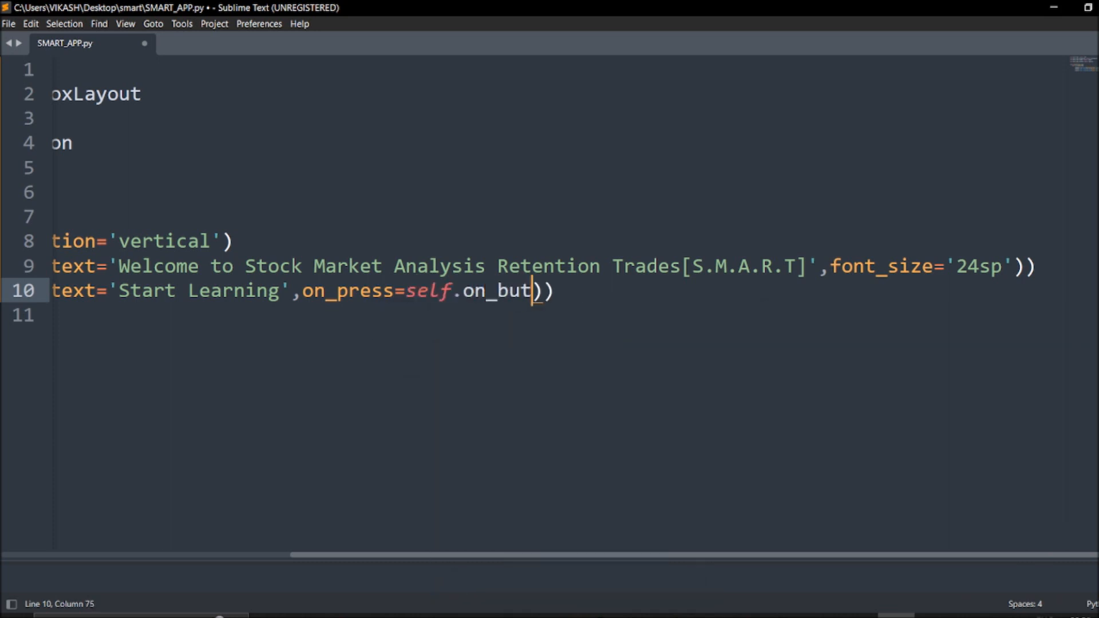
text(ton_pr)
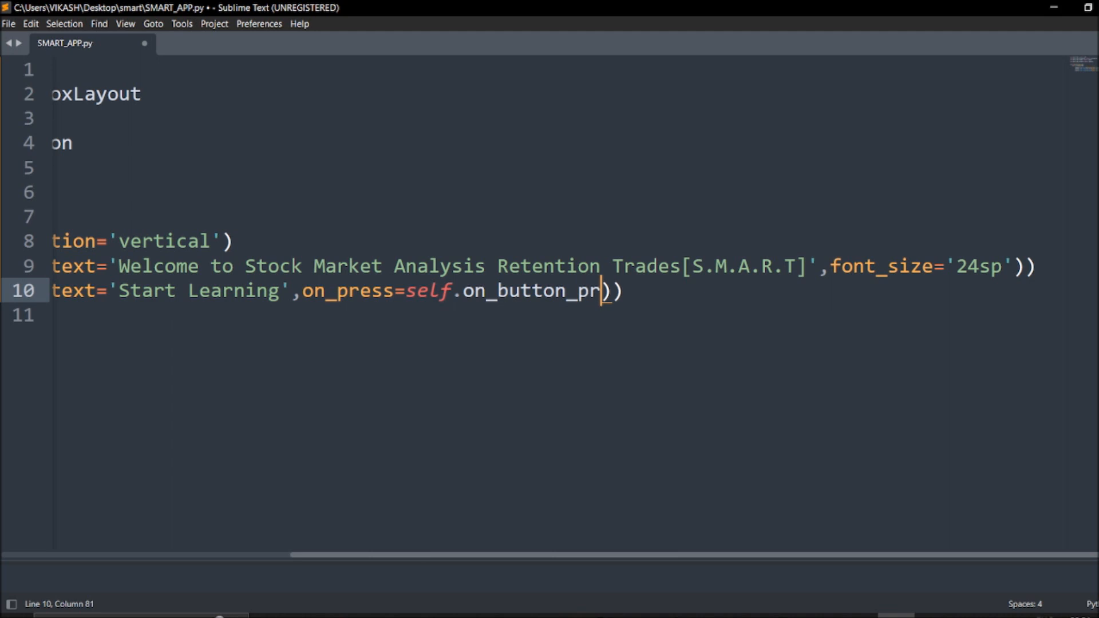
text(ess)
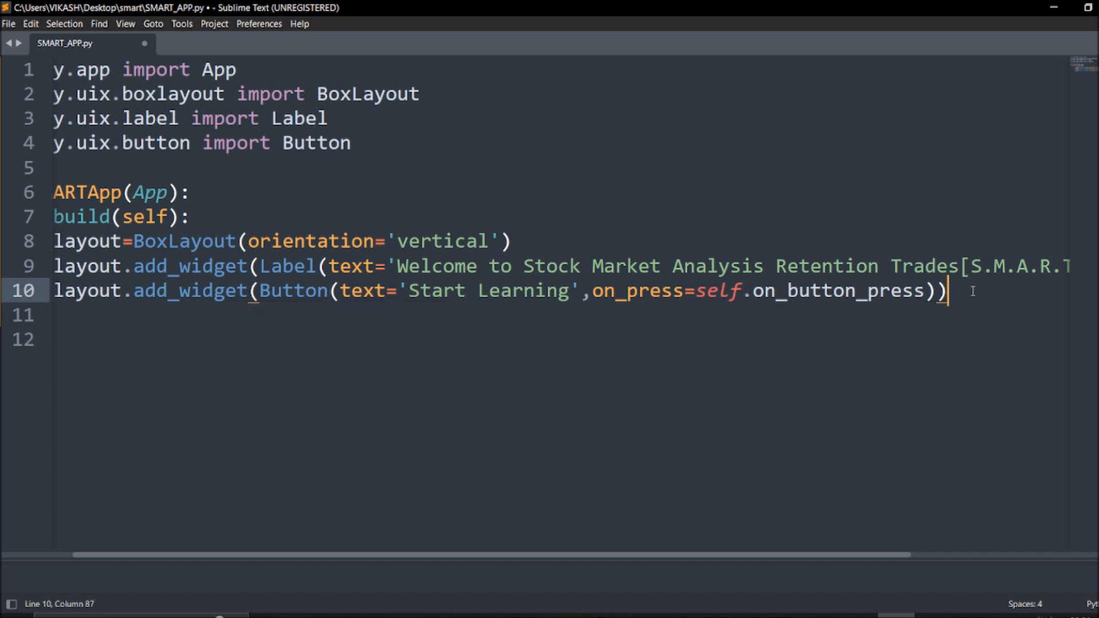
Step: Define an on_button_press(self, instance) handler method
key(enter)
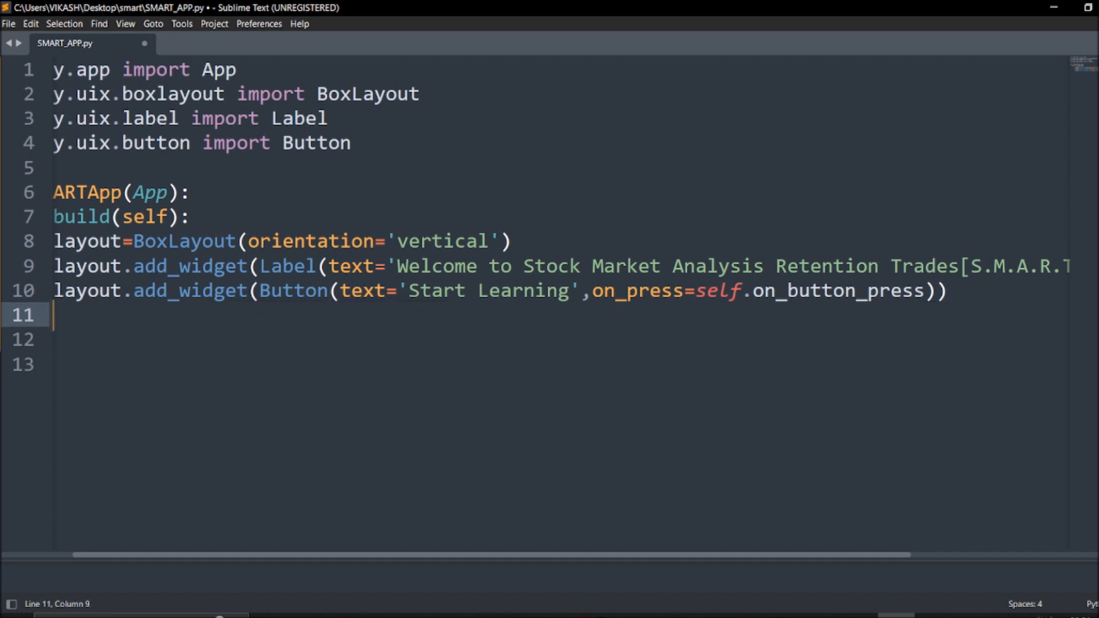
text(de)
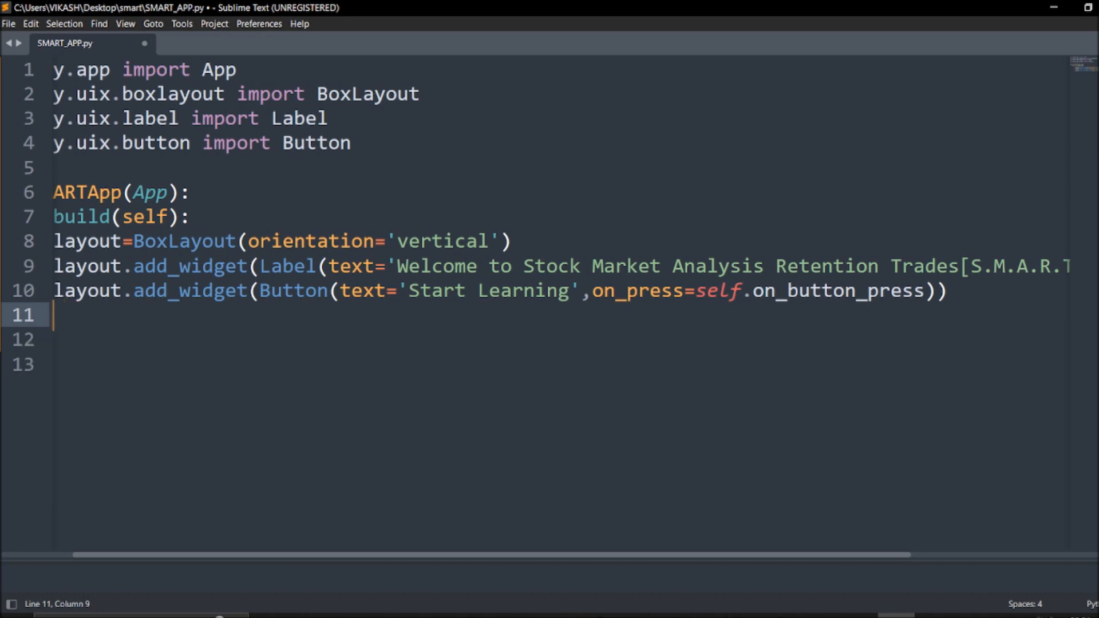
text(def)
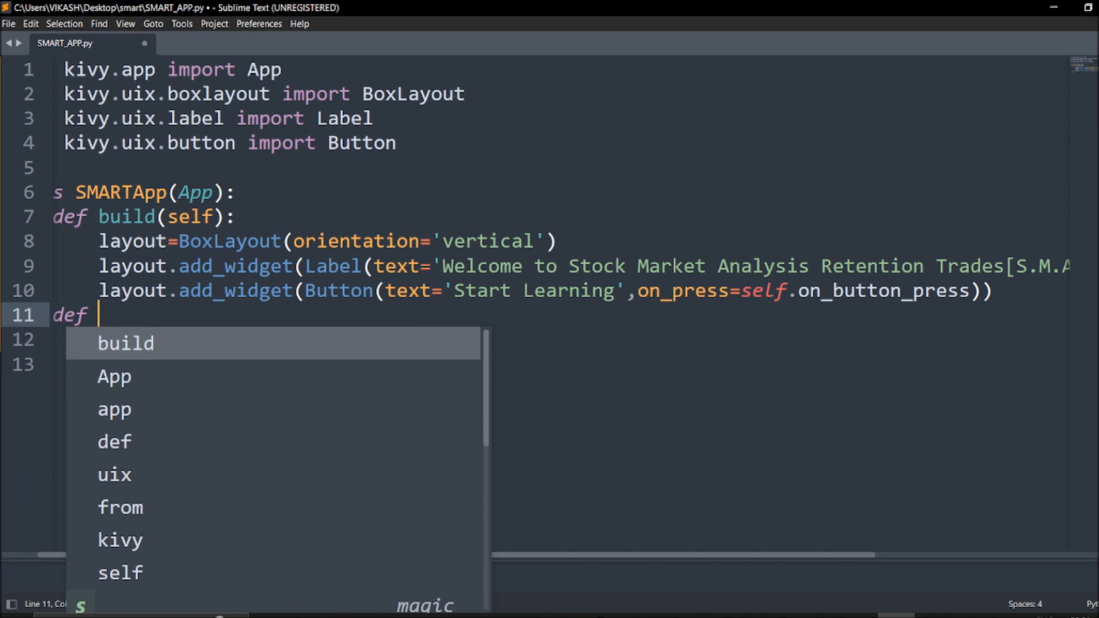
text(on_button_press(self,ins)
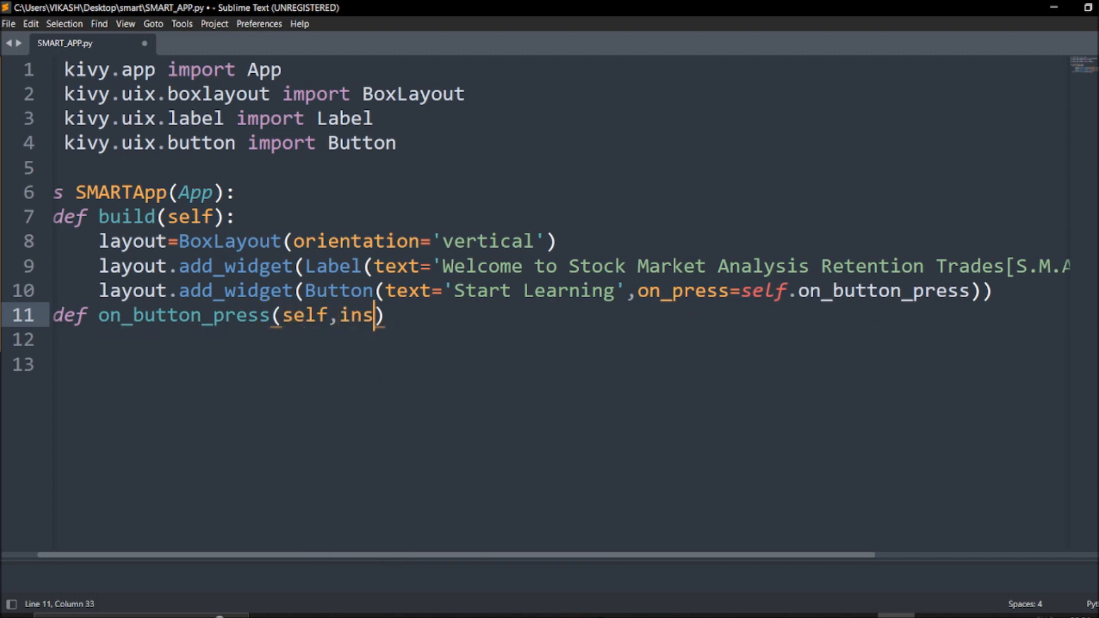
text(tance)
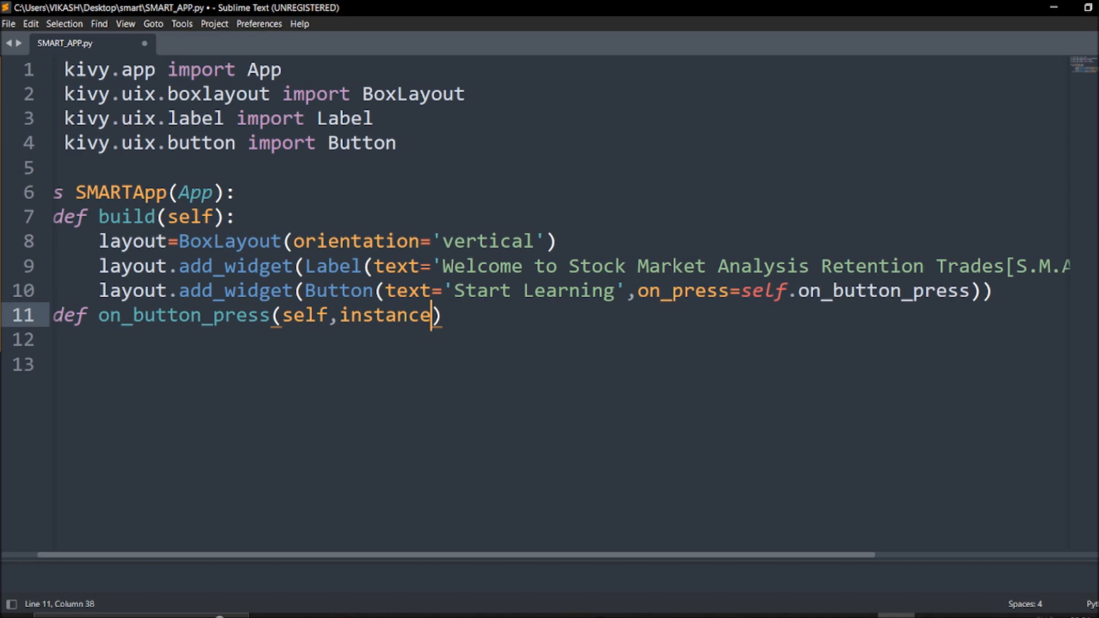
text(pri)
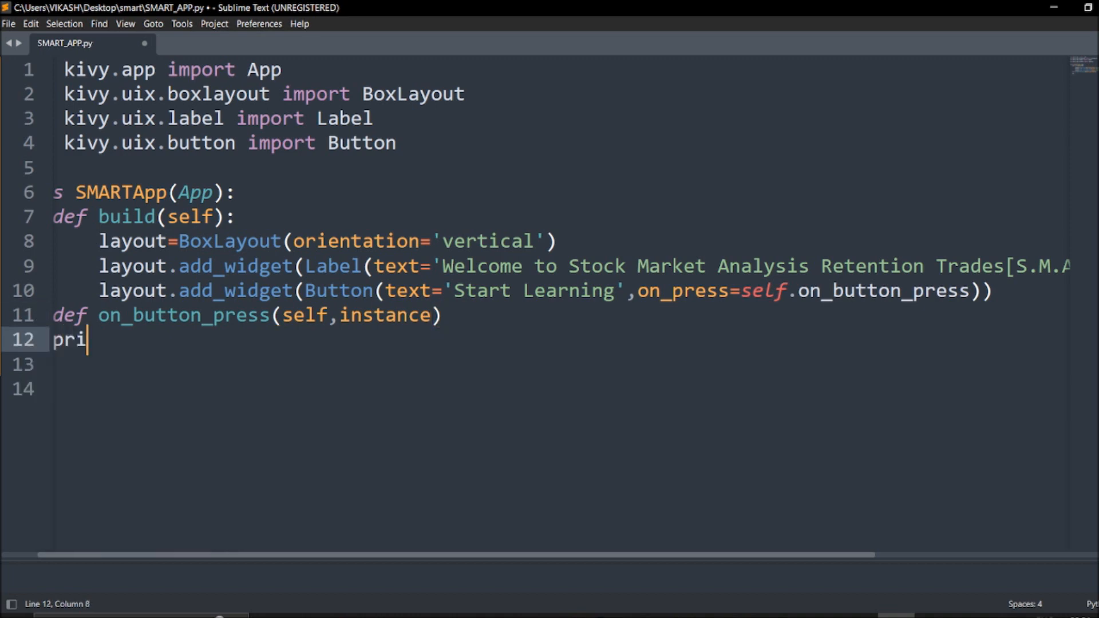
text(nt)
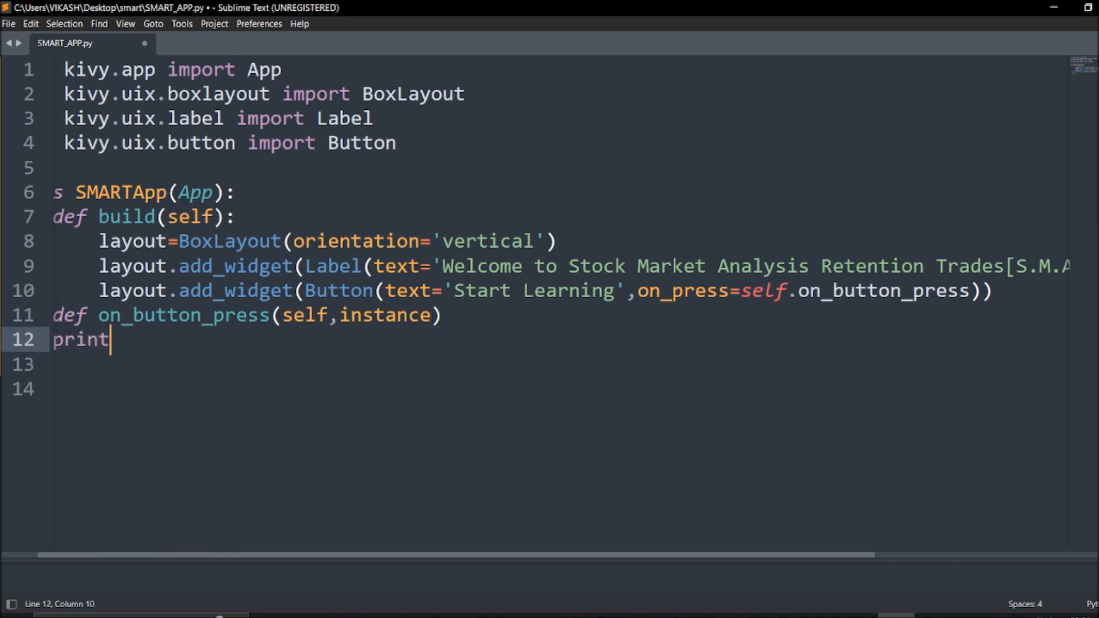
key(BackSpace)
text(:)
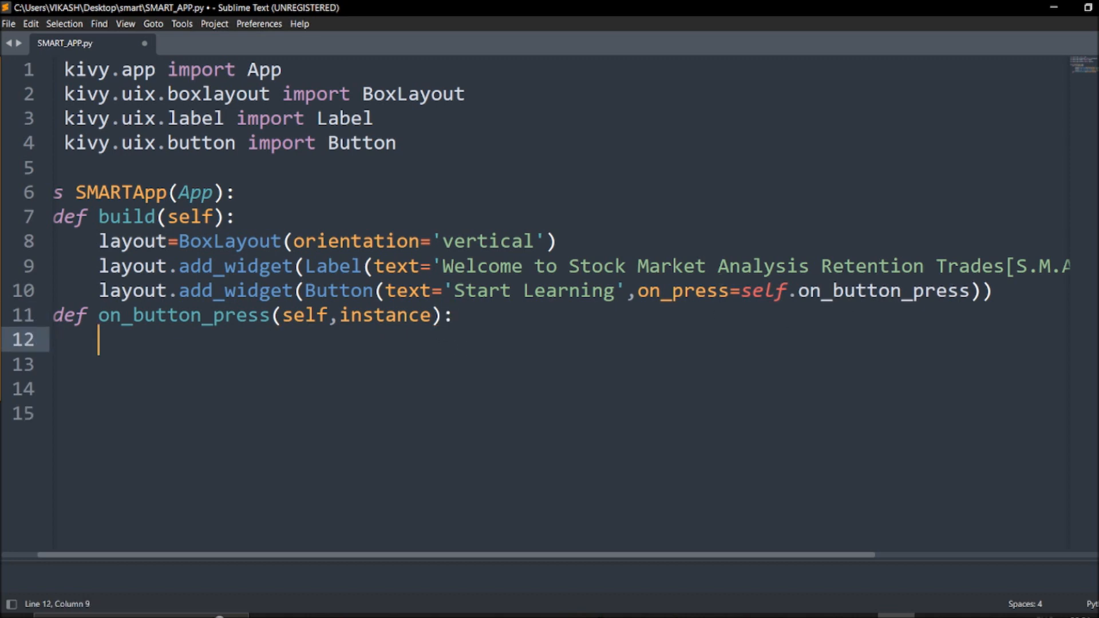
Step: Make the handler print('Button Pressed! Learning in Progress')
text(print()
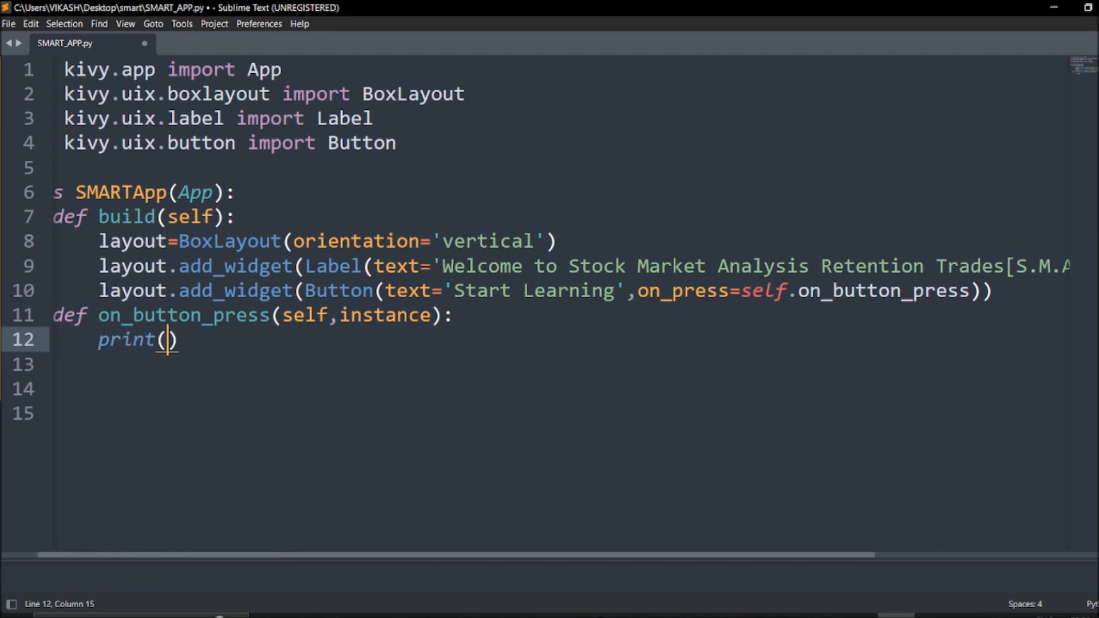
text(')
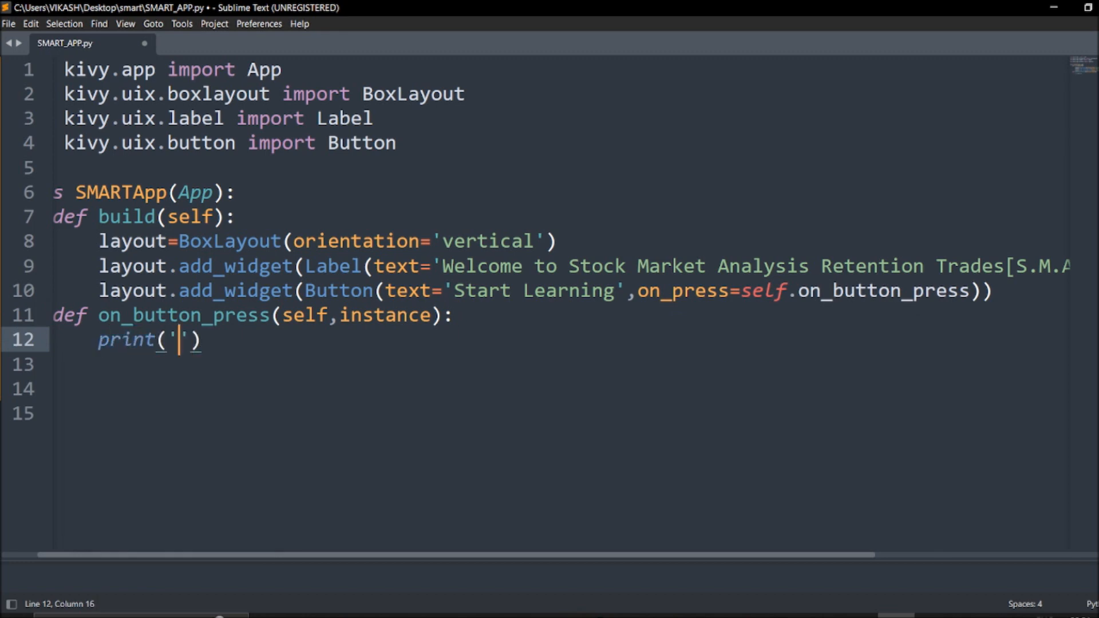
text(Button)
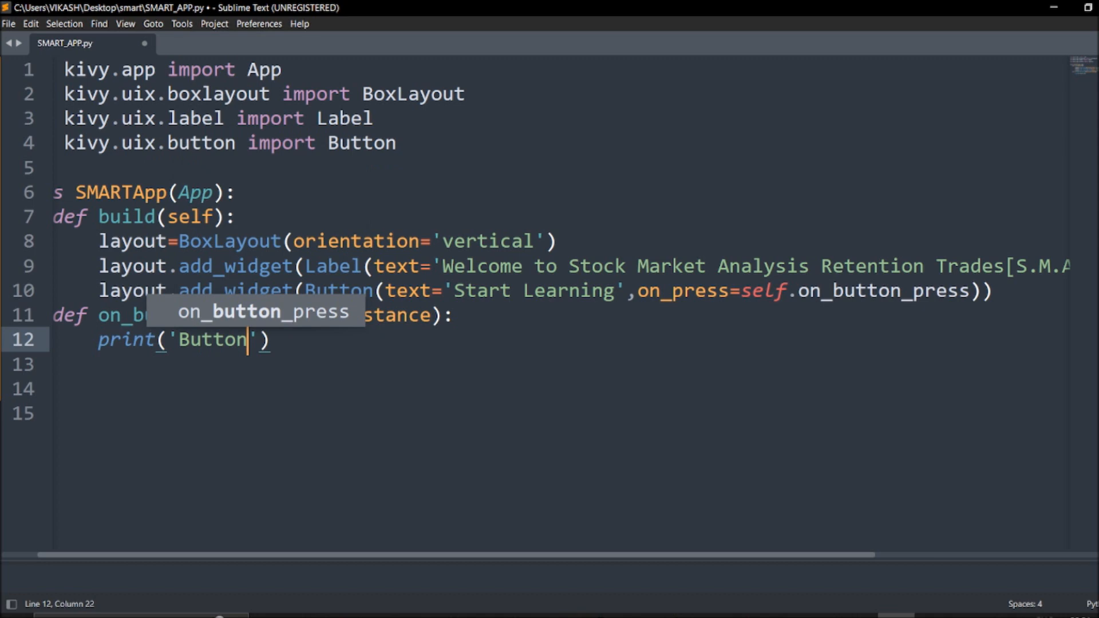
text(Prs)
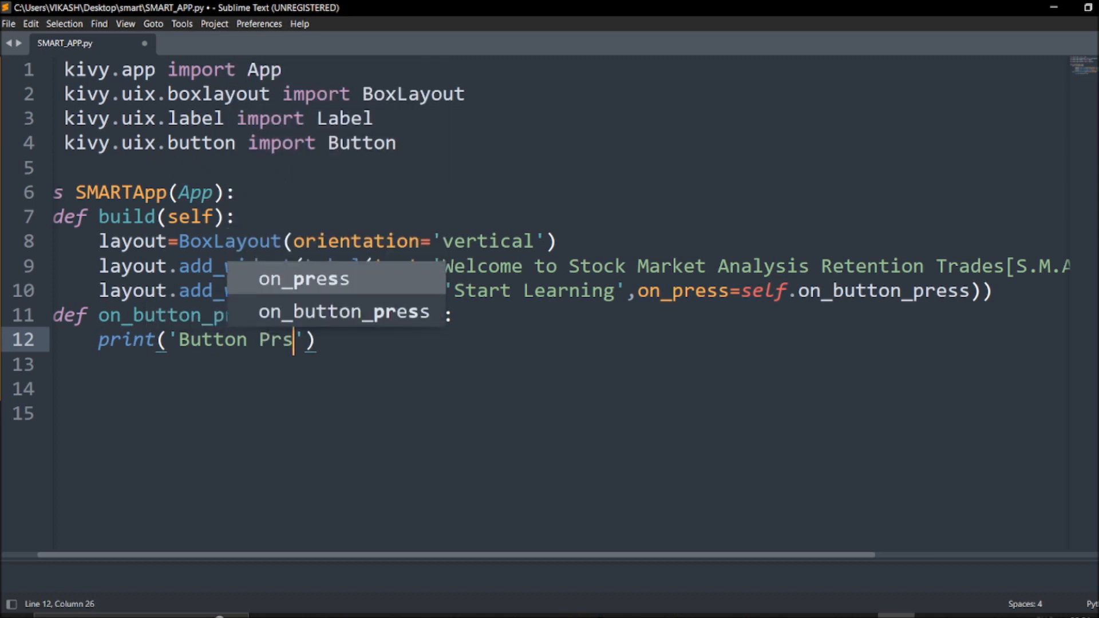
text(es)
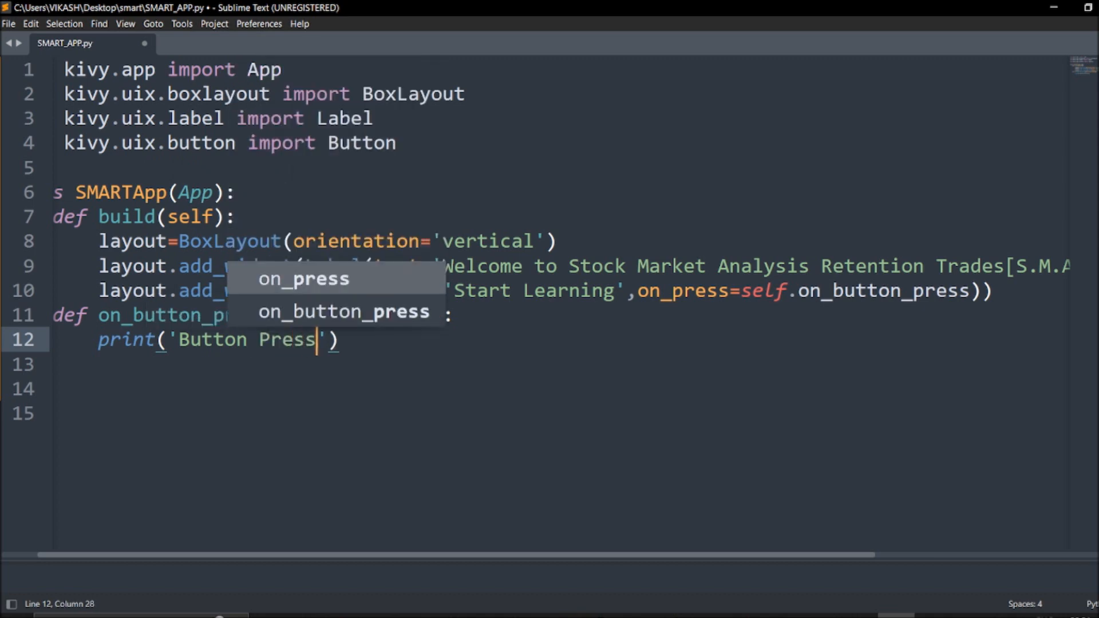
text(ed)
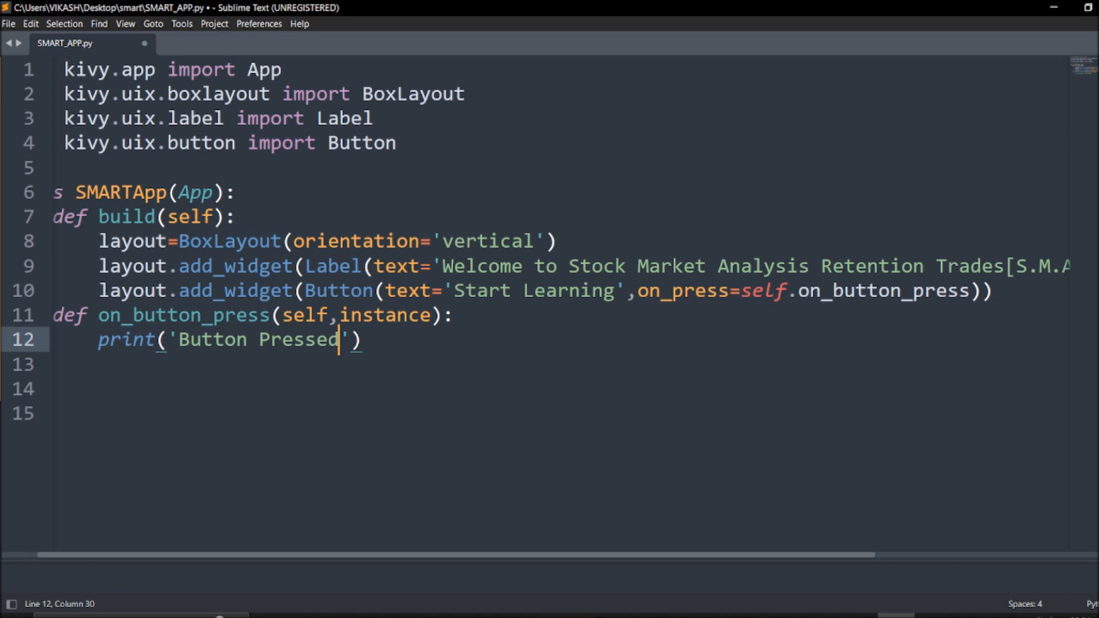
text(! Learning in)
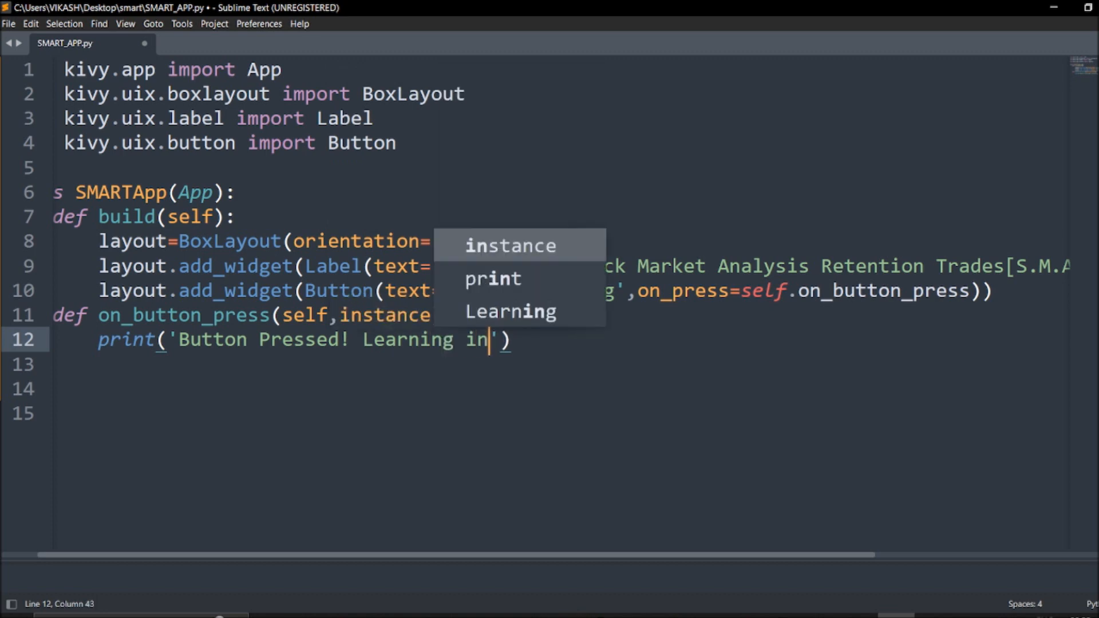
text(Progre)
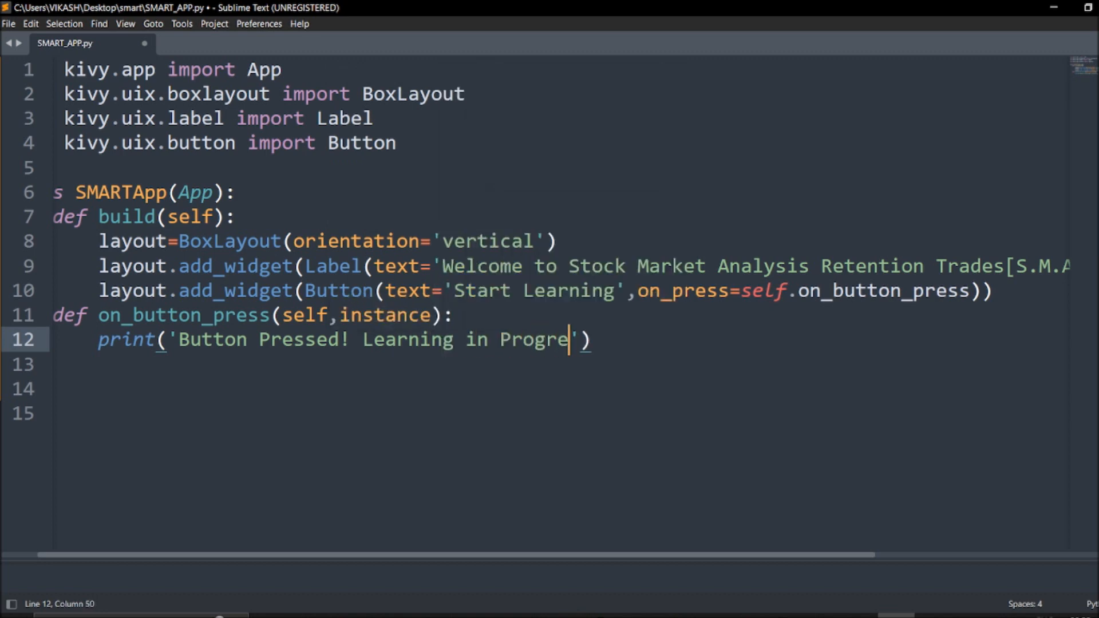
text(ss)
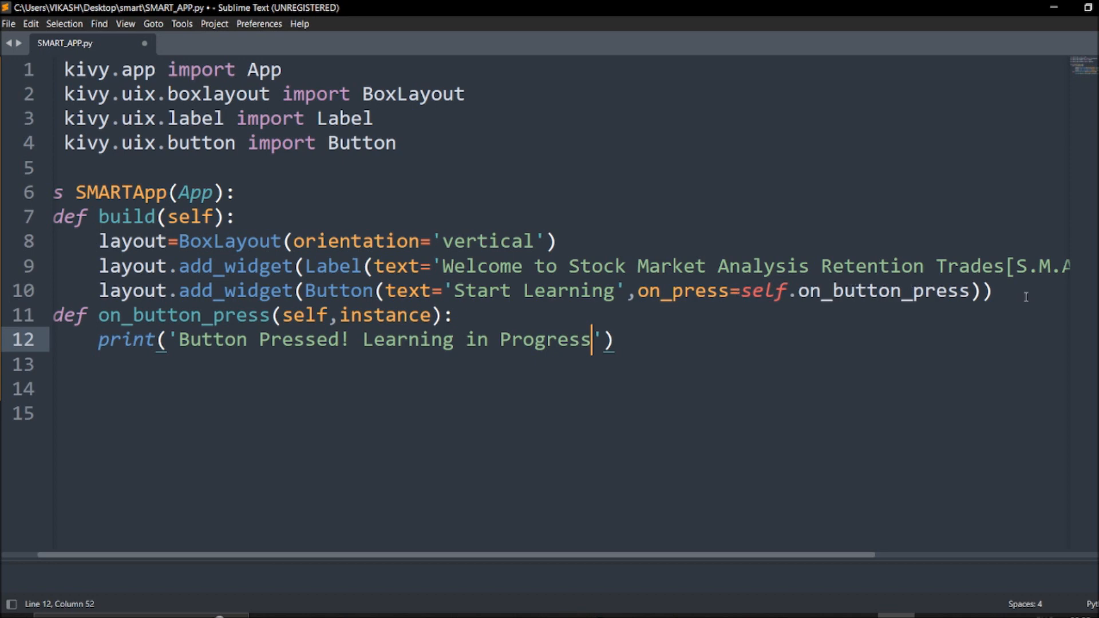
Step: End build with 'return layout' and start a new line after the handler
key(enter)
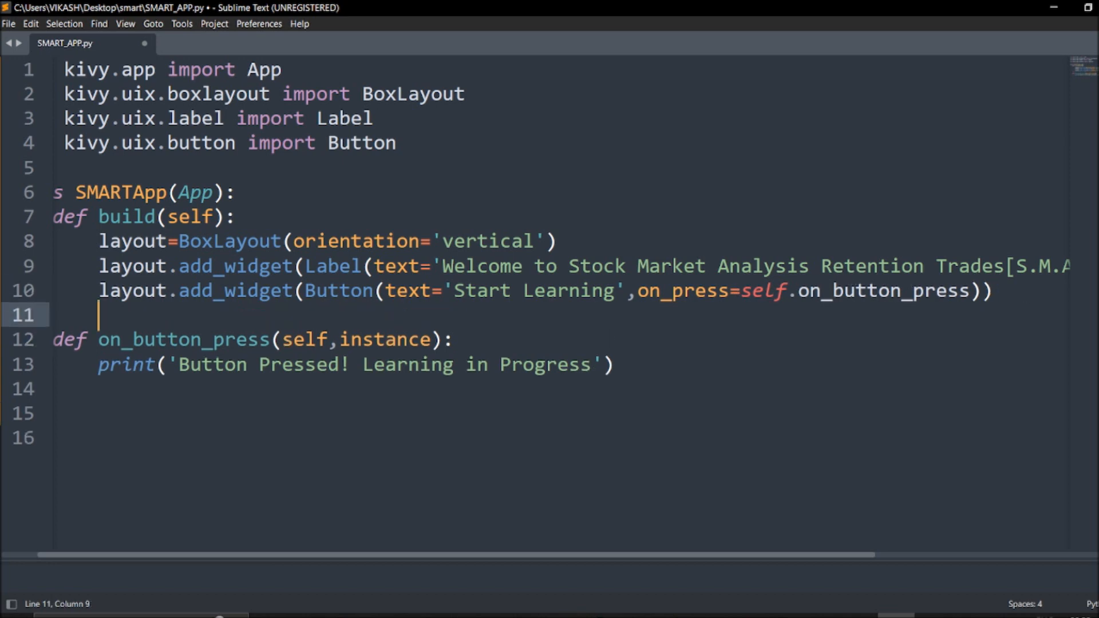
text(retu)
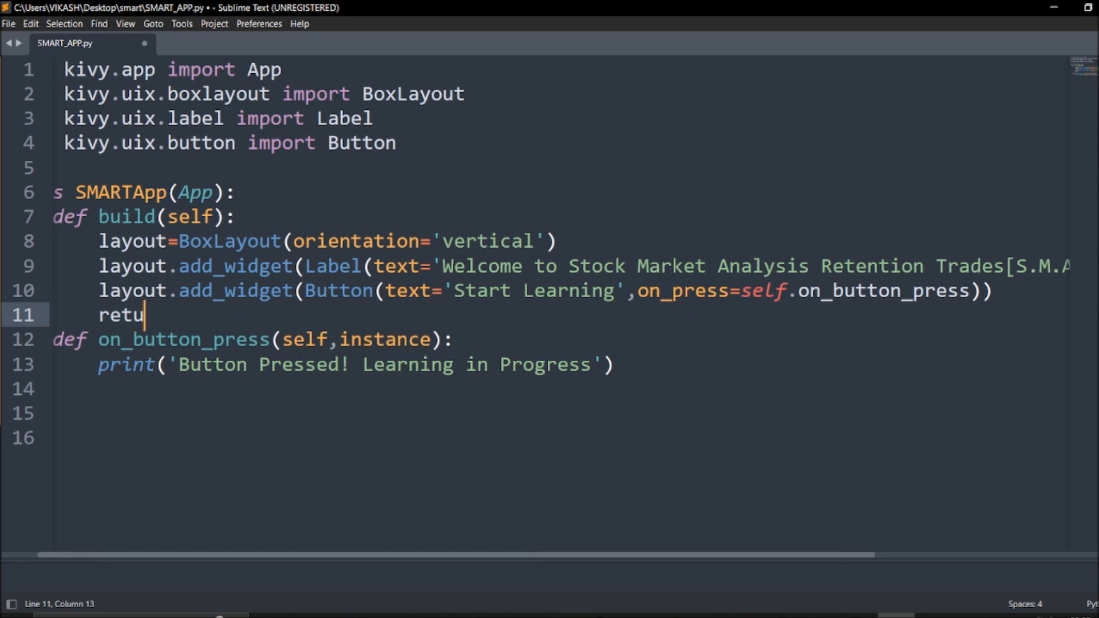
text(rn La)
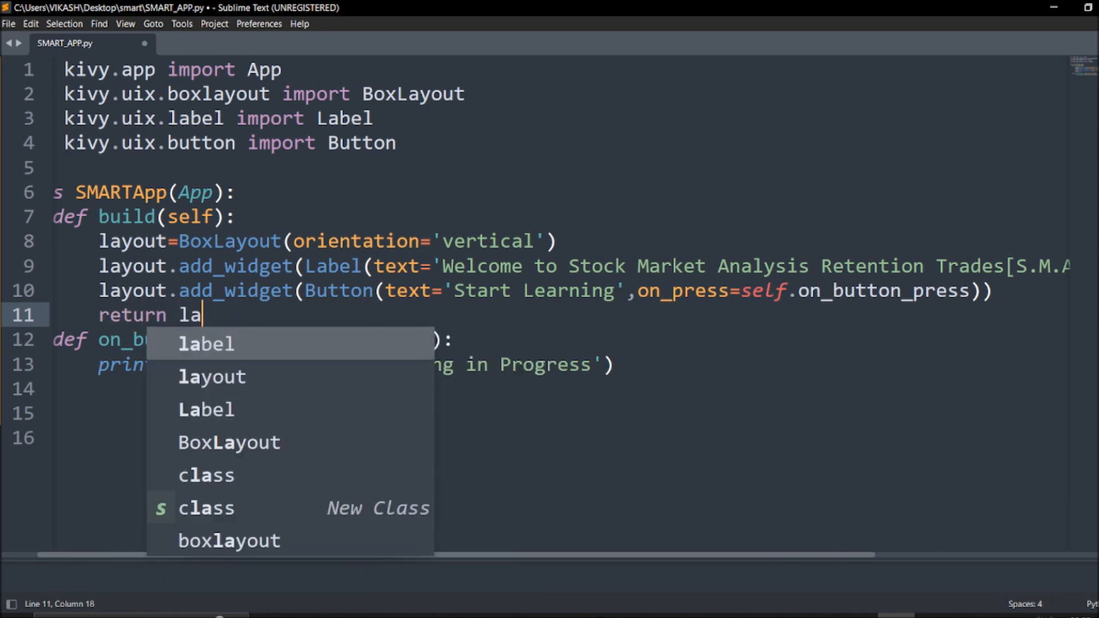
text(yout)
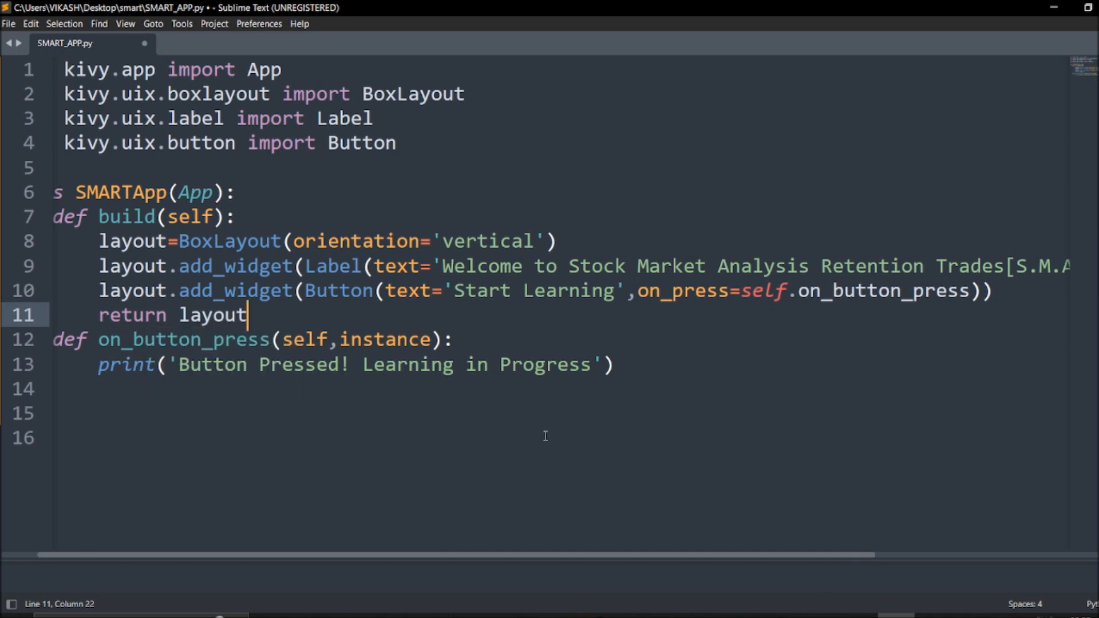
click(613, 364)
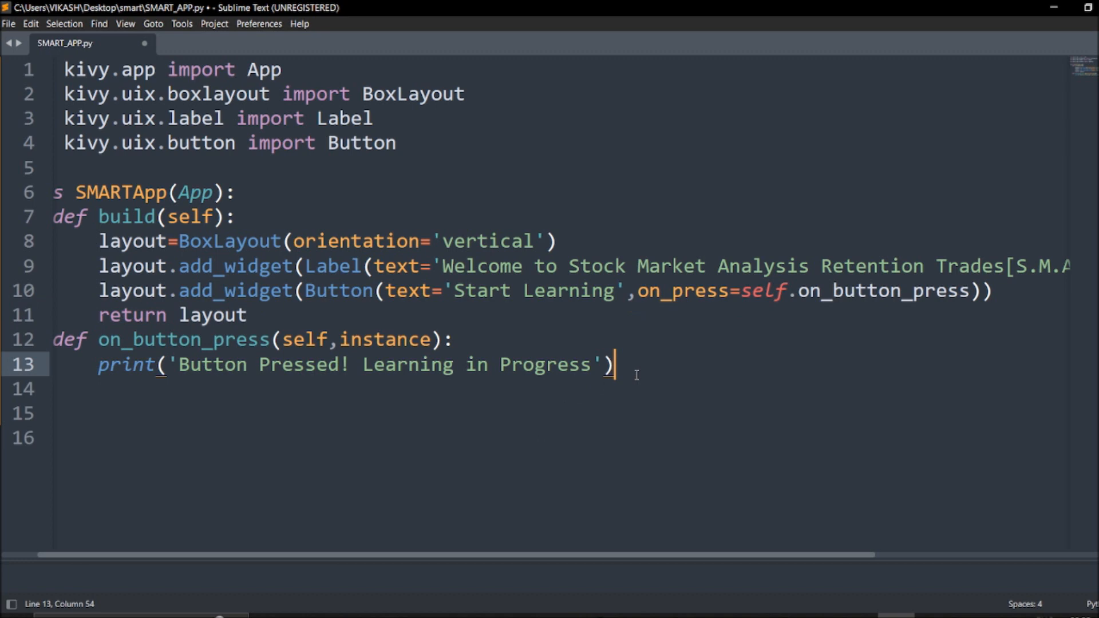
key(enter)
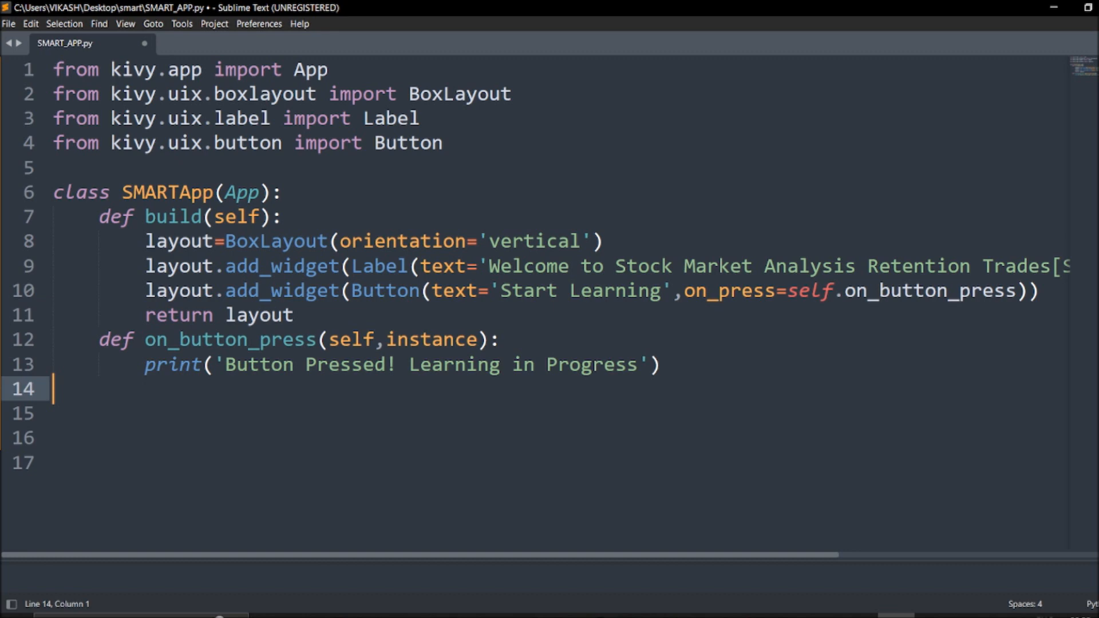
Step: Write if __name__=='__main__': SMARTApp().run(), retyping the miscapitalised class name
text(if __na)
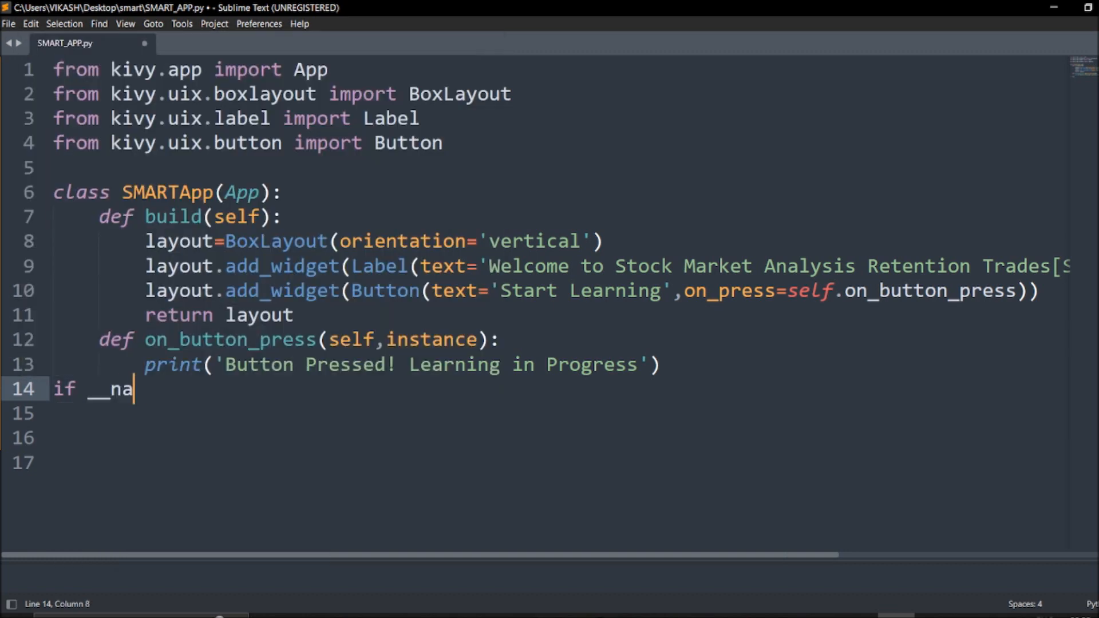
text(me__==')
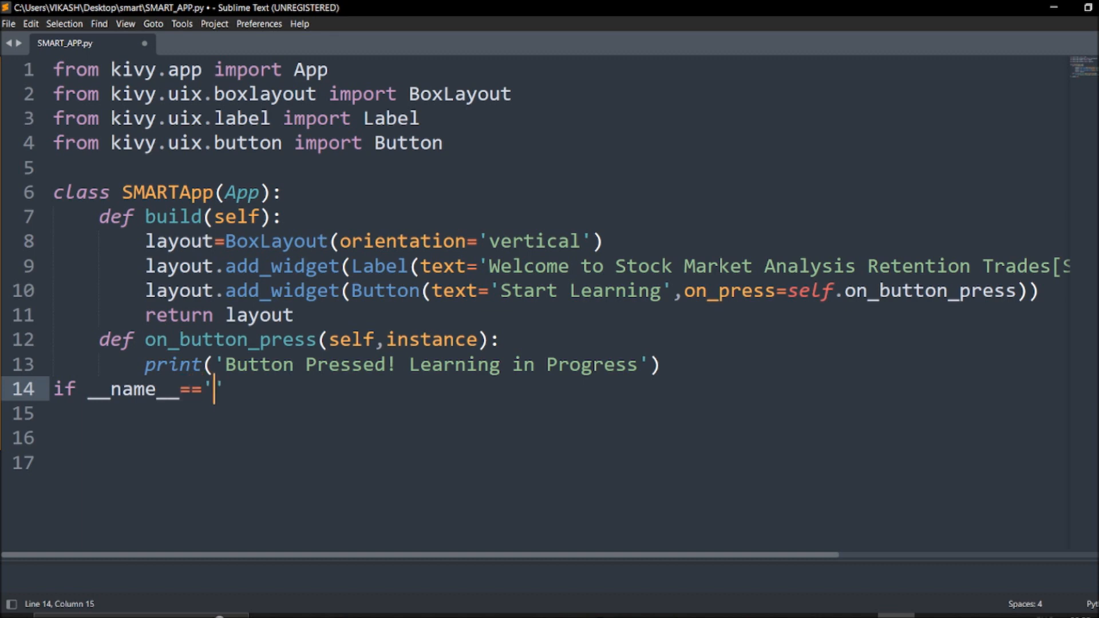
text(__mi)
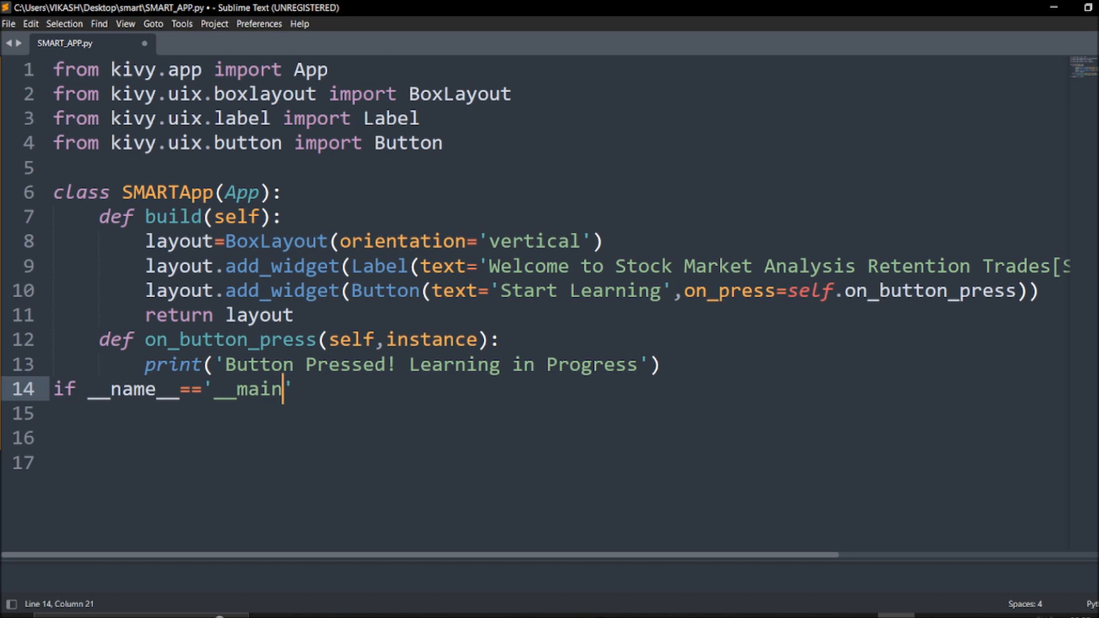
text(__')
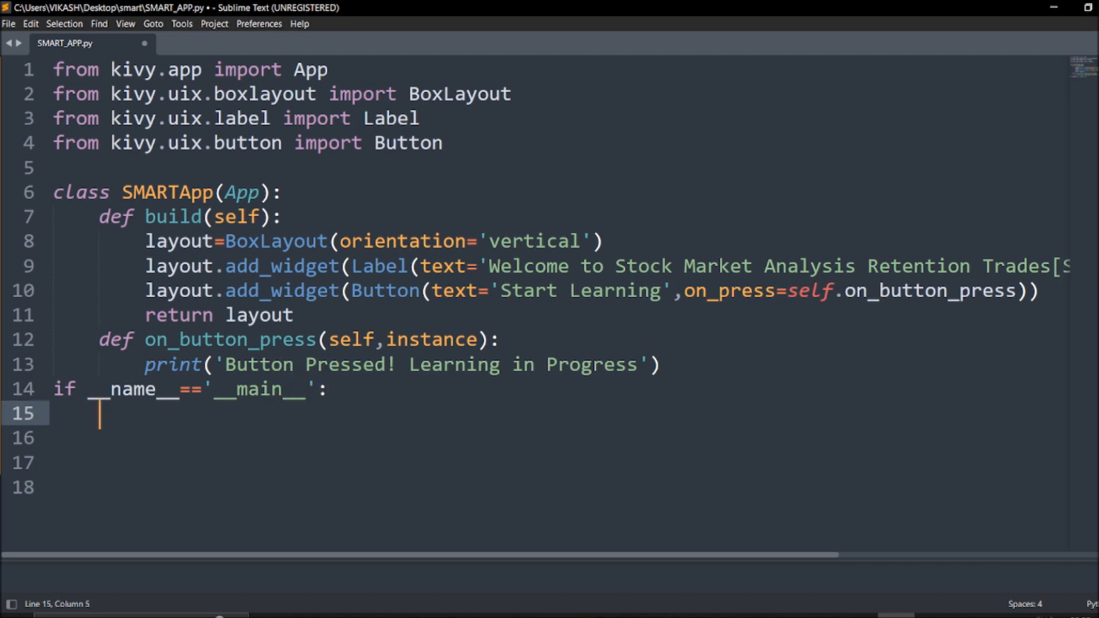
text(Sm)
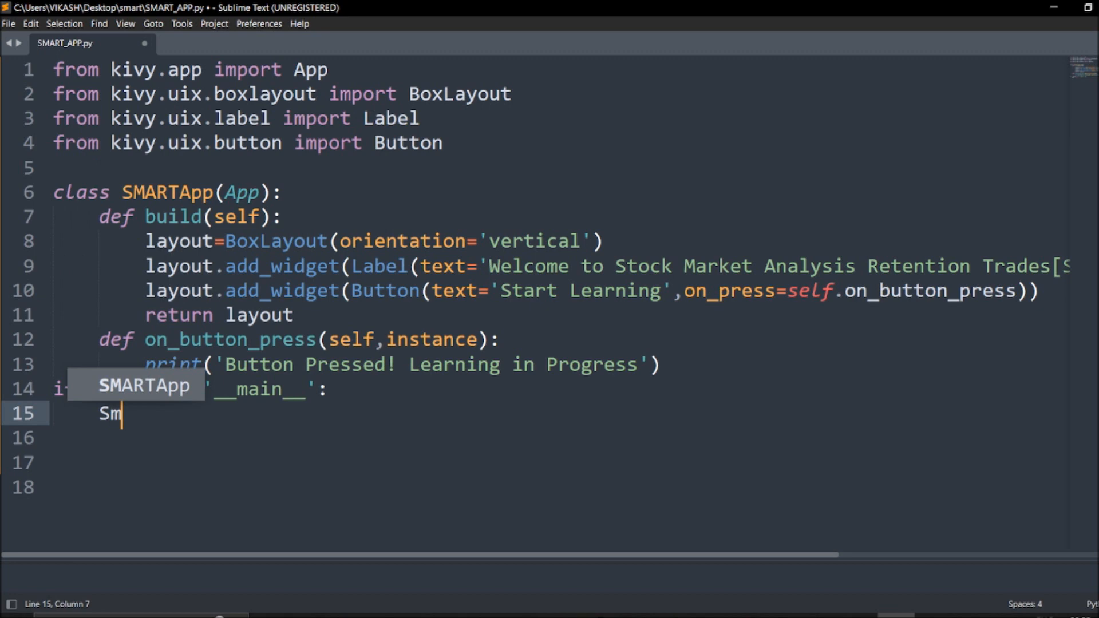
text(ART)
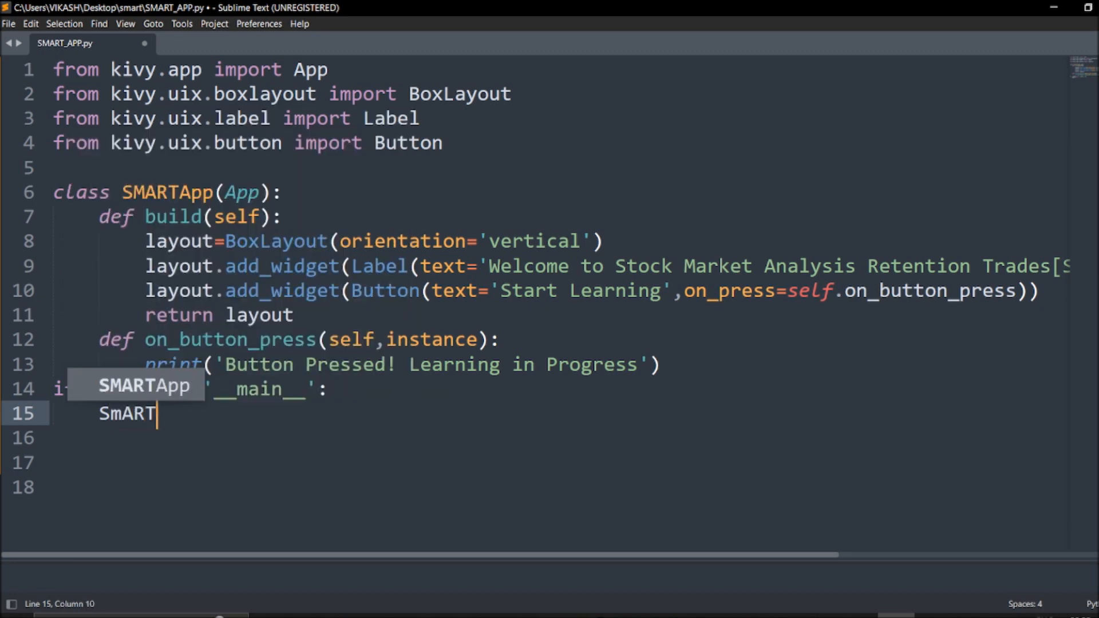
key(BackSpace)
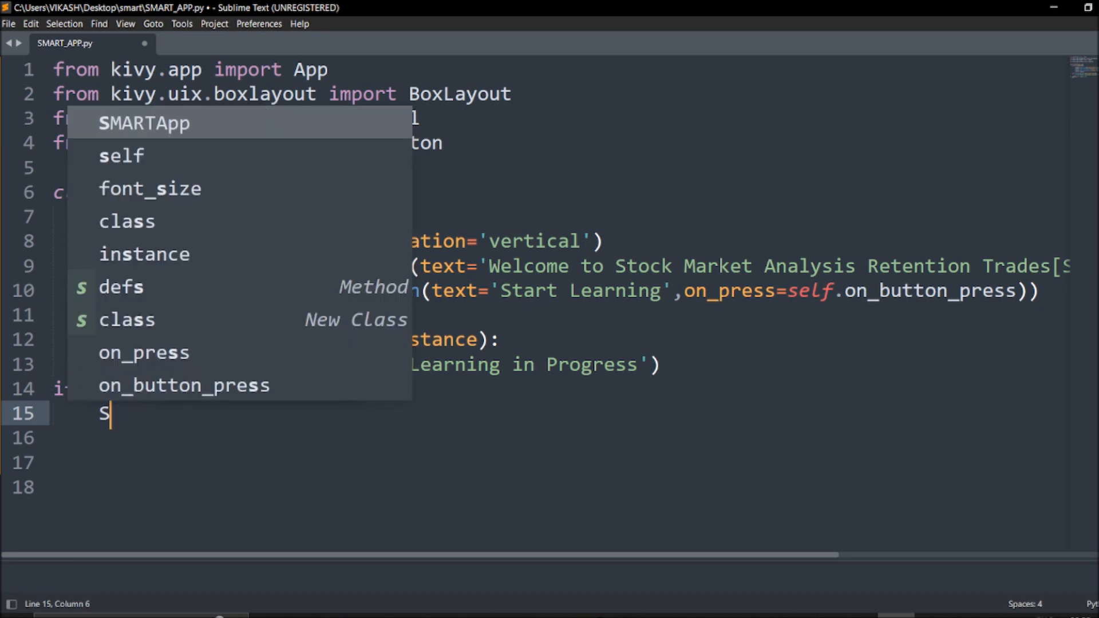
text(MARTApp()
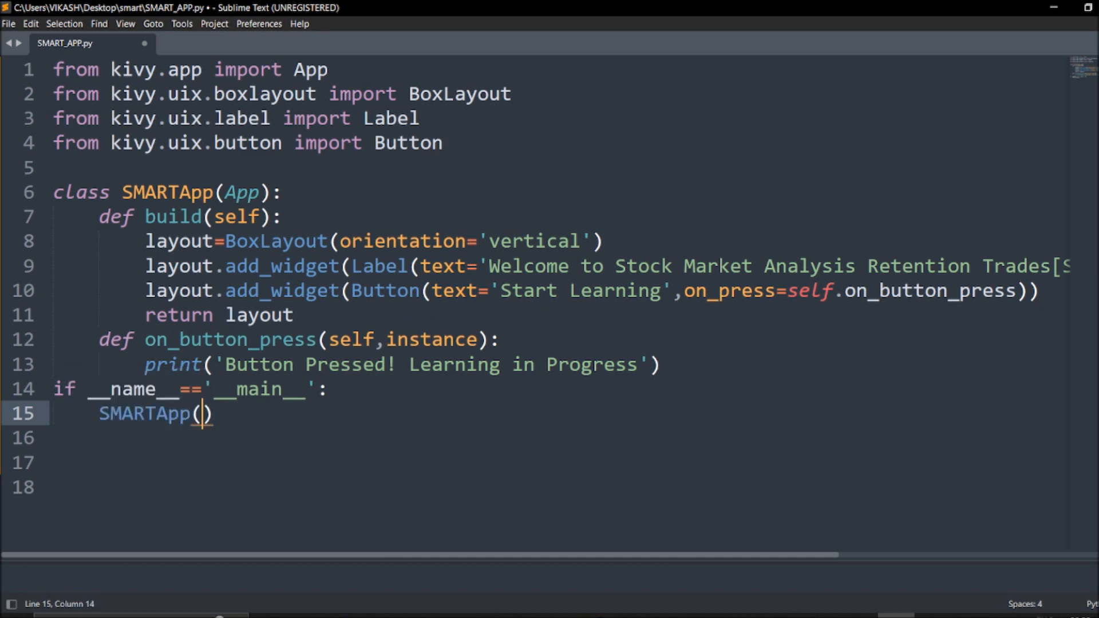
text(.ru)
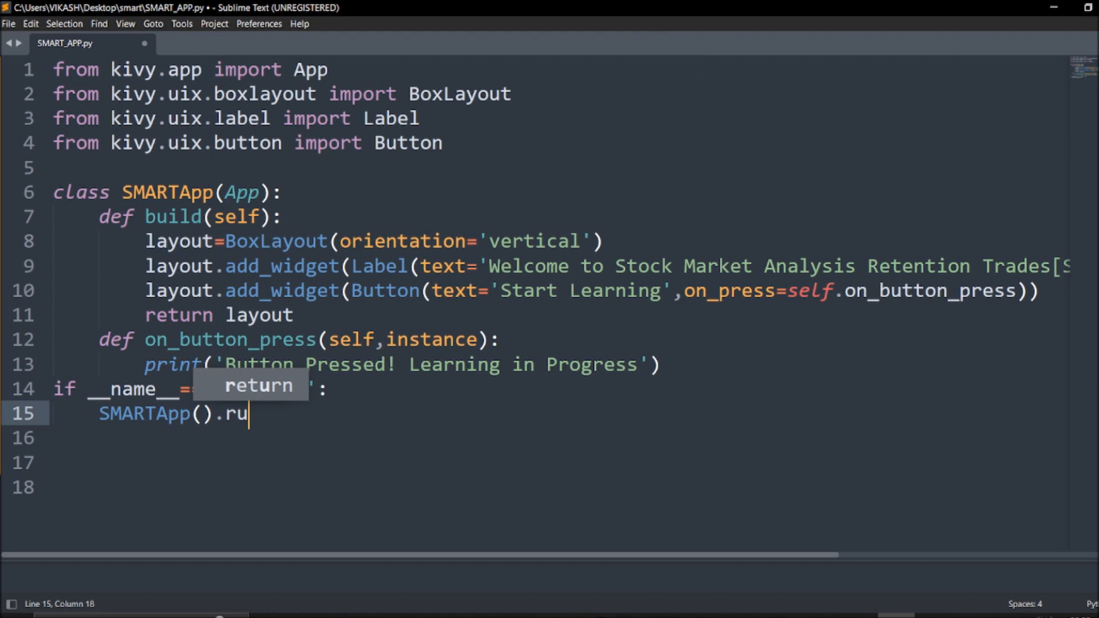
text(n())
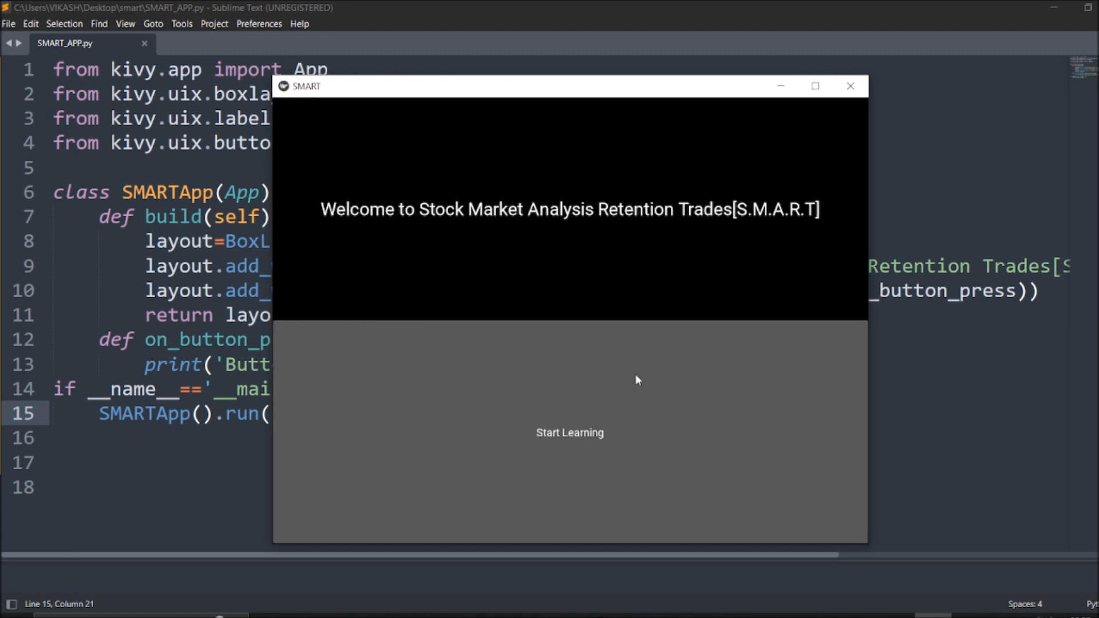
mouse_move(815, 105)
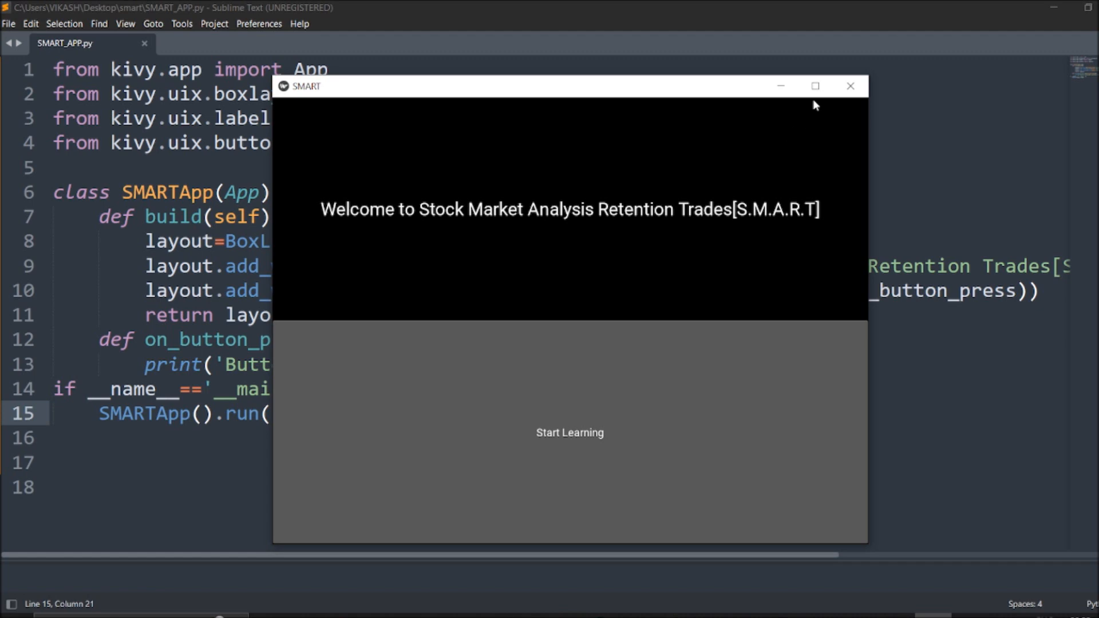
Step: Maximize the running SMART window so the welcome label and Start Learning button fill the screen
click(814, 86)
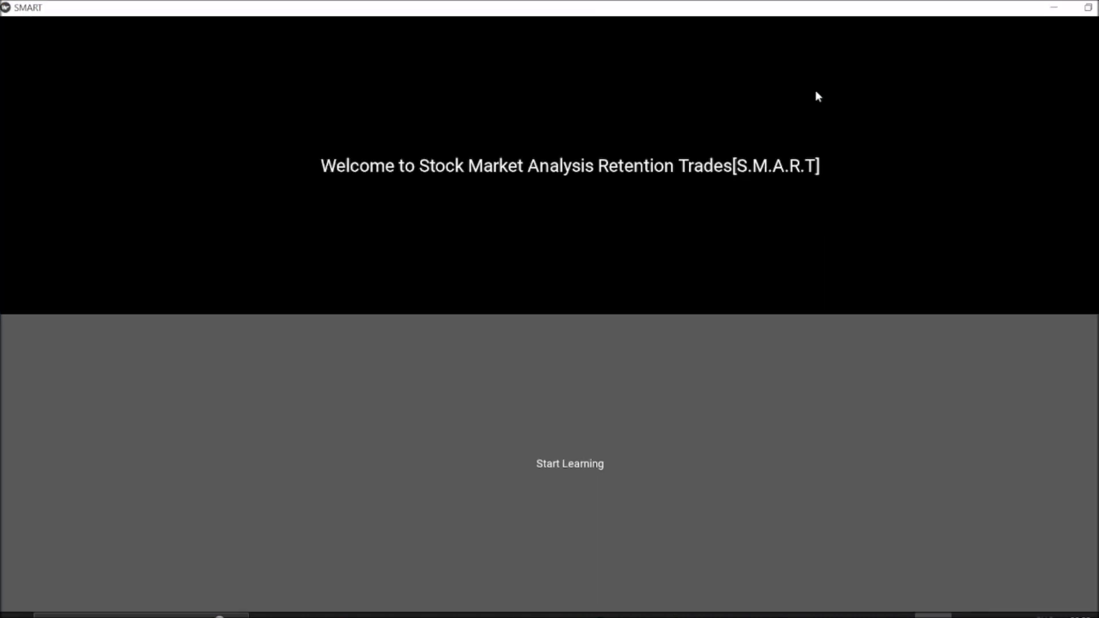
mouse_move(570, 467)
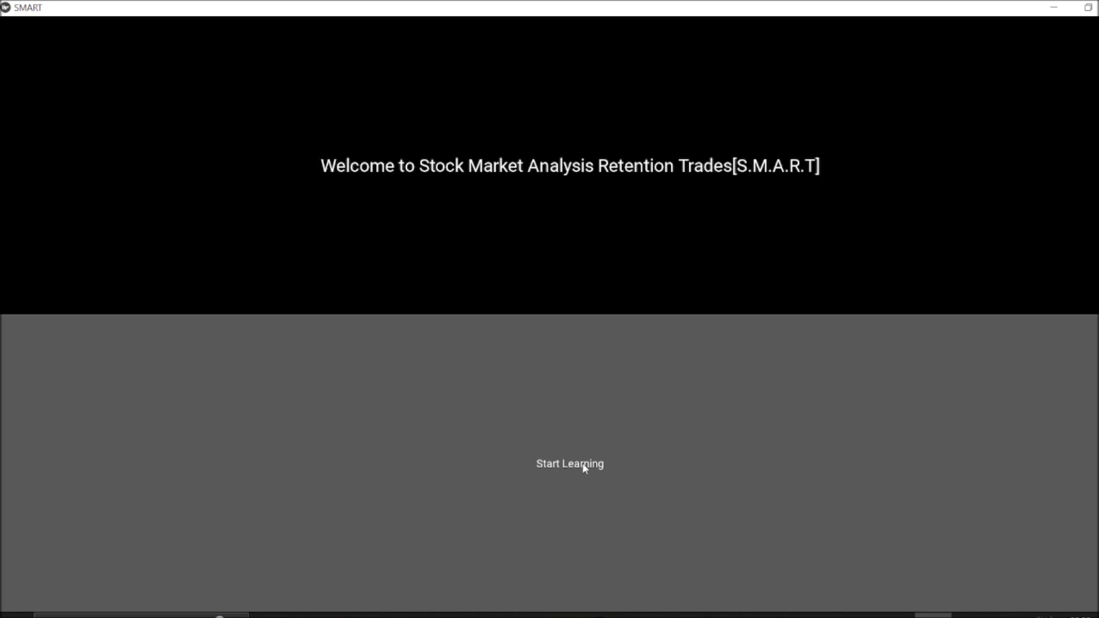